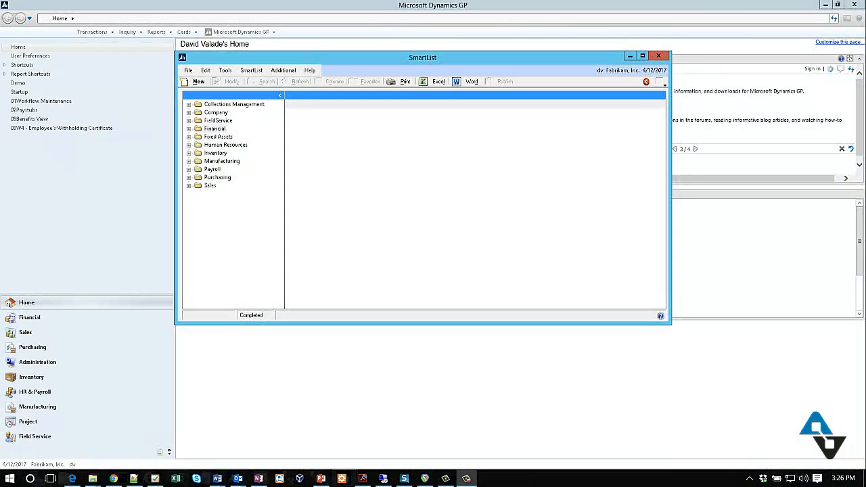
# Step: Start a new SmartList definition in SmartList Designer
pyautogui.click(695, 148)
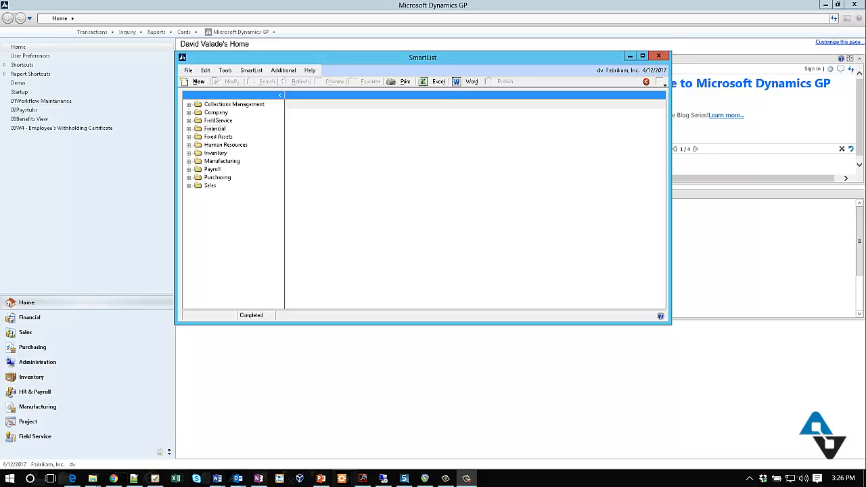
pyautogui.click(695, 149)
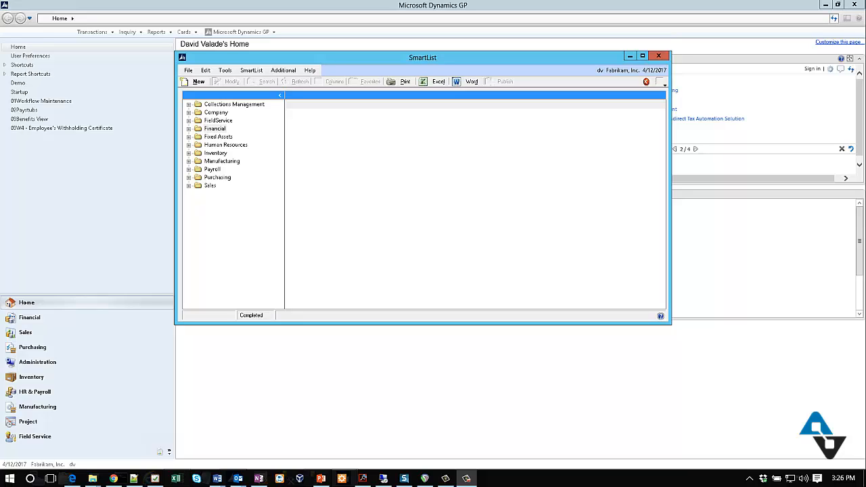
pyautogui.click(696, 149)
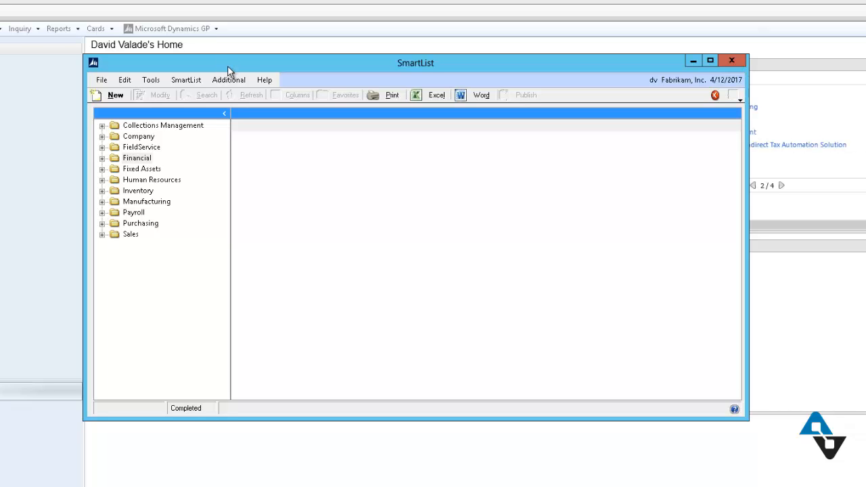
pyautogui.moveTo(183, 152)
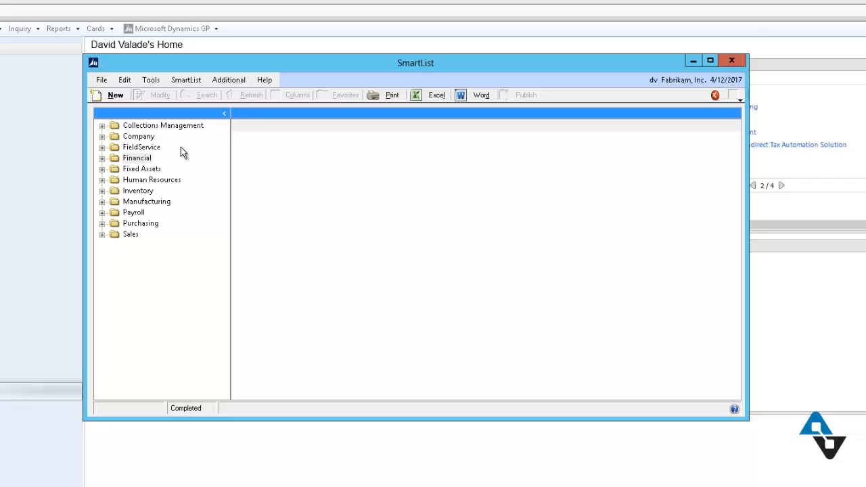
pyautogui.moveTo(408, 268)
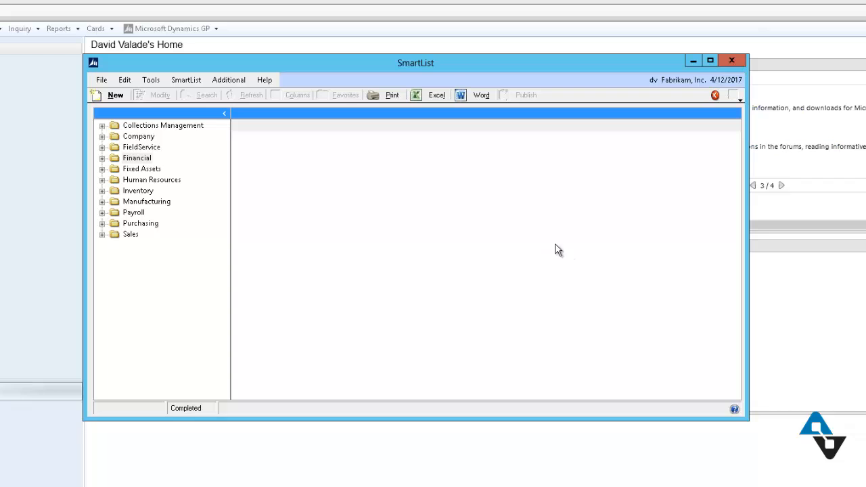
pyautogui.moveTo(427, 286)
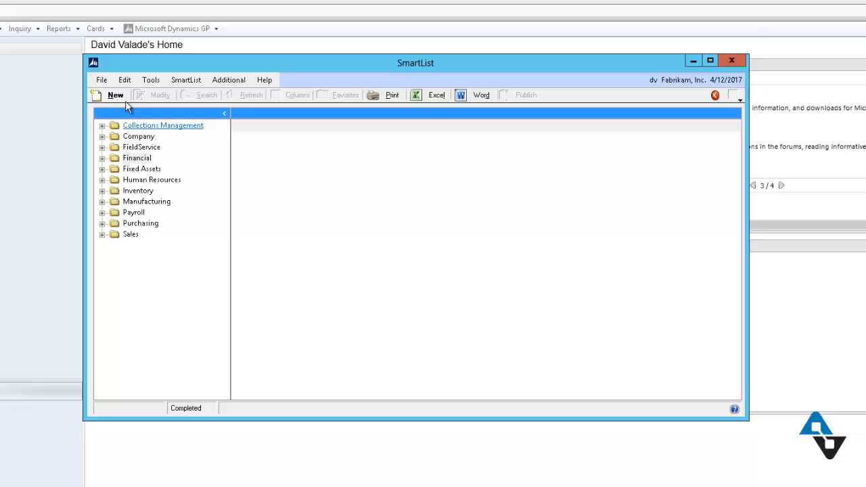
pyautogui.moveTo(115, 95)
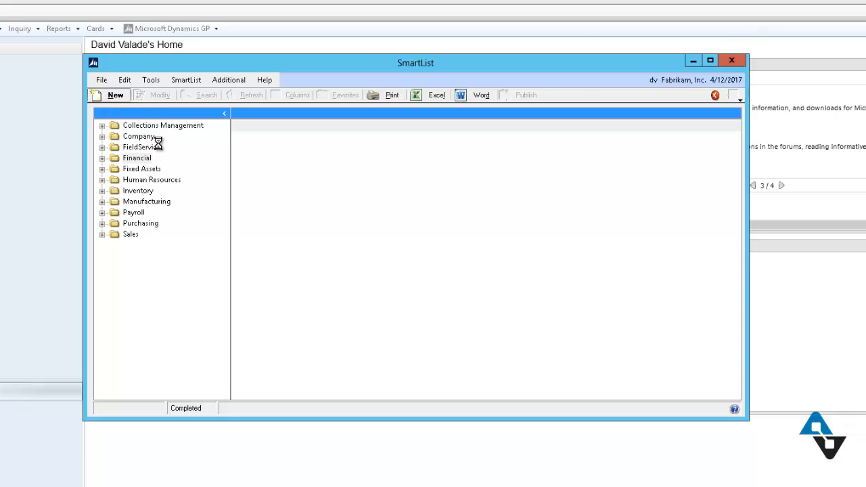
pyautogui.click(109, 95)
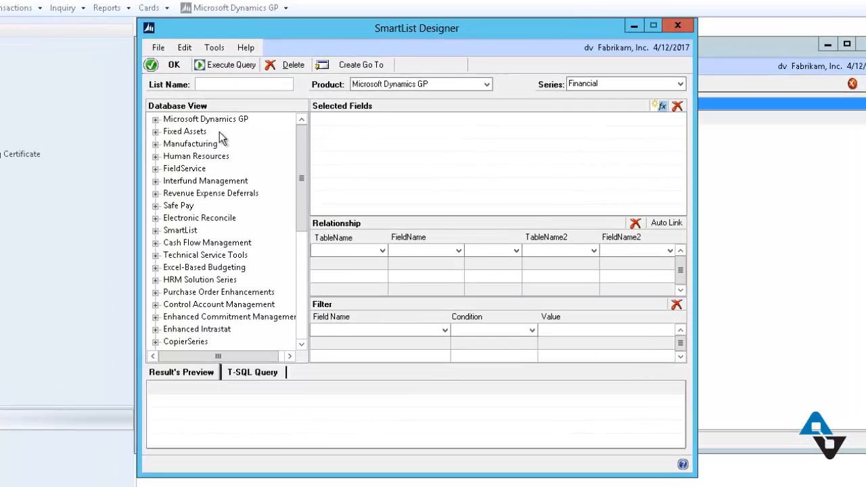
pyautogui.moveTo(242, 154)
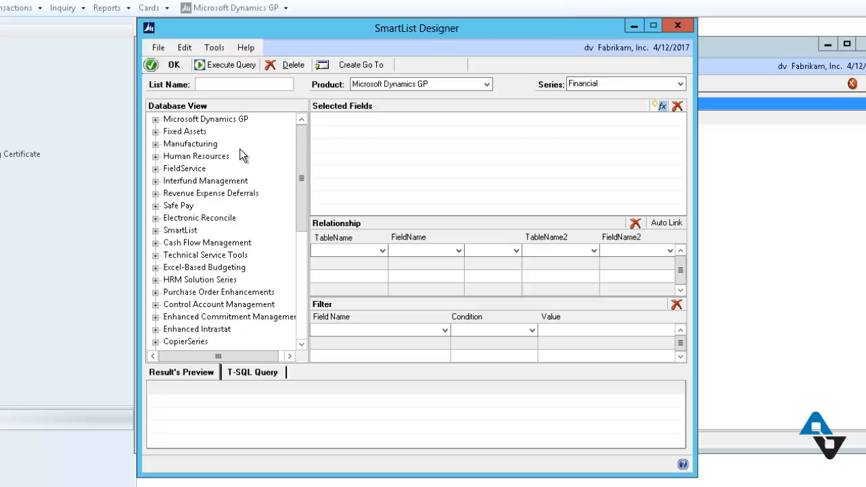
pyautogui.moveTo(247, 150)
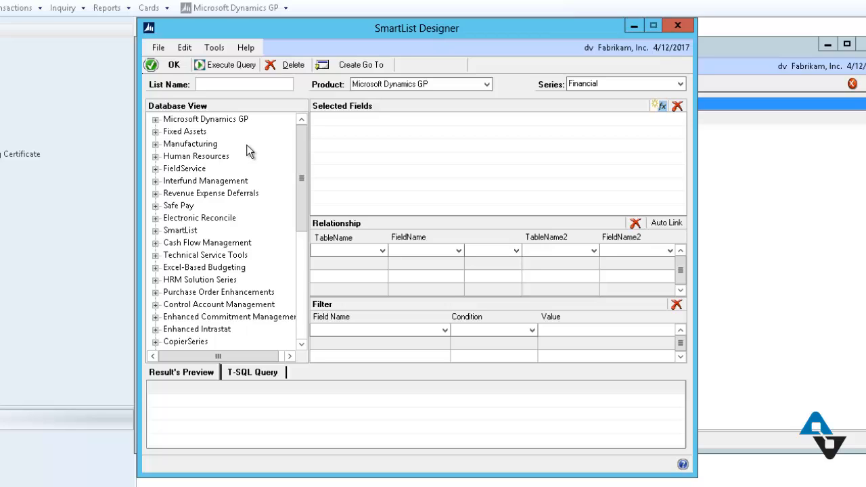
pyautogui.moveTo(215, 96)
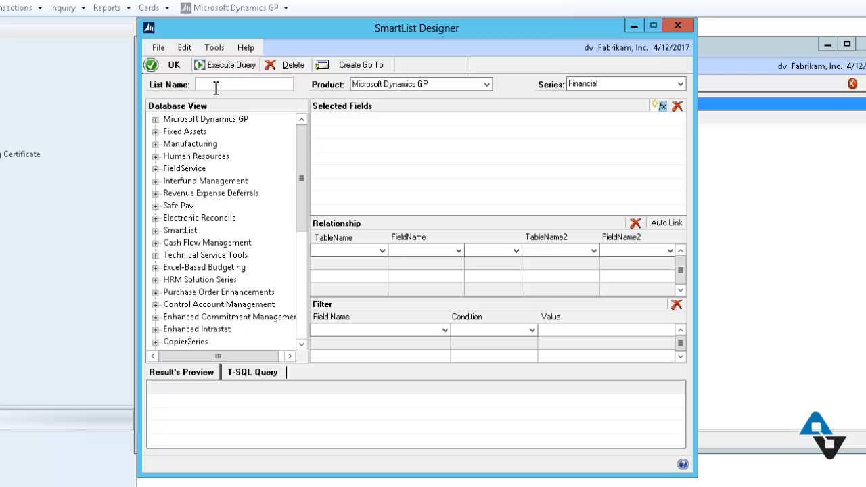
pyautogui.moveTo(246, 98)
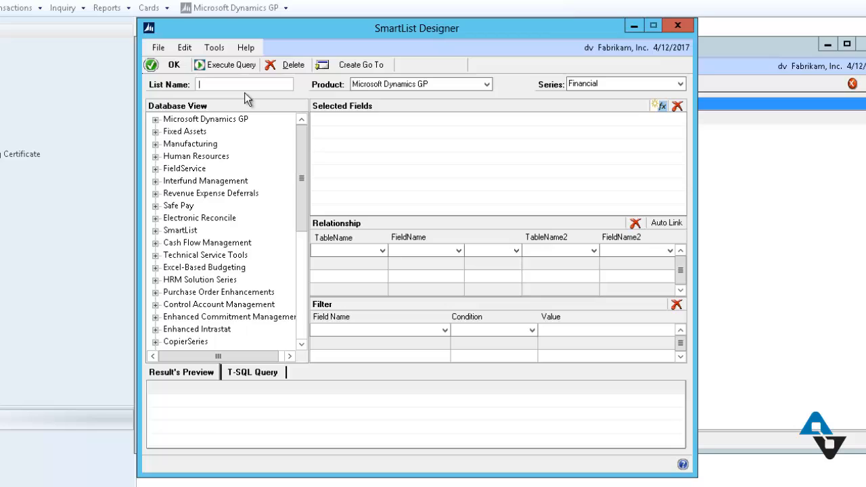
# Step: Name the new list 'Security' and keep Microsoft Dynamics GP as its product
pyautogui.write('S')
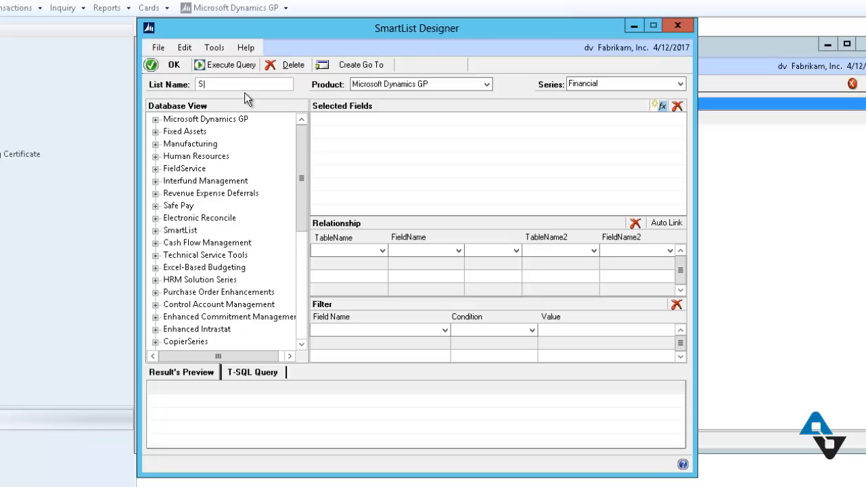
pyautogui.write('ecurity')
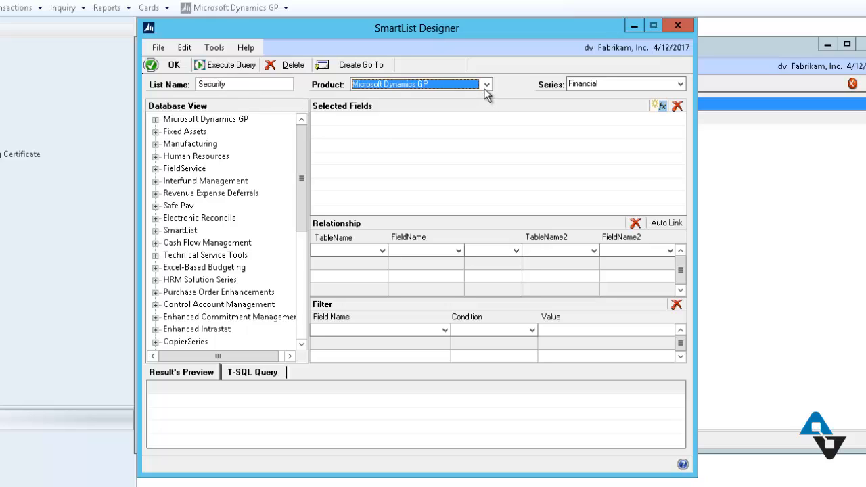
pyautogui.click(487, 83)
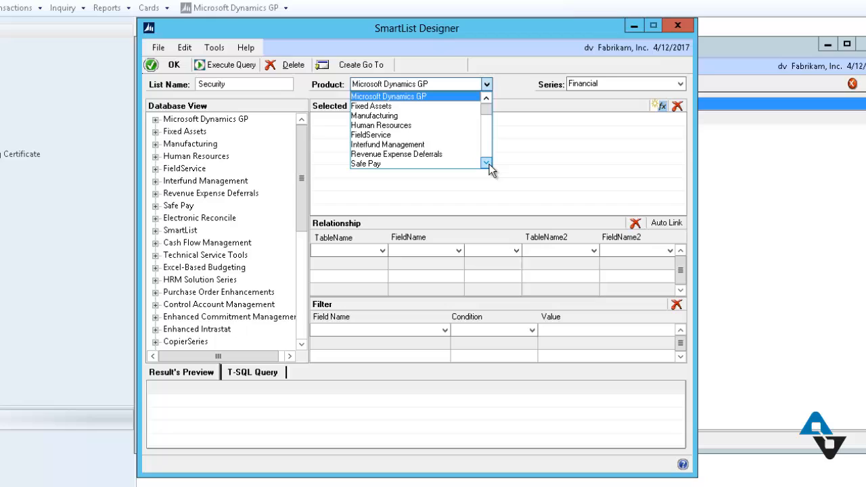
pyautogui.moveTo(453, 141)
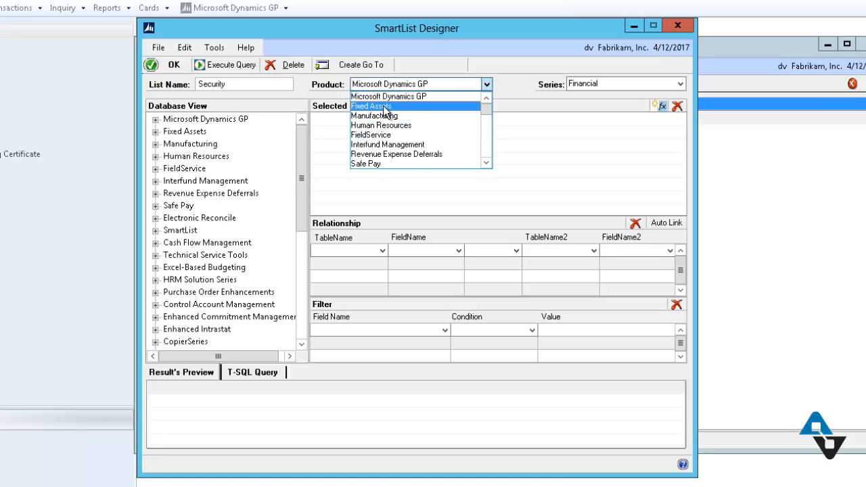
pyautogui.moveTo(391, 105)
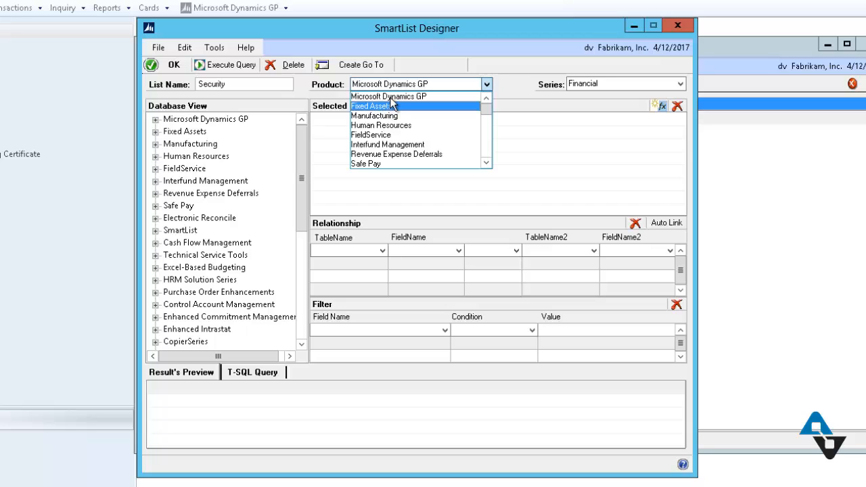
pyautogui.moveTo(402, 115)
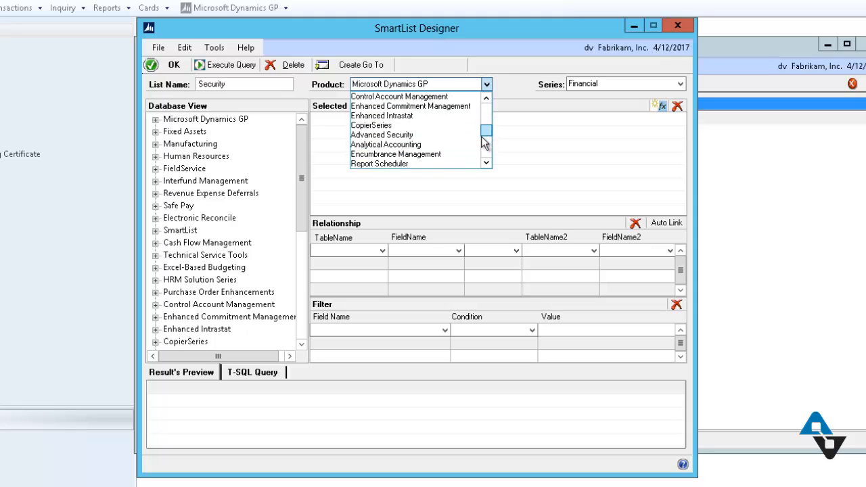
pyautogui.scroll(-3)
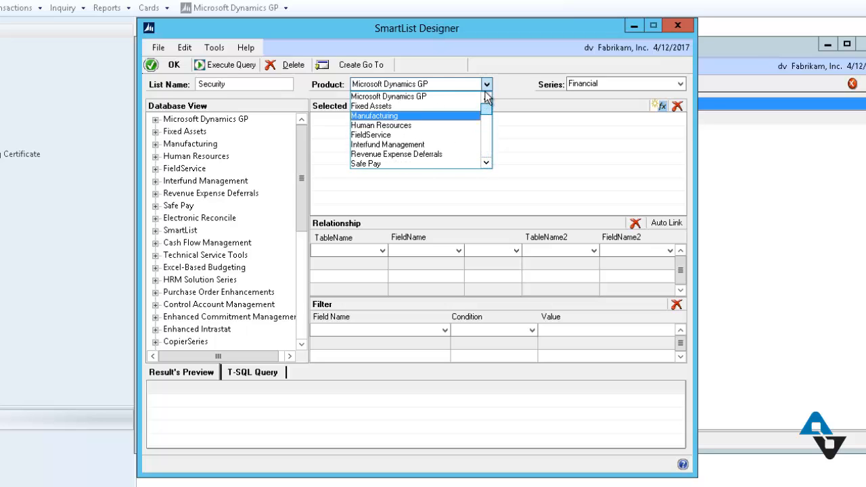
pyautogui.moveTo(344, 86)
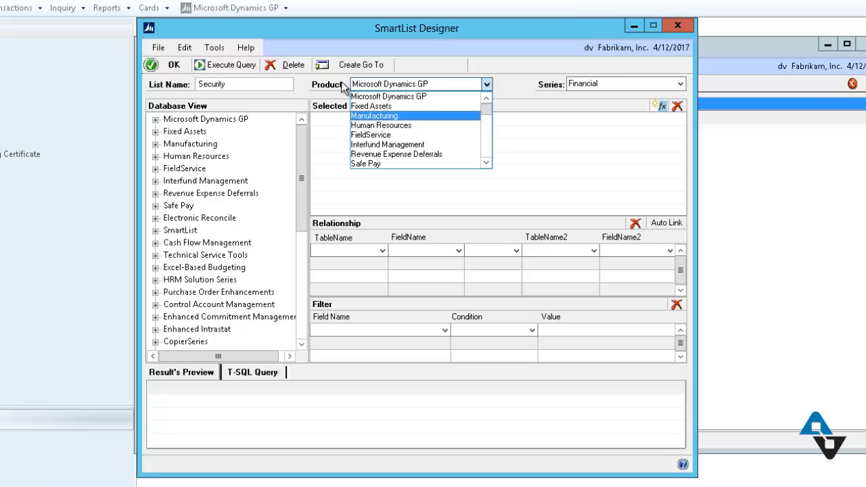
pyautogui.moveTo(506, 91)
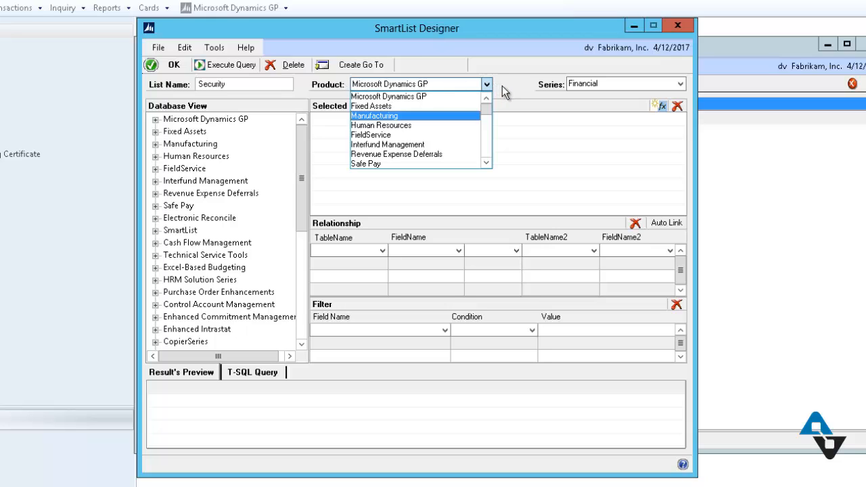
pyautogui.click(388, 96)
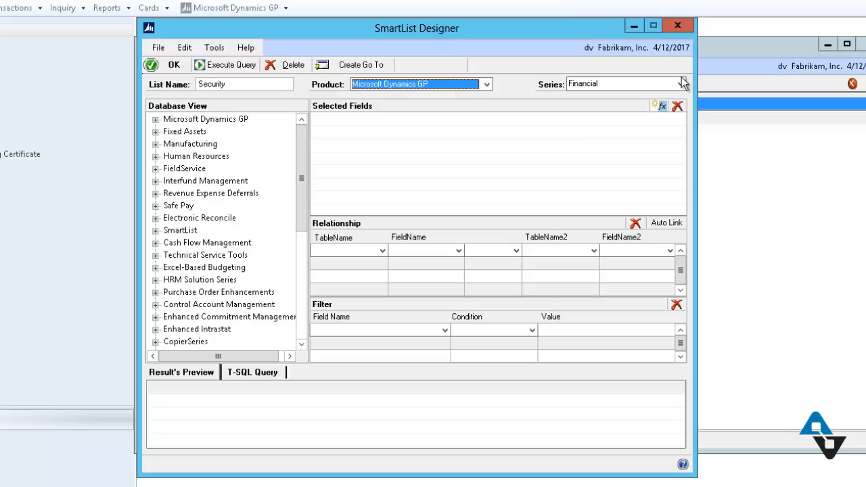
# Step: Change the Security list's series from Financial to Company
pyautogui.click(683, 84)
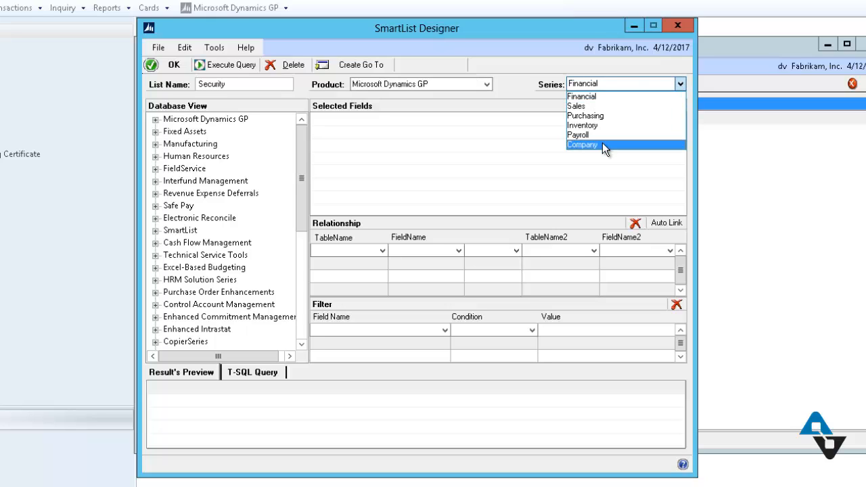
pyautogui.click(582, 144)
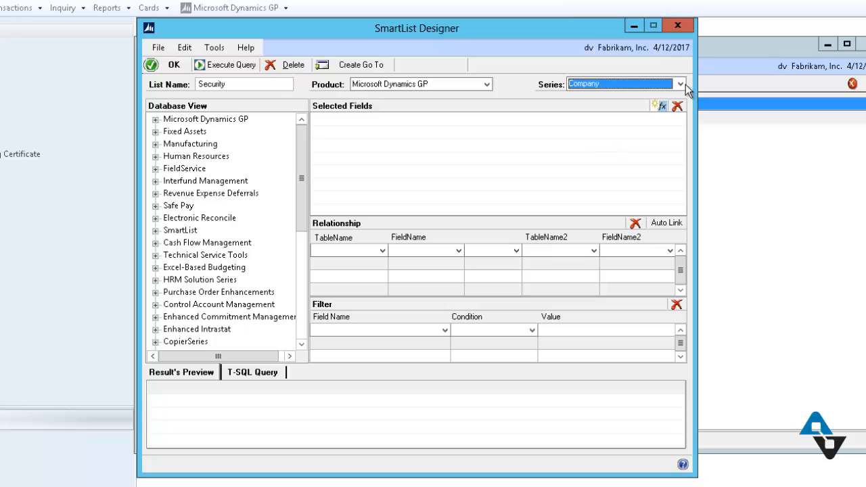
pyautogui.click(681, 84)
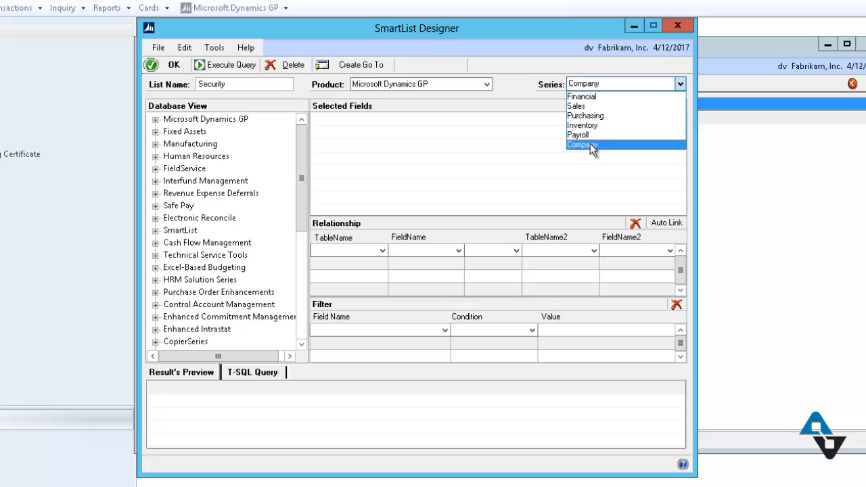
pyautogui.moveTo(586, 148)
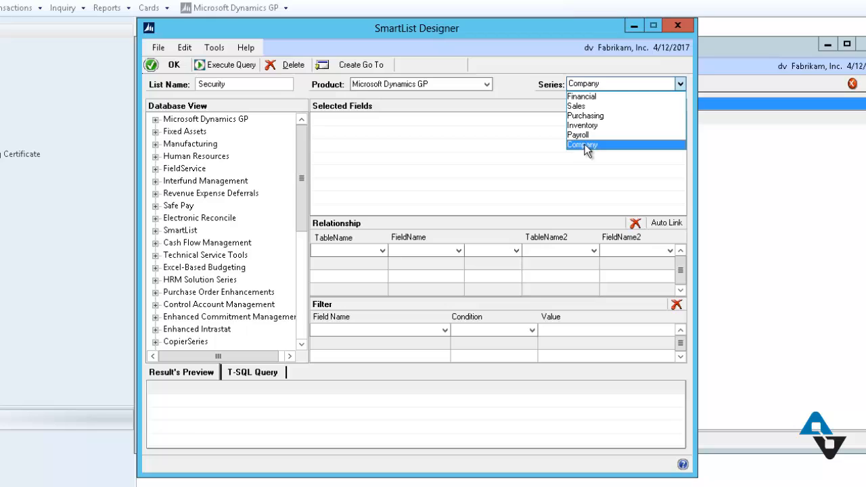
pyautogui.moveTo(599, 155)
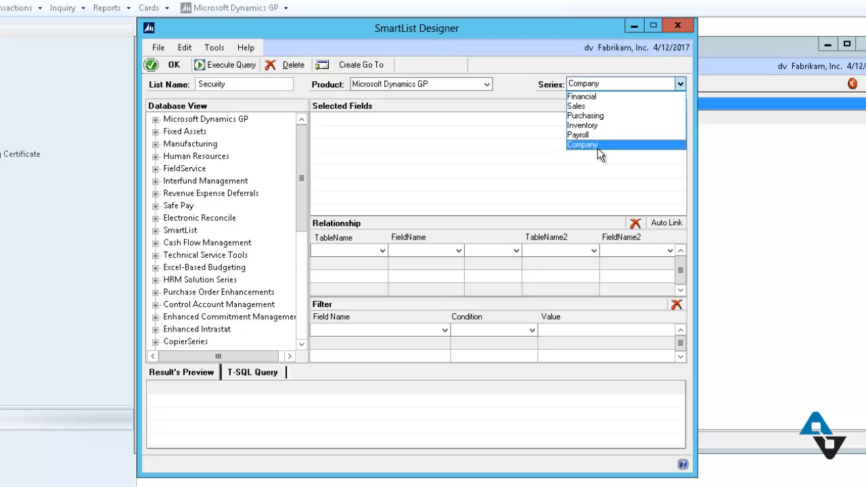
pyautogui.click(583, 145)
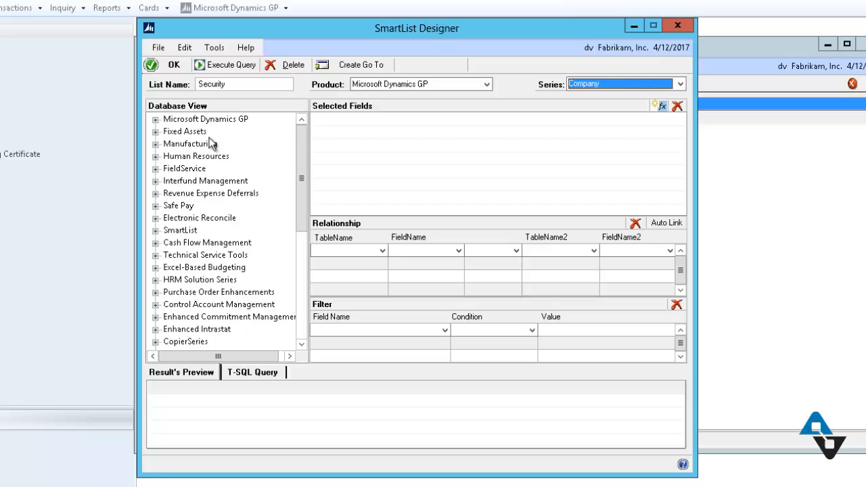
pyautogui.moveTo(182, 120)
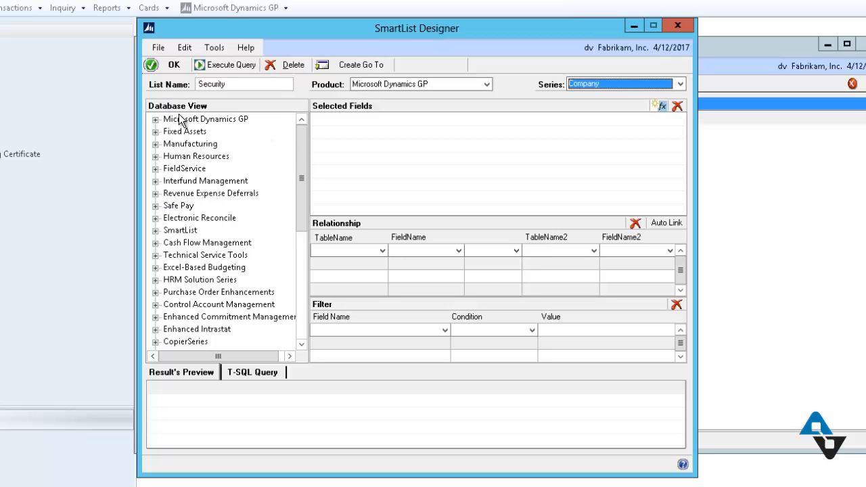
pyautogui.moveTo(399, 238)
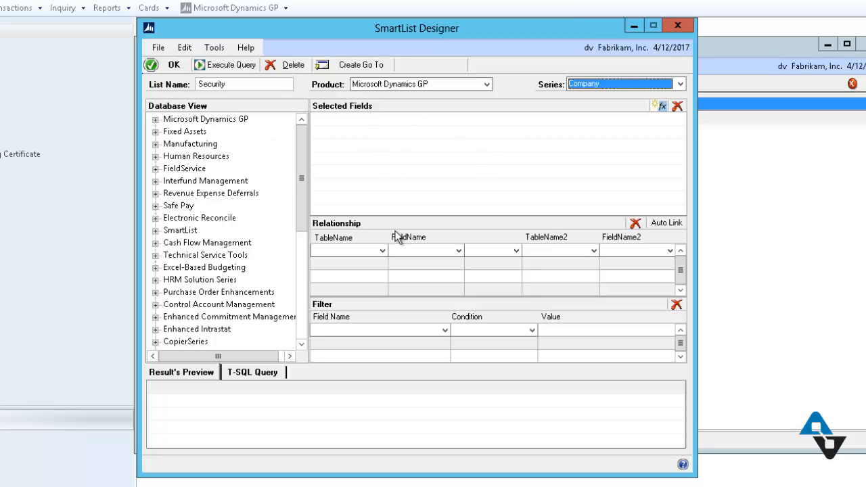
pyautogui.moveTo(572, 358)
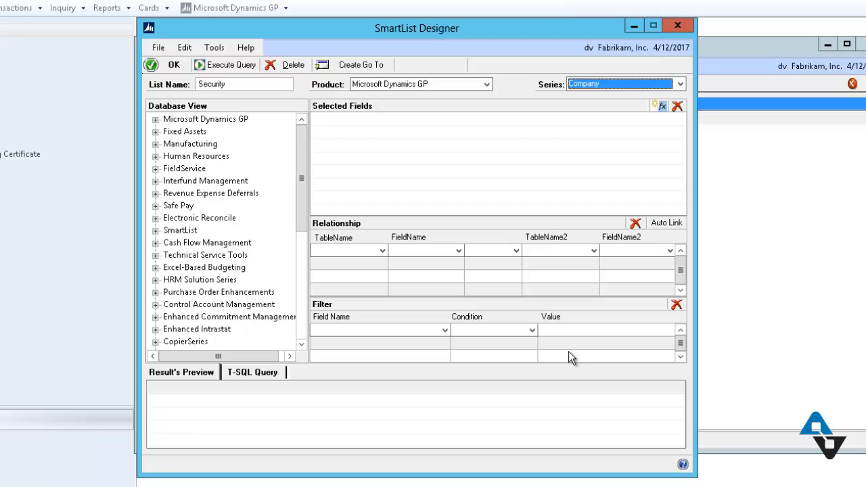
pyautogui.moveTo(218, 147)
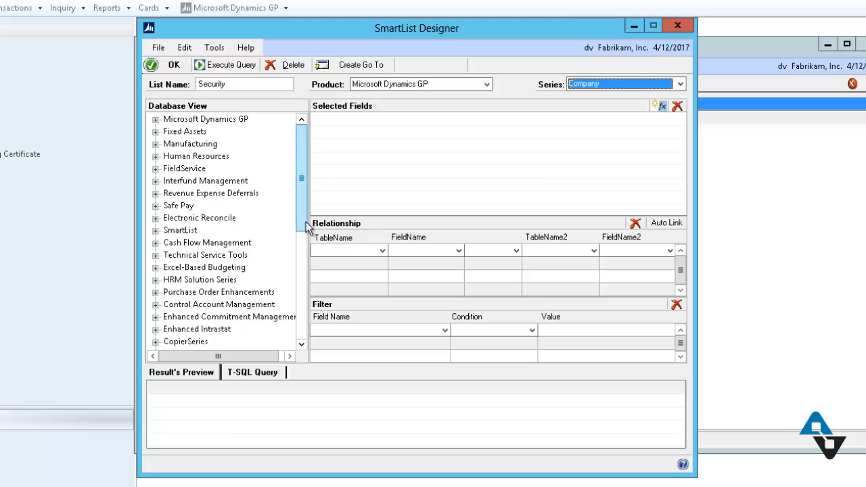
pyautogui.scroll(-3)
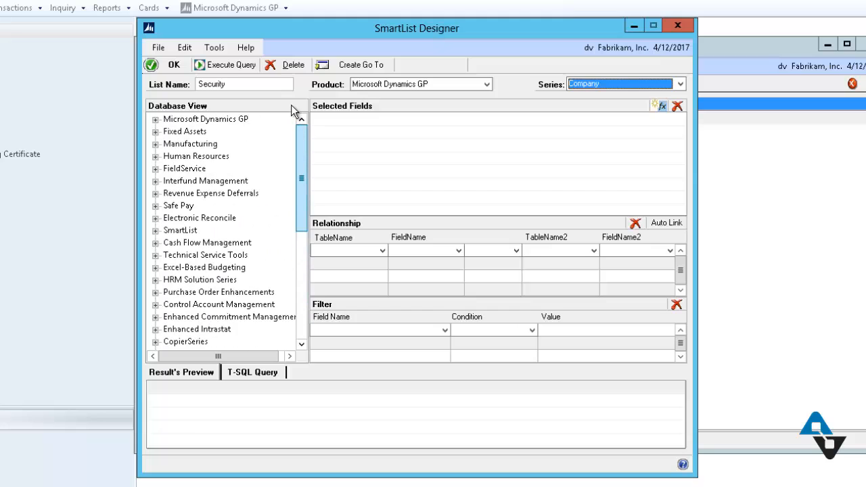
pyautogui.moveTo(411, 132)
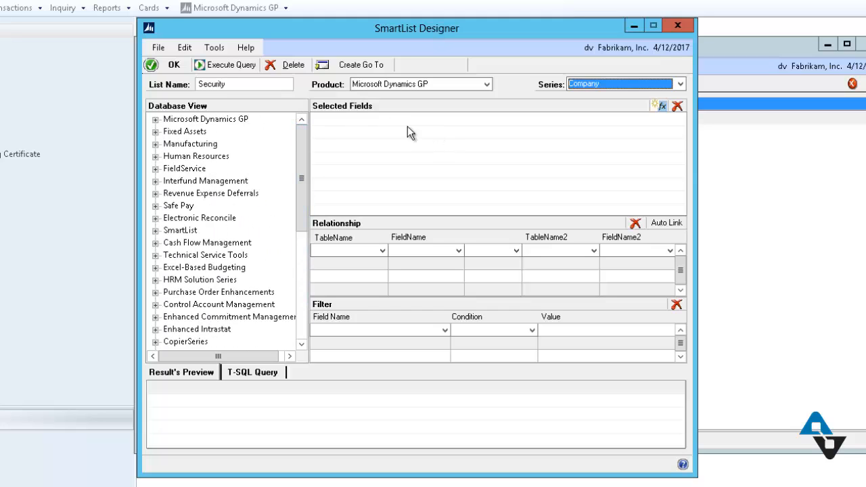
# Step: Expand Microsoft Dynamics GP > Tables > System down to the Security tables
pyautogui.click(156, 119)
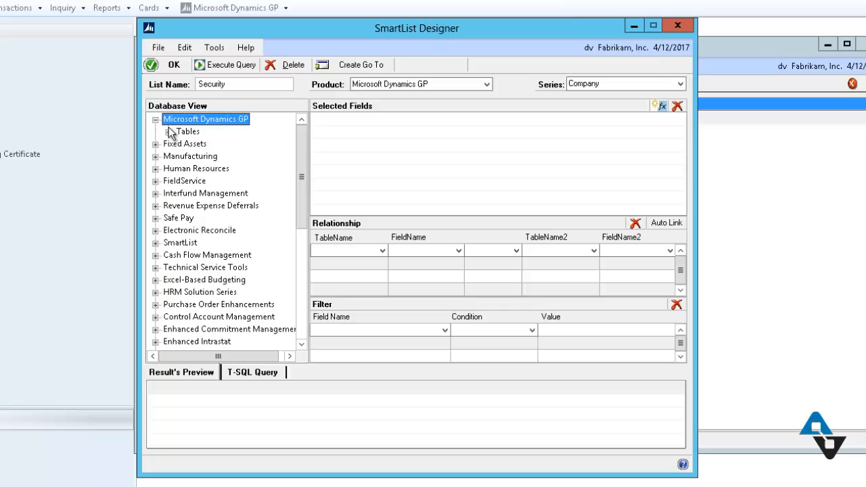
pyautogui.click(174, 131)
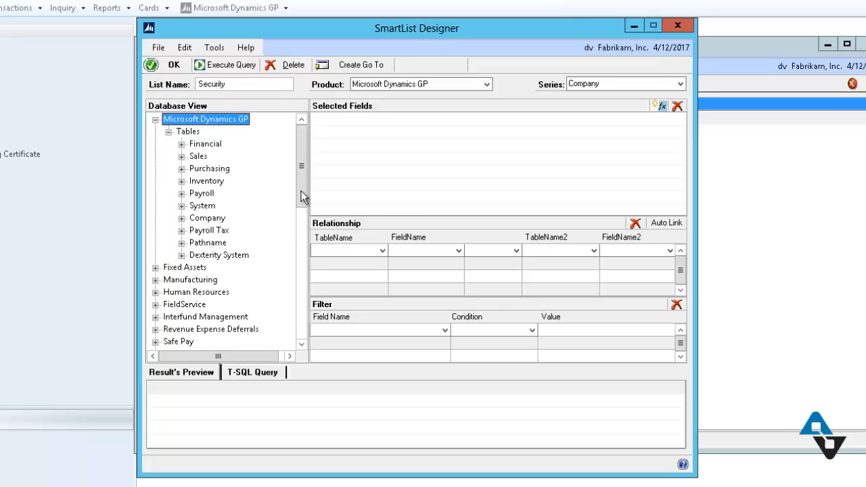
pyautogui.moveTo(318, 364)
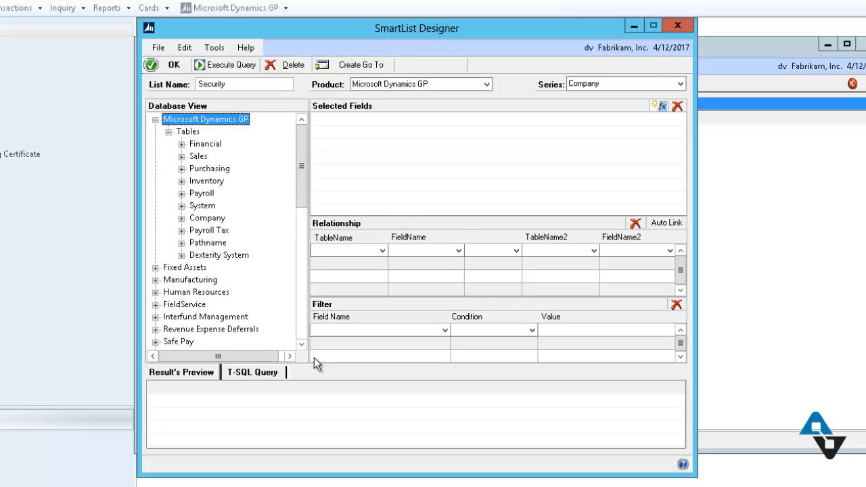
pyautogui.moveTo(423, 313)
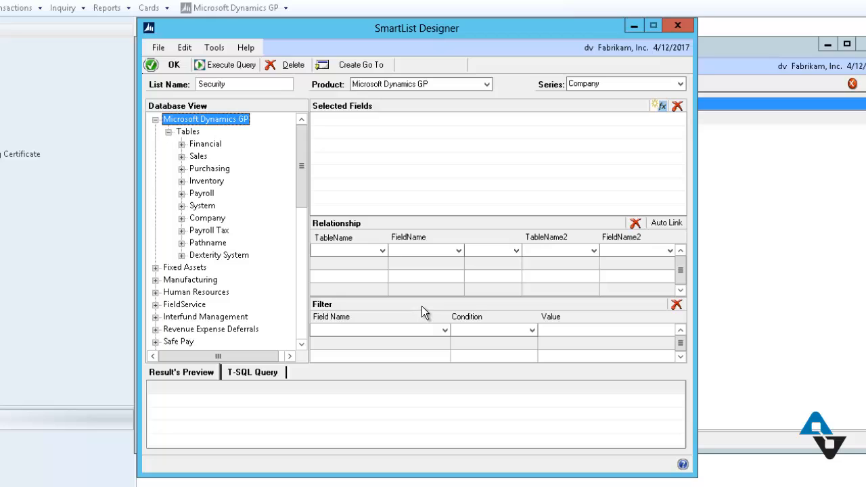
pyautogui.moveTo(388, 266)
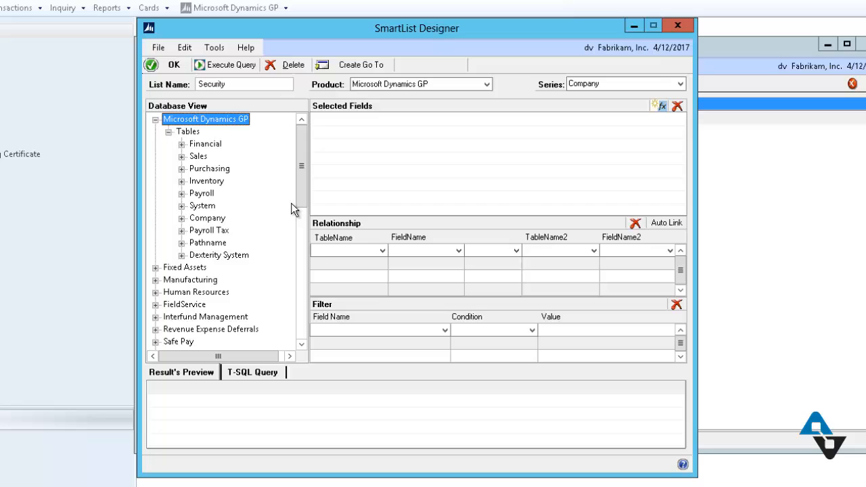
pyautogui.moveTo(209, 169)
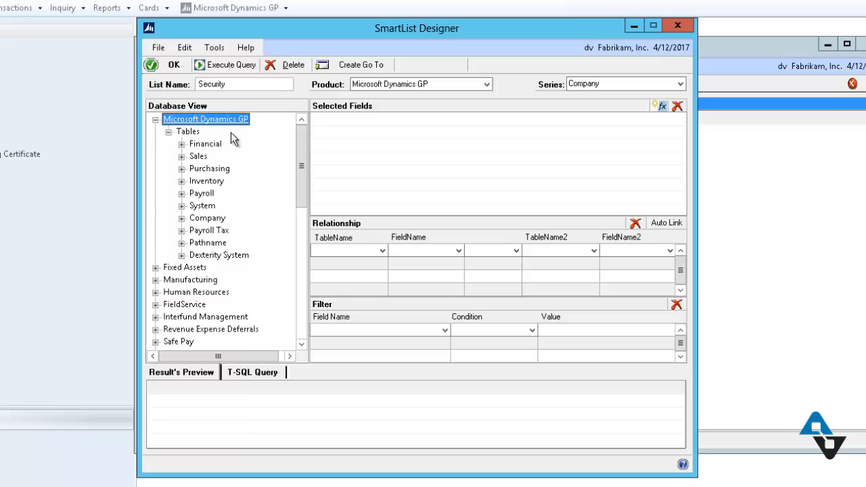
pyautogui.moveTo(190, 208)
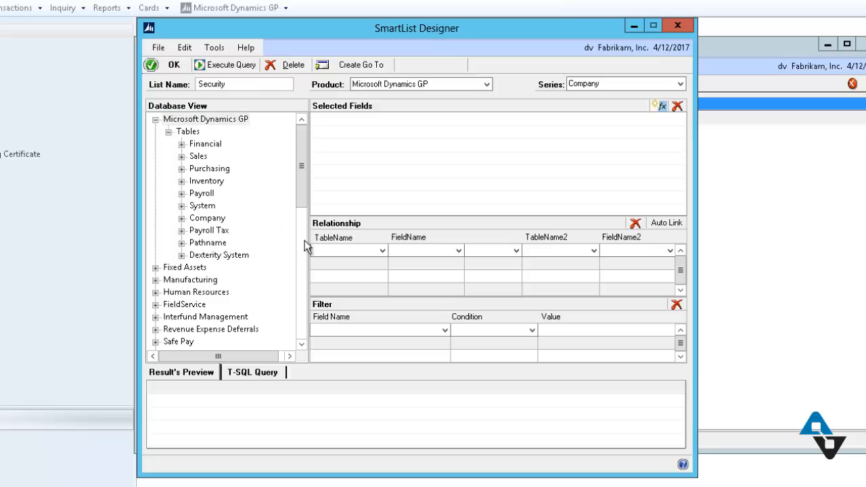
pyautogui.moveTo(311, 247)
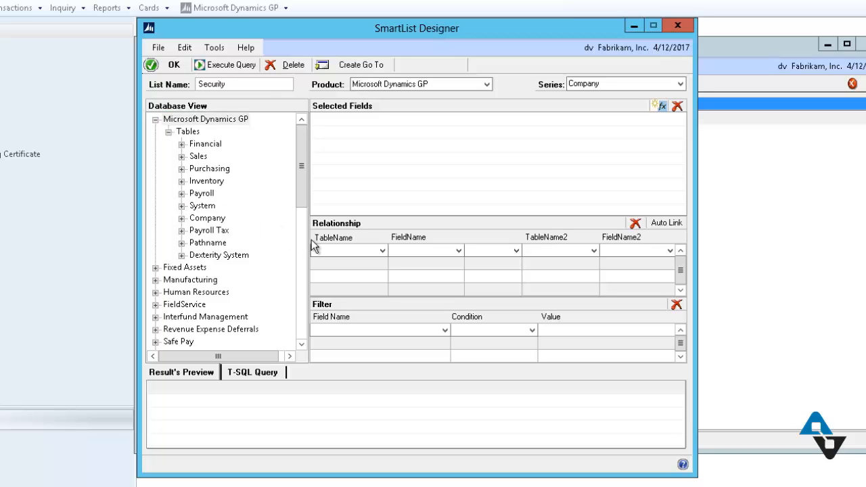
pyautogui.click(182, 206)
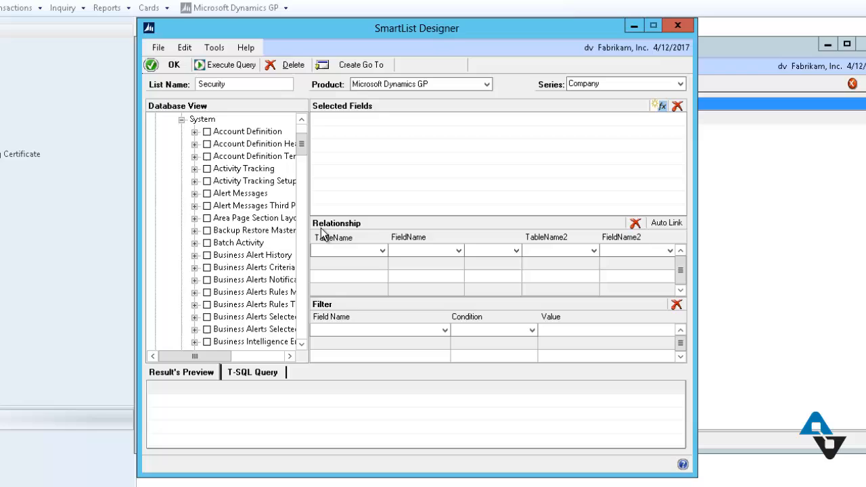
pyautogui.moveTo(345, 236)
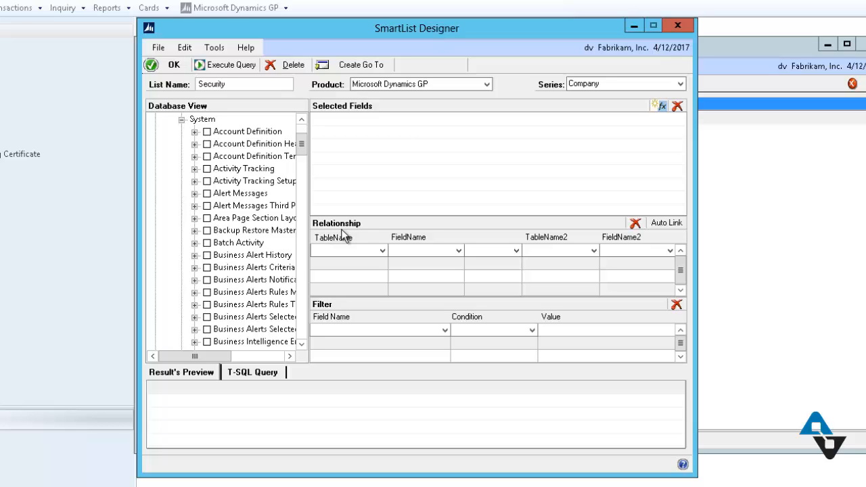
pyautogui.moveTo(406, 240)
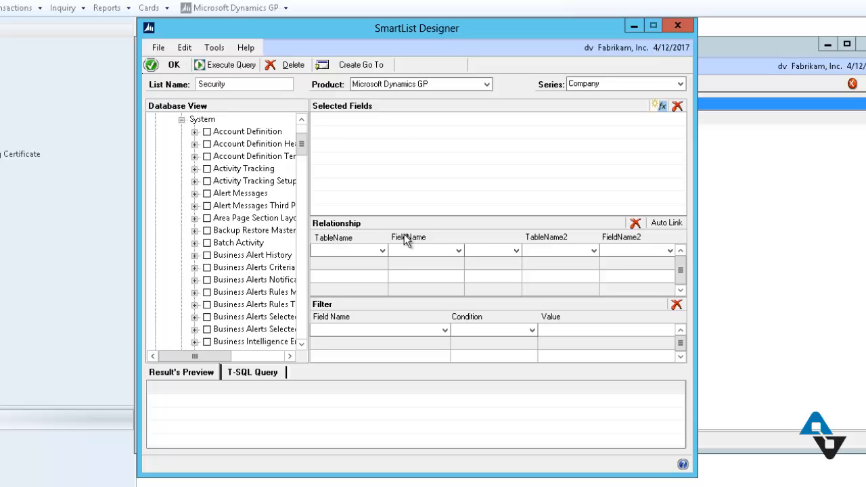
pyautogui.moveTo(416, 238)
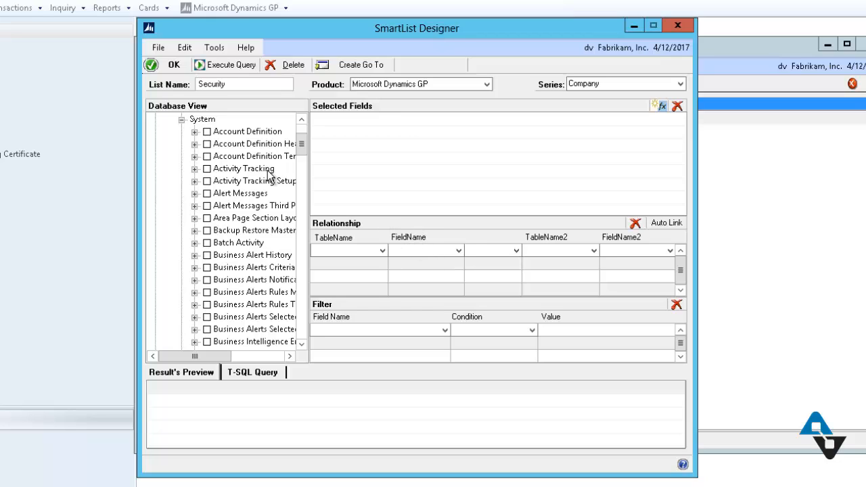
pyautogui.moveTo(362, 205)
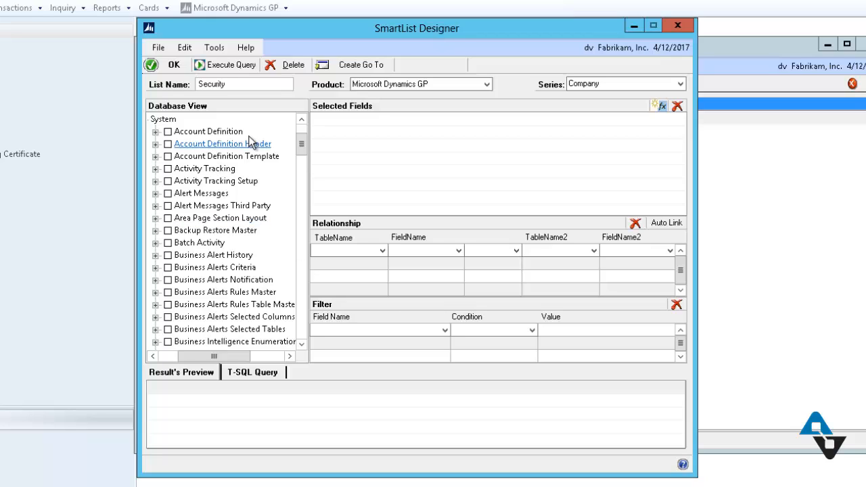
pyautogui.moveTo(308, 152)
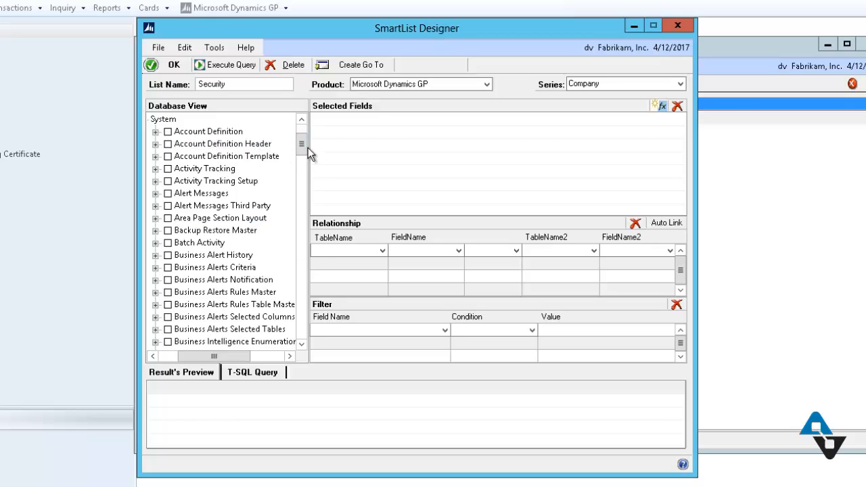
pyautogui.moveTo(302, 144)
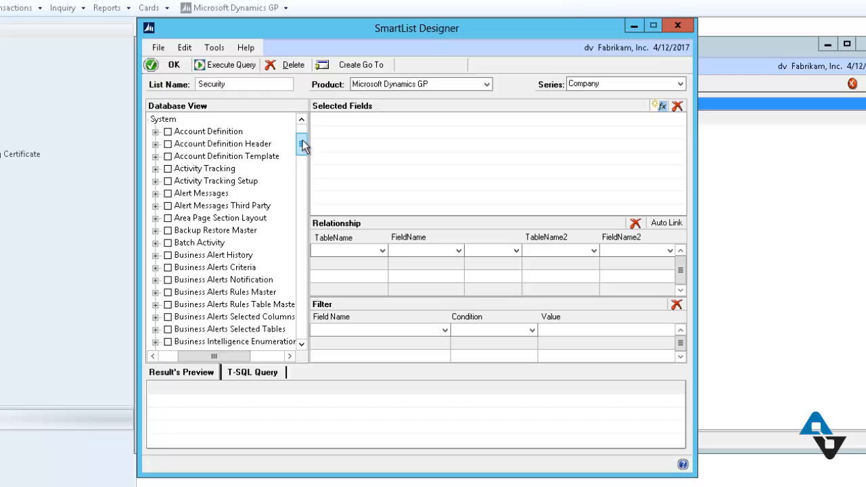
pyautogui.scroll(-3)
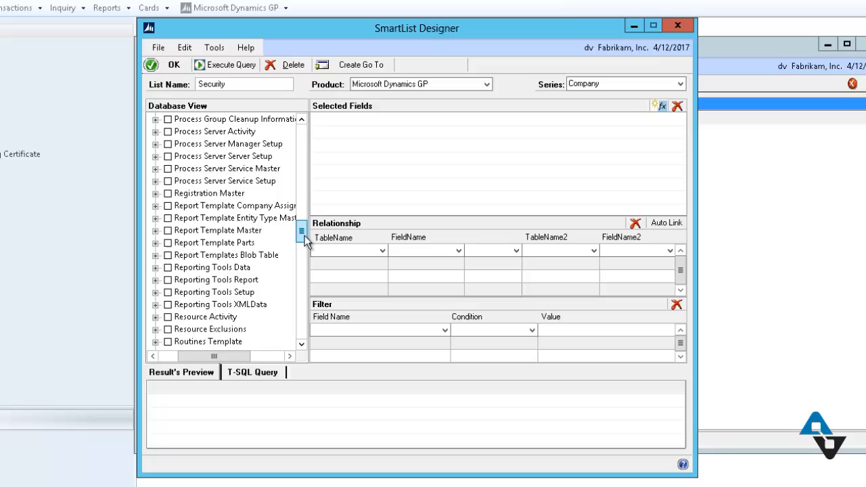
pyautogui.scroll(-3)
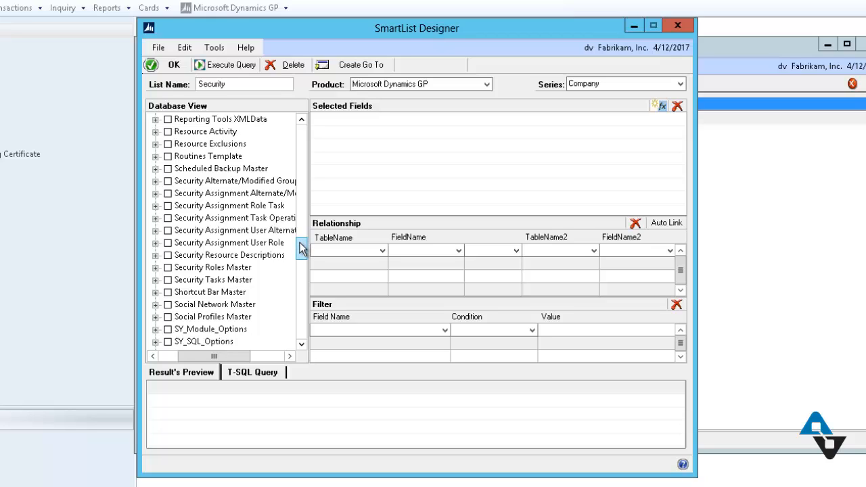
pyautogui.moveTo(247, 230)
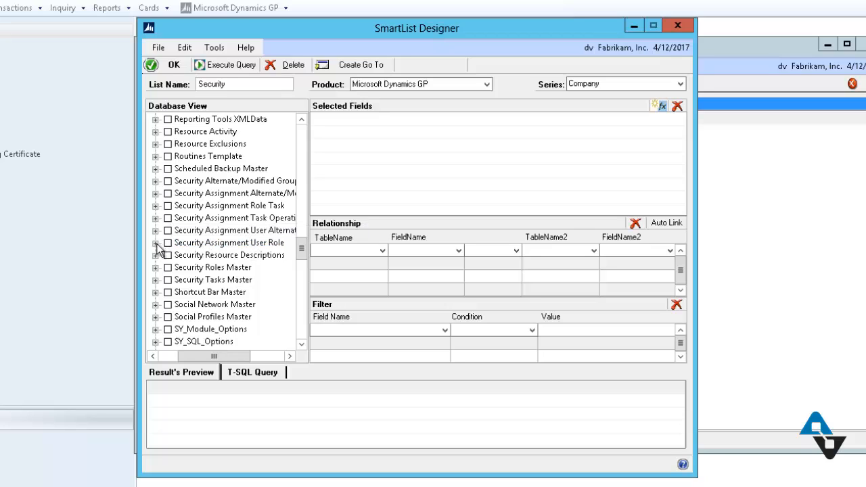
# Step: Select User ID, Security Role ID and Company ID from Security Assignment User Role
pyautogui.click(156, 242)
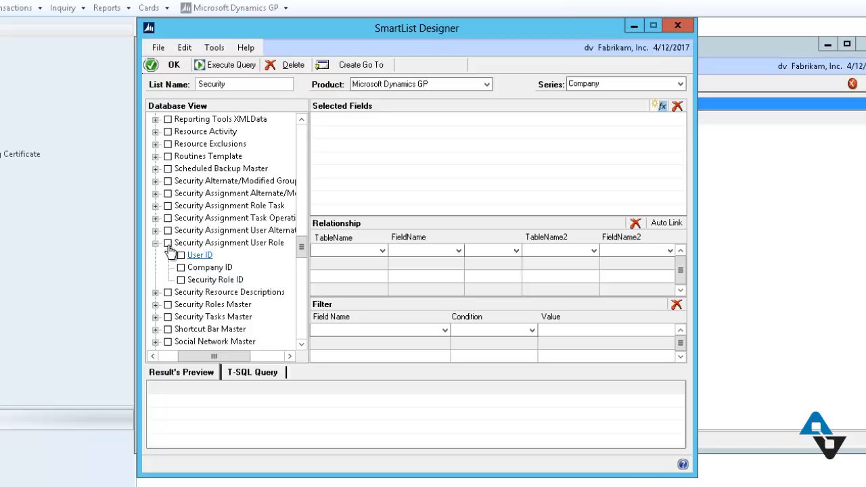
pyautogui.click(167, 243)
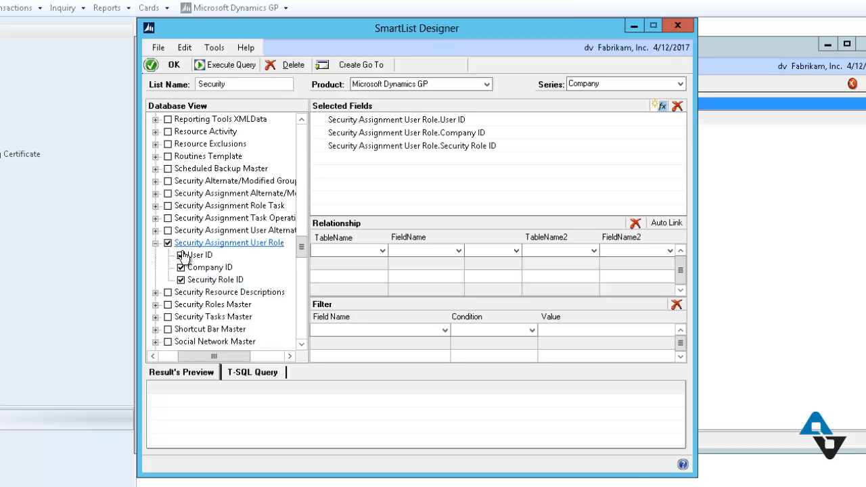
pyautogui.click(200, 254)
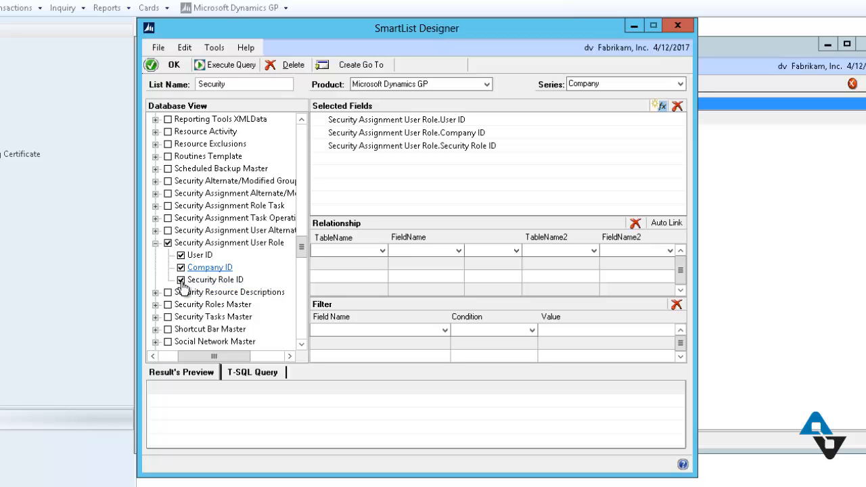
pyautogui.click(180, 267)
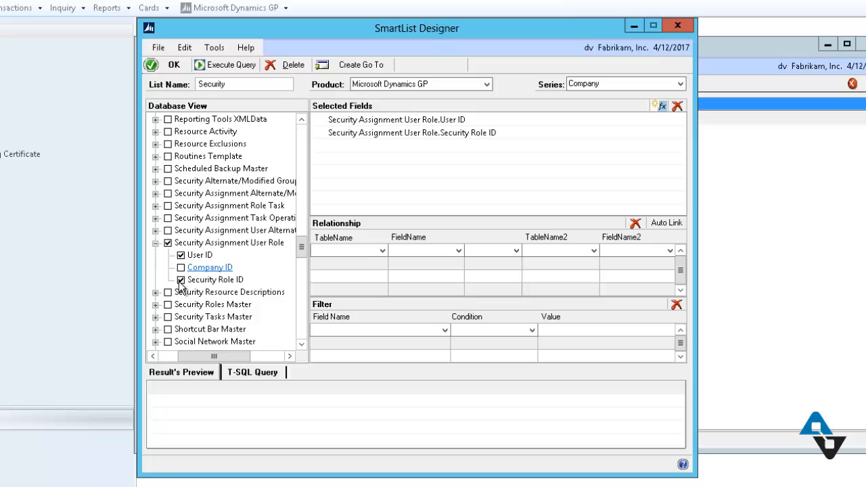
pyautogui.click(168, 243)
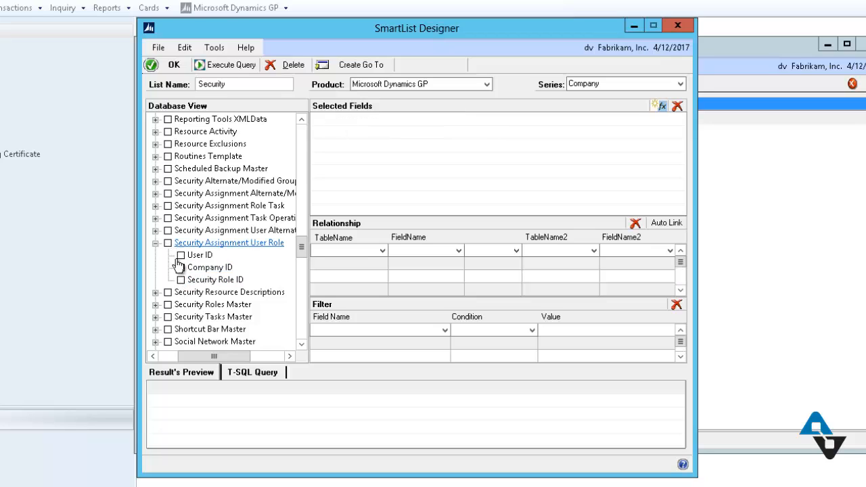
pyautogui.click(180, 255)
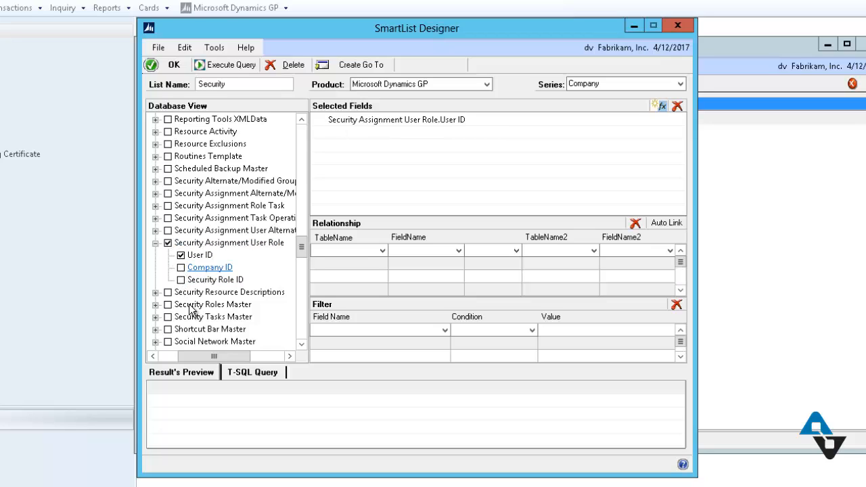
pyautogui.click(181, 280)
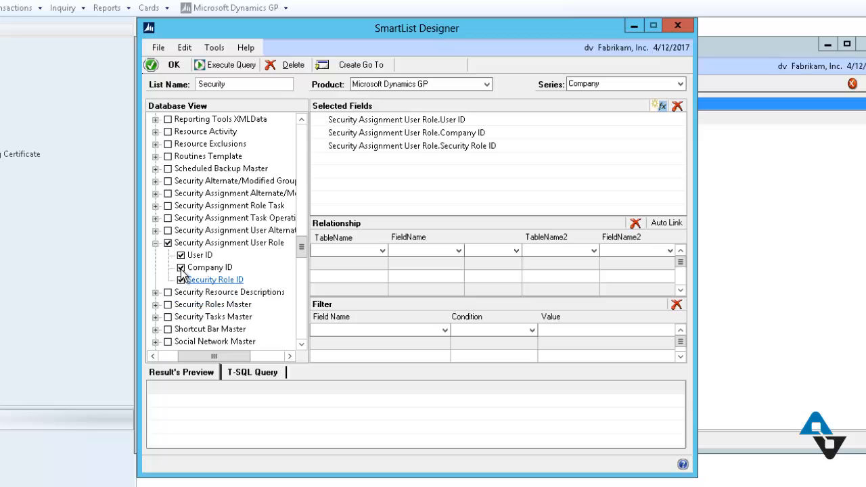
pyautogui.click(181, 267)
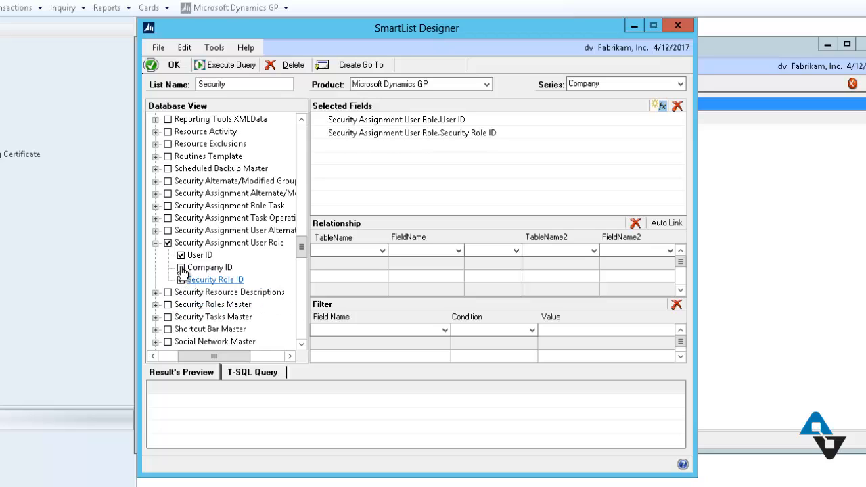
pyautogui.click(168, 268)
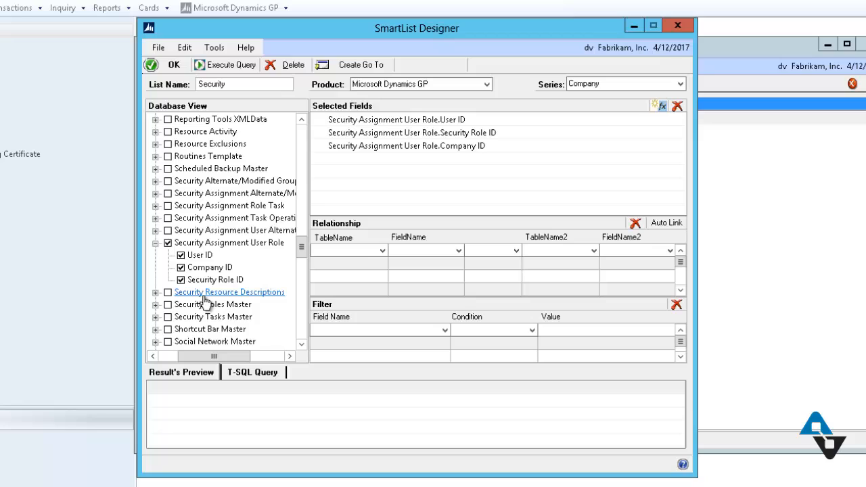
pyautogui.moveTo(217, 267)
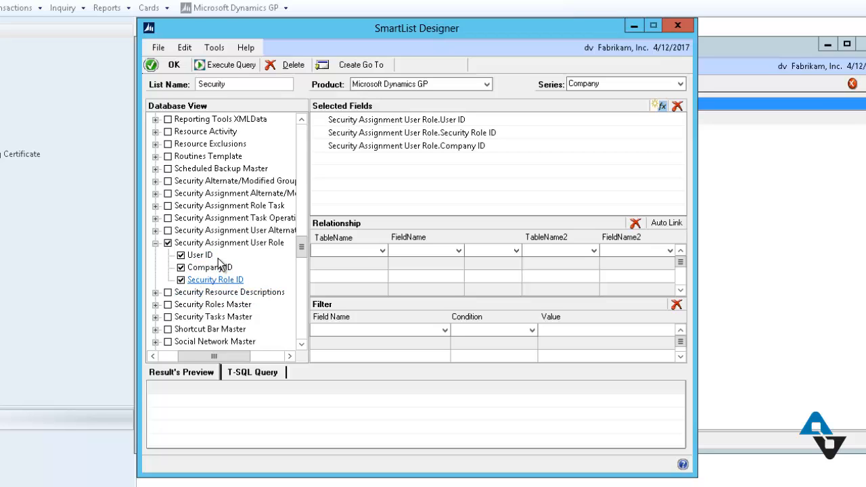
pyautogui.moveTo(390, 118)
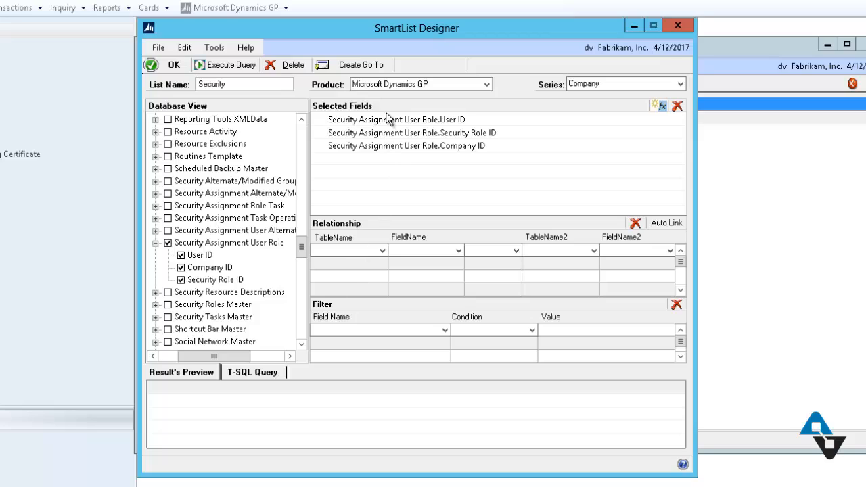
pyautogui.moveTo(332, 154)
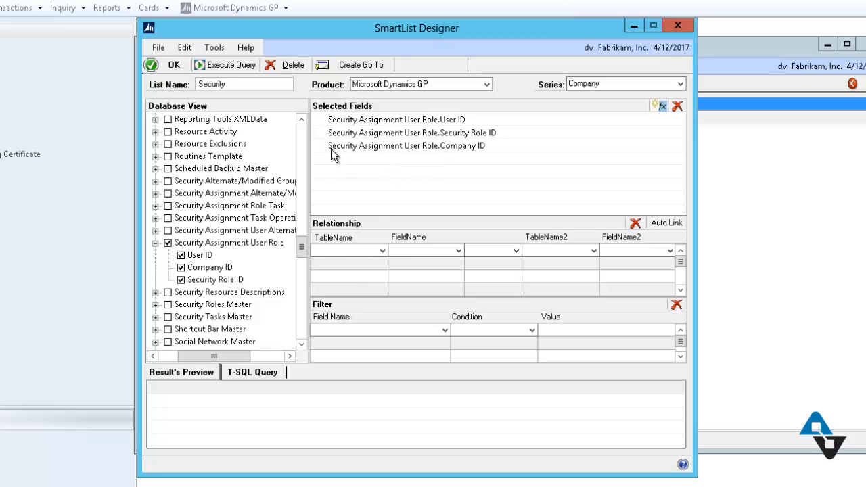
pyautogui.moveTo(376, 175)
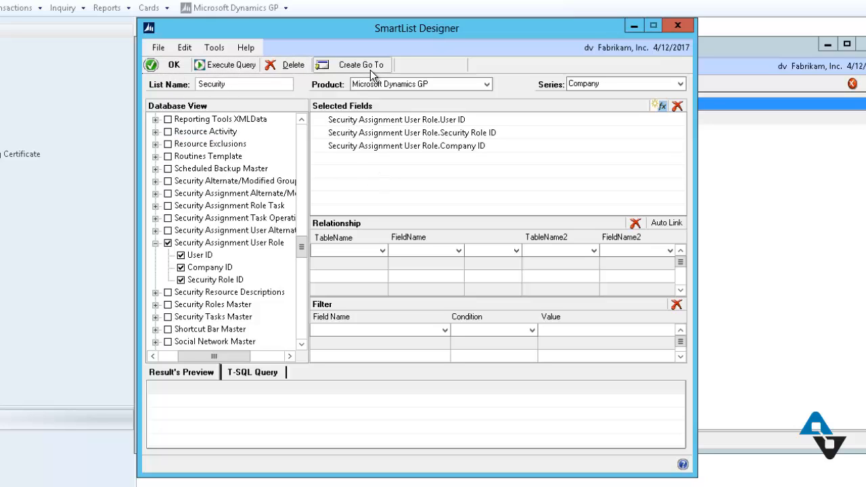
pyautogui.moveTo(232, 64)
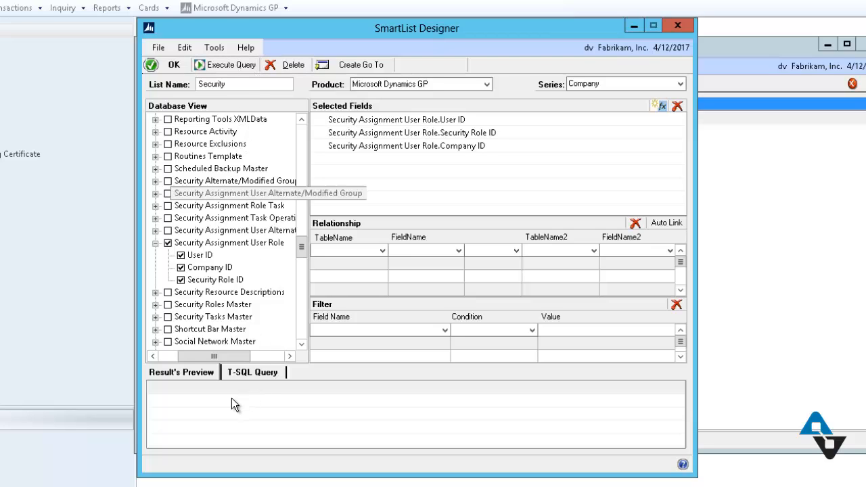
pyautogui.moveTo(232, 436)
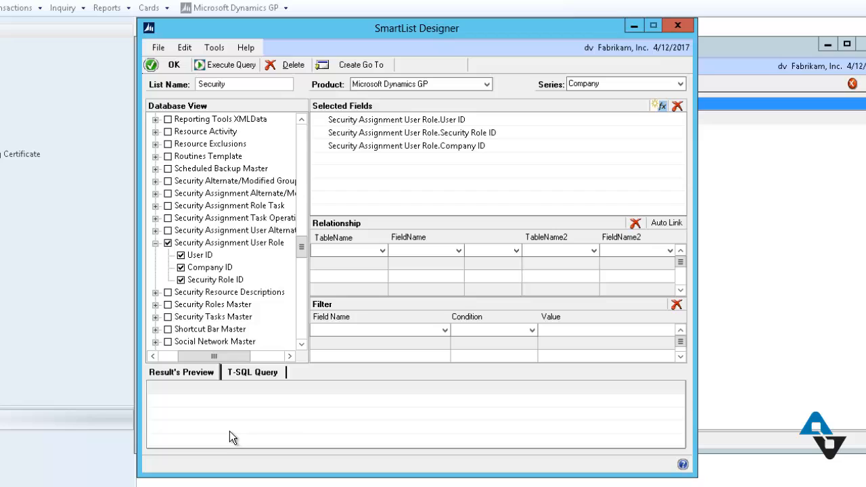
pyautogui.moveTo(220, 94)
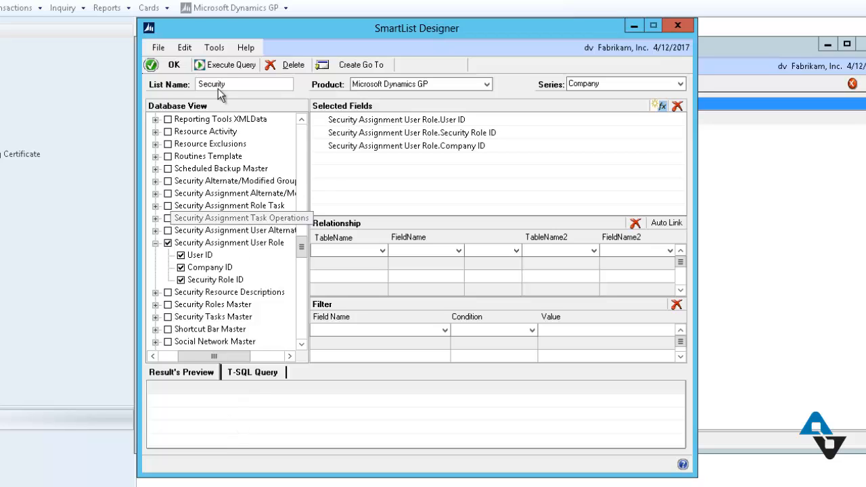
pyautogui.moveTo(226, 65)
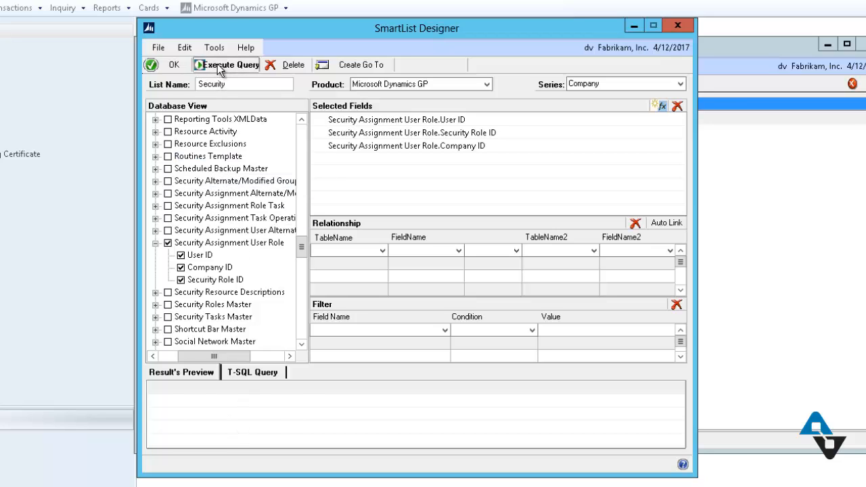
# Step: Run the query to preview users like buyer1 with role IDs and Company ID -1
pyautogui.click(232, 64)
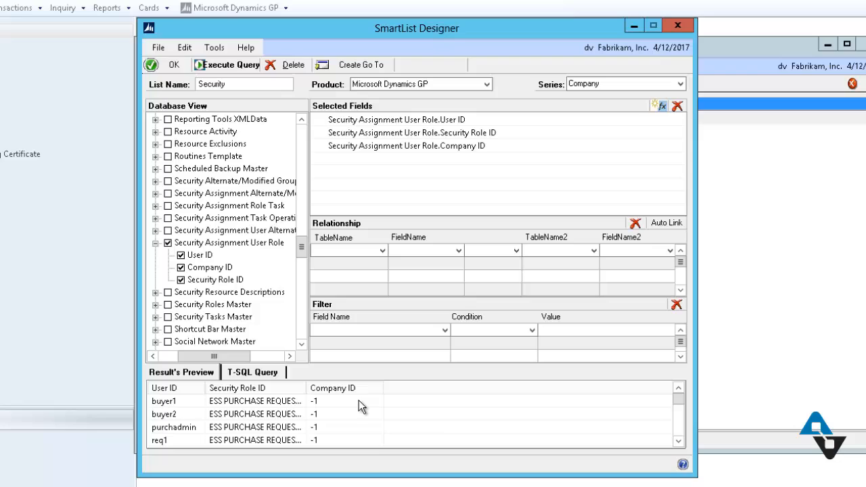
pyautogui.moveTo(173, 420)
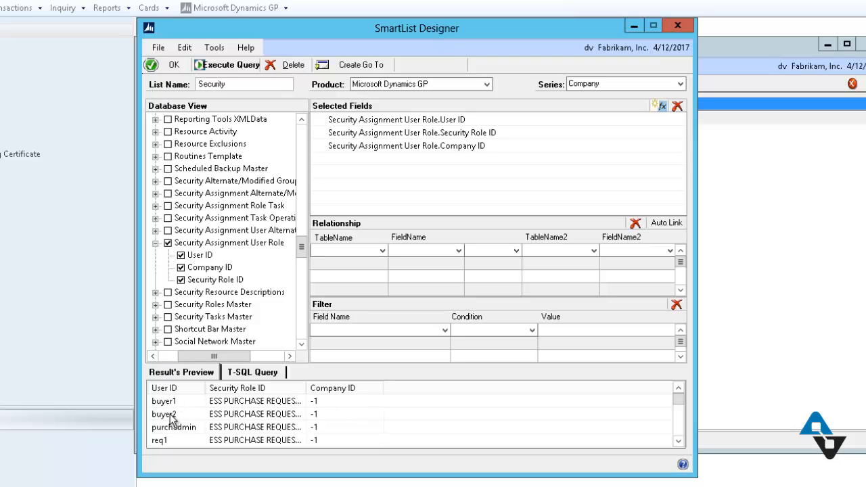
pyautogui.moveTo(185, 431)
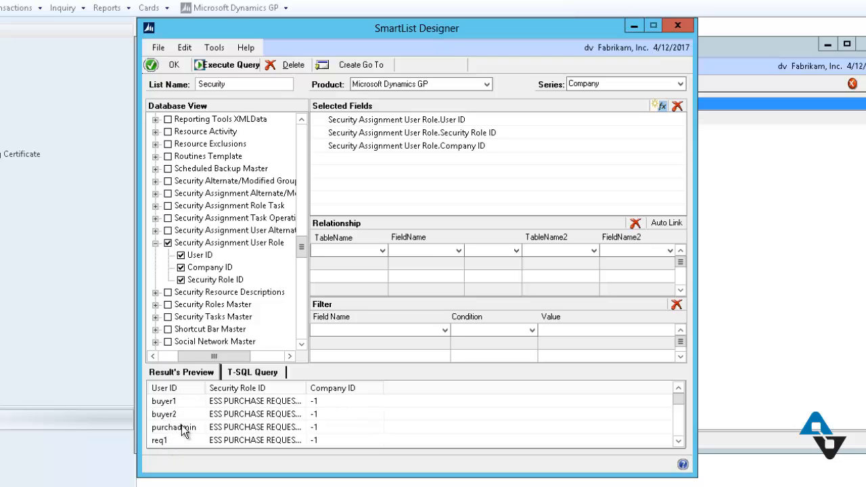
pyautogui.moveTo(250, 398)
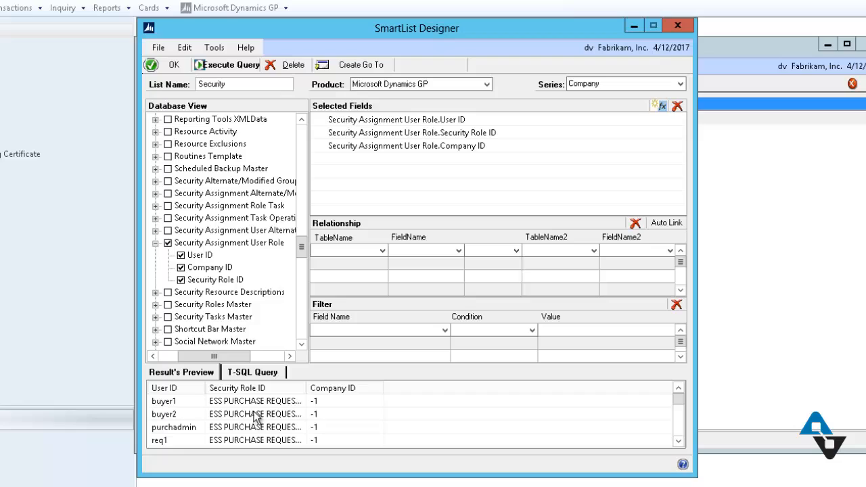
pyautogui.moveTo(215, 411)
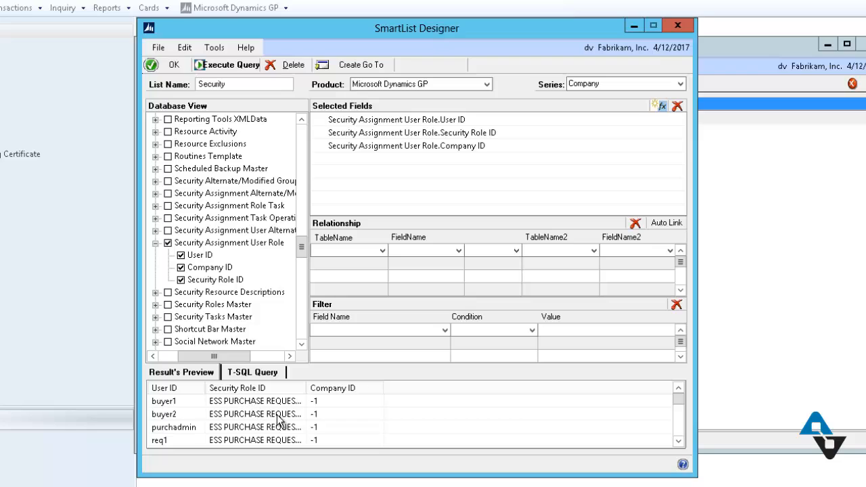
pyautogui.moveTo(209, 425)
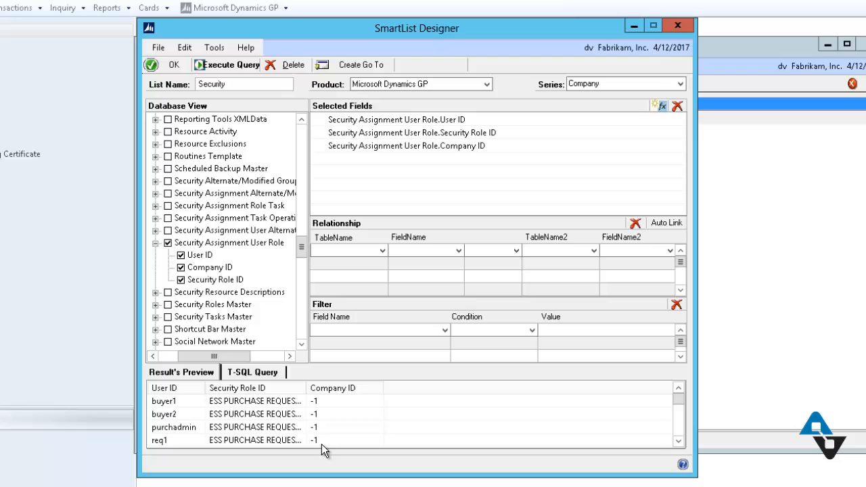
pyautogui.moveTo(318, 462)
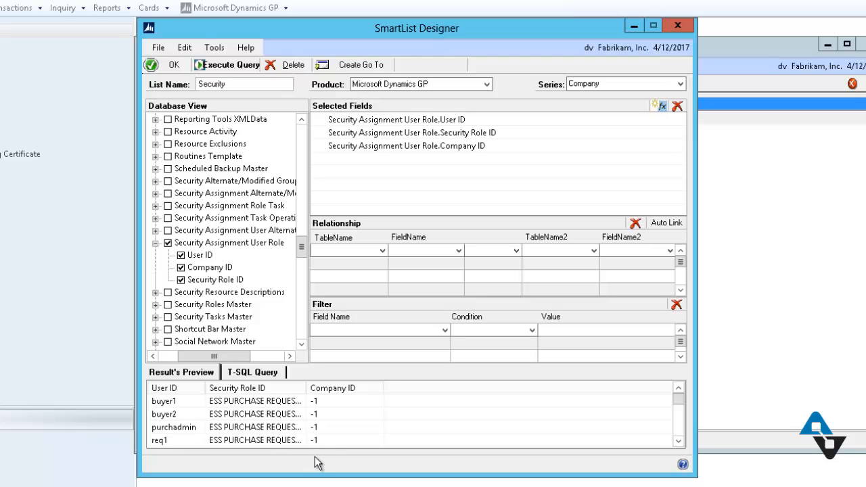
pyautogui.moveTo(310, 302)
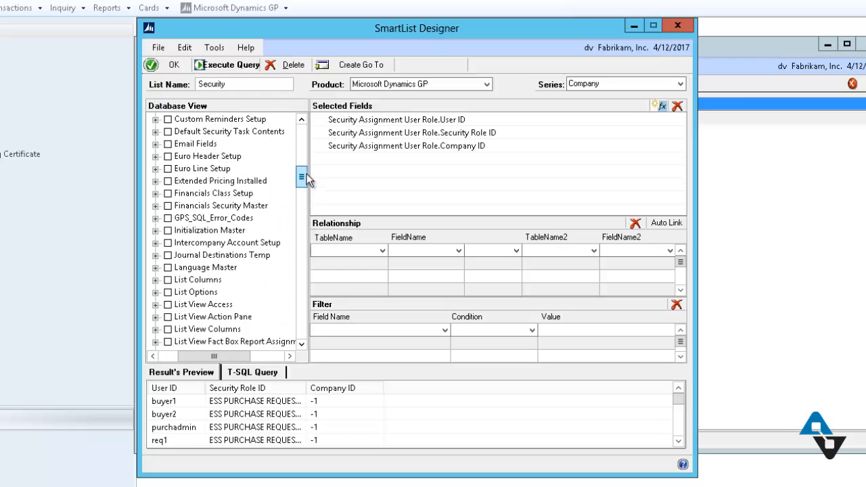
# Step: Add Company Name from Company Master as a fourth field
pyautogui.scroll(3)
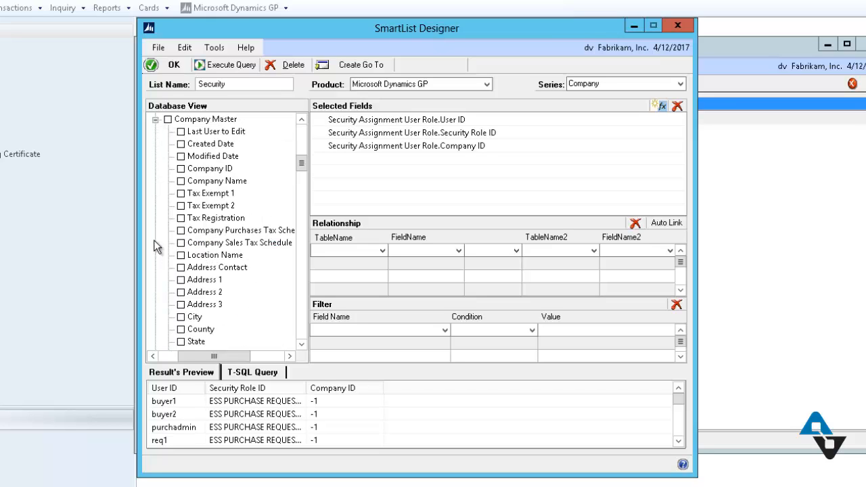
pyautogui.moveTo(189, 205)
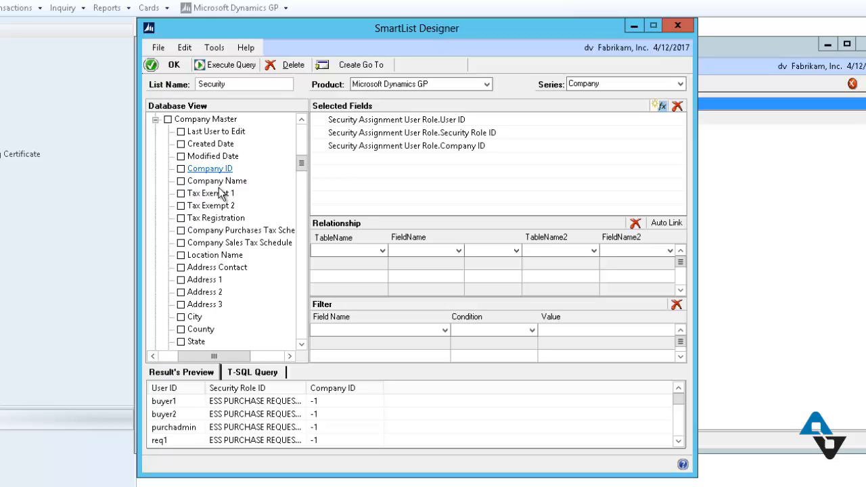
pyautogui.click(181, 181)
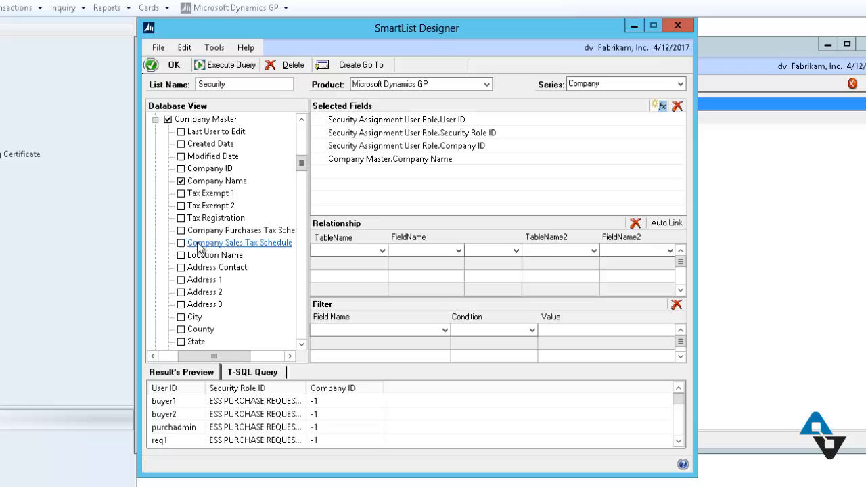
pyautogui.moveTo(273, 299)
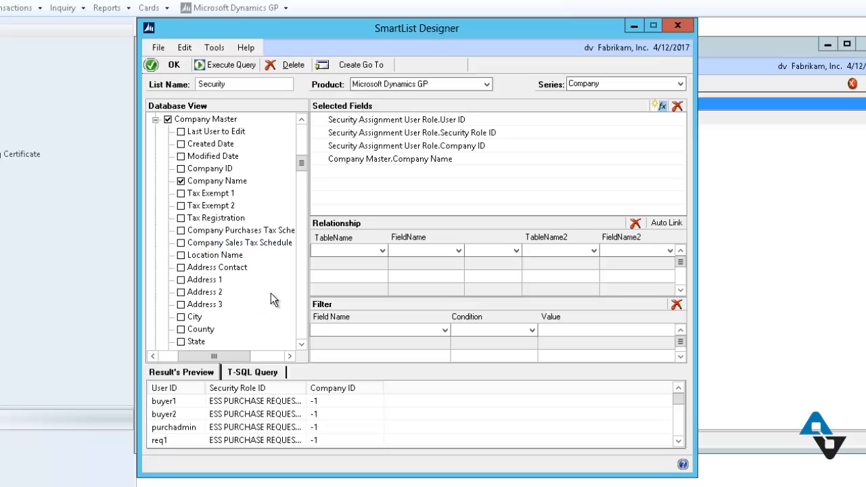
pyautogui.moveTo(206, 315)
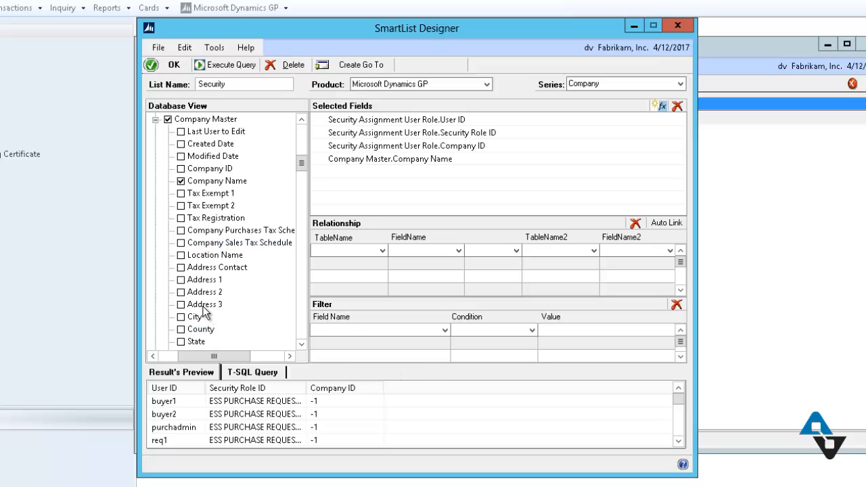
pyautogui.moveTo(395, 140)
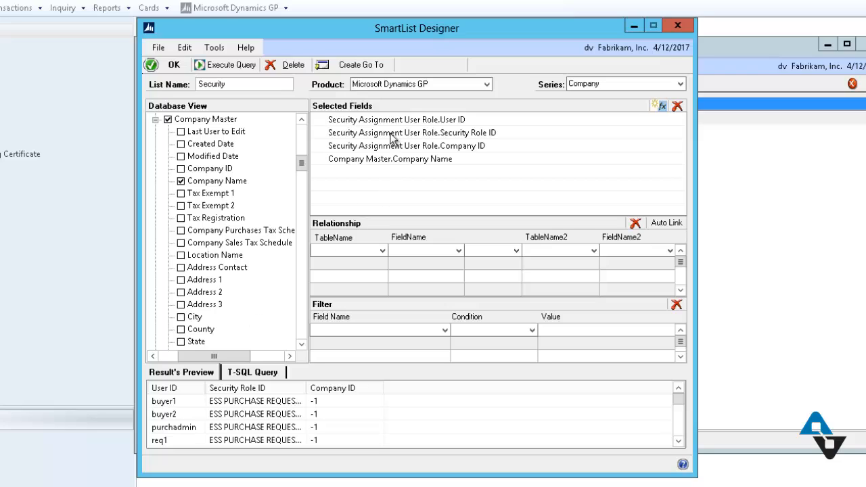
pyautogui.moveTo(371, 129)
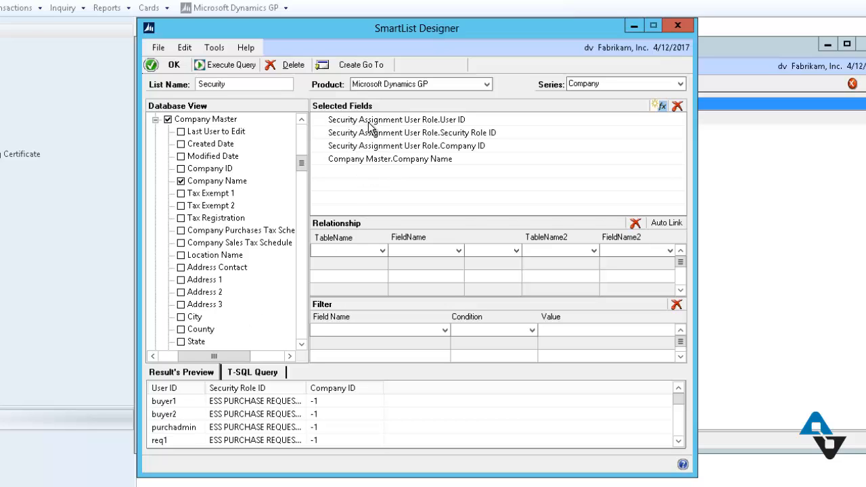
pyautogui.moveTo(352, 195)
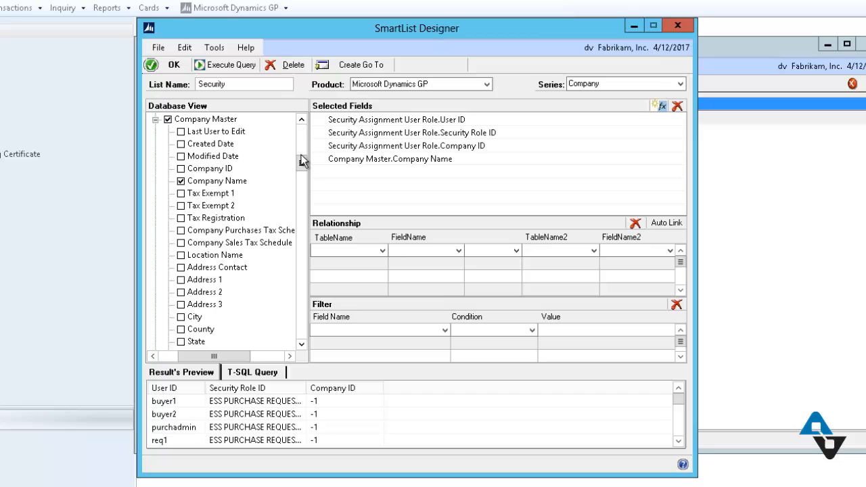
pyautogui.moveTo(438, 137)
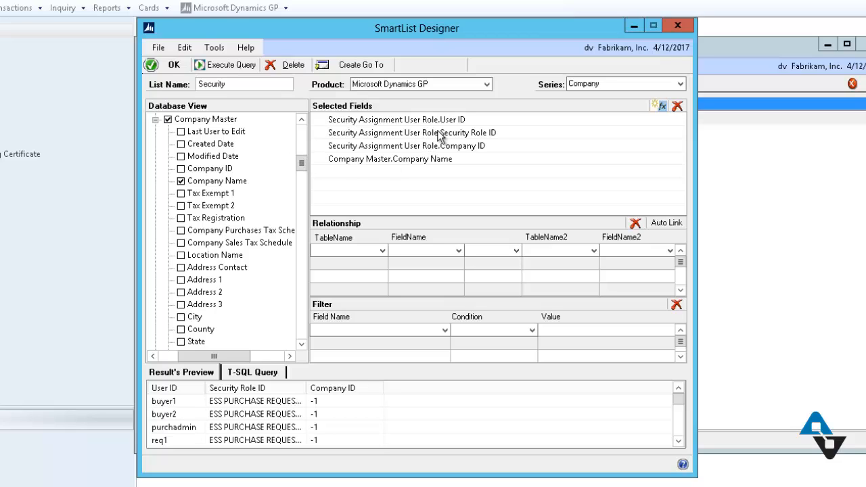
pyautogui.moveTo(364, 171)
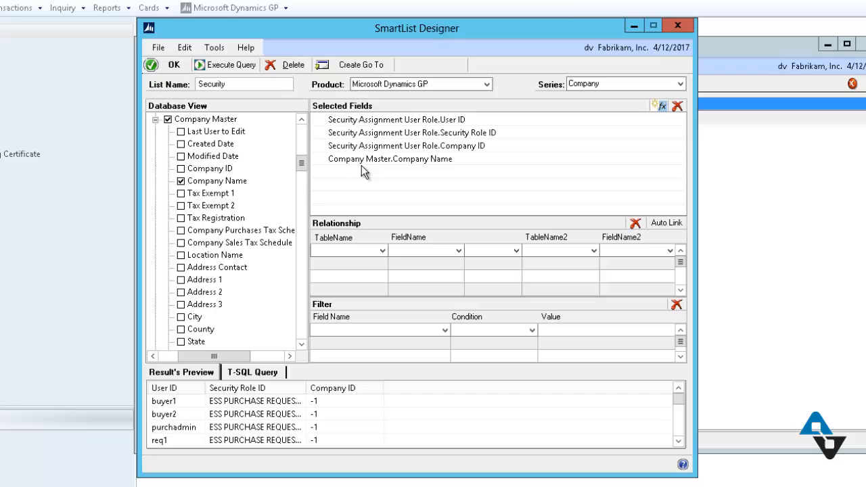
pyautogui.moveTo(386, 245)
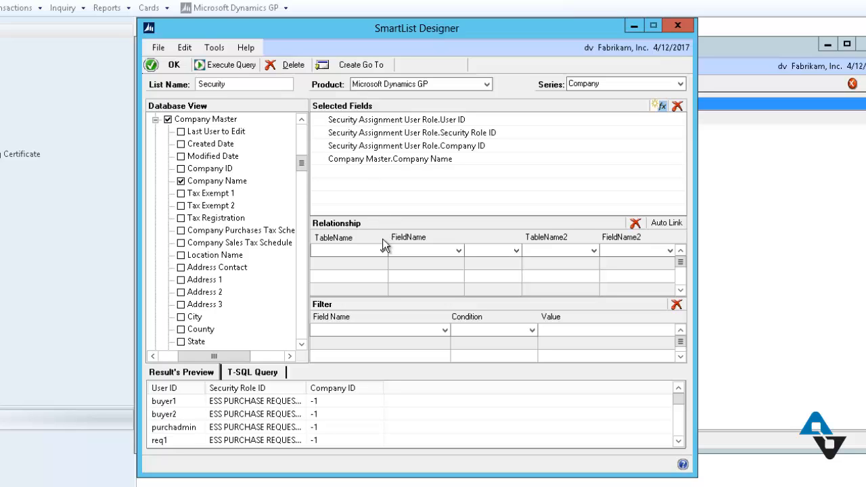
pyautogui.moveTo(386, 247)
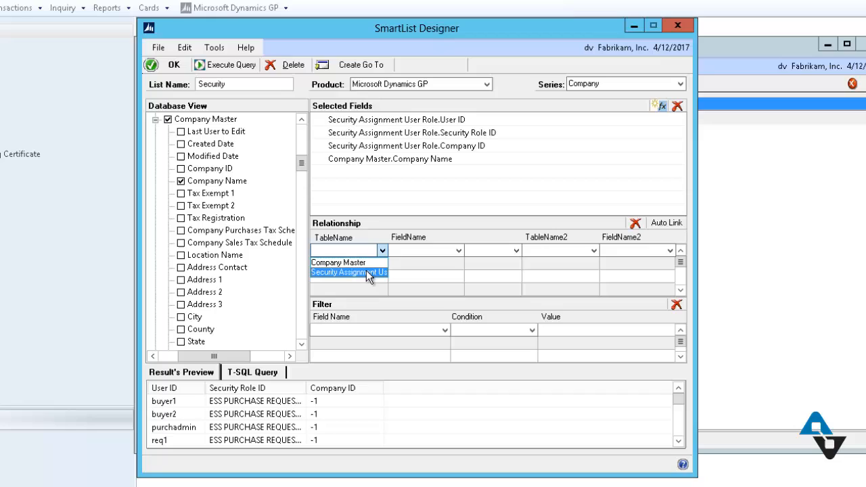
# Step: Inner-join Security Assignment User Role to Company Master on Company ID
pyautogui.click(348, 272)
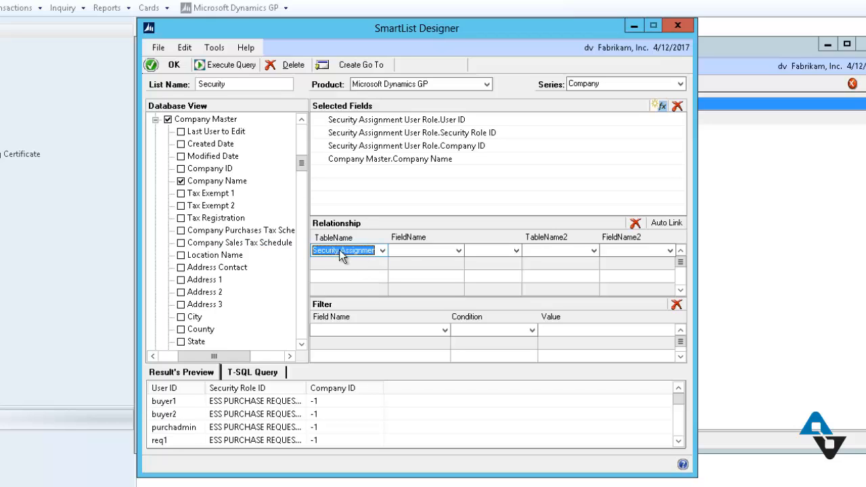
pyautogui.click(459, 250)
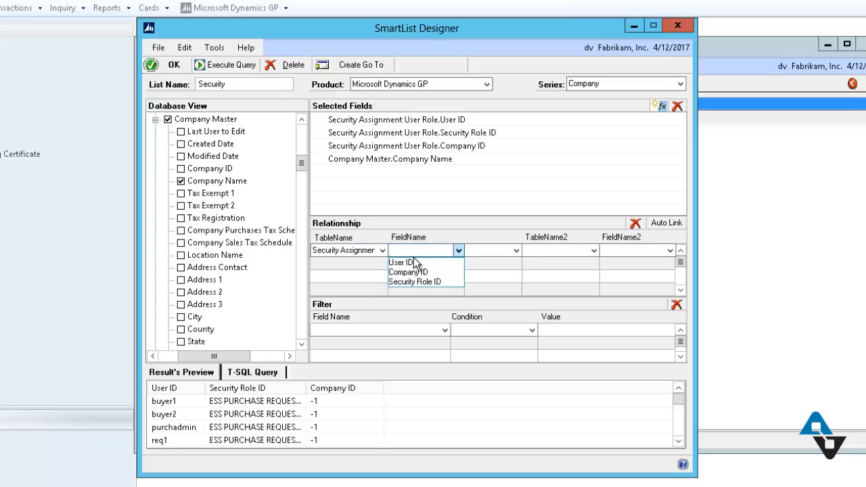
pyautogui.click(409, 272)
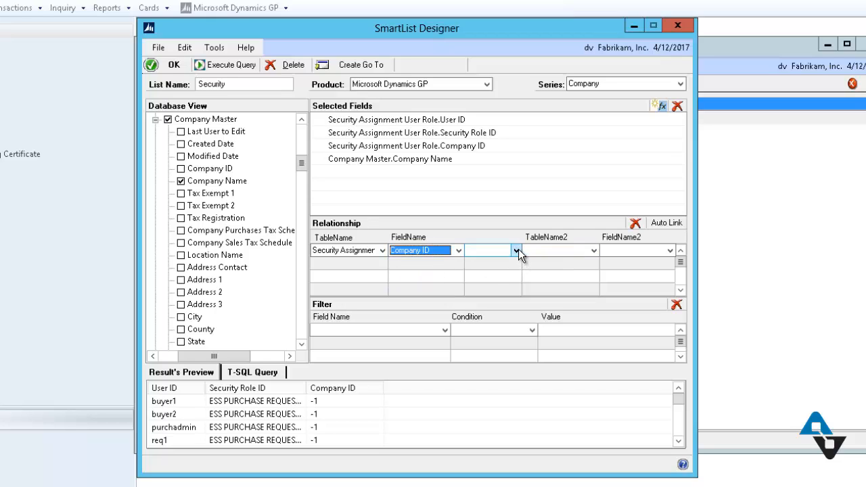
pyautogui.click(517, 250)
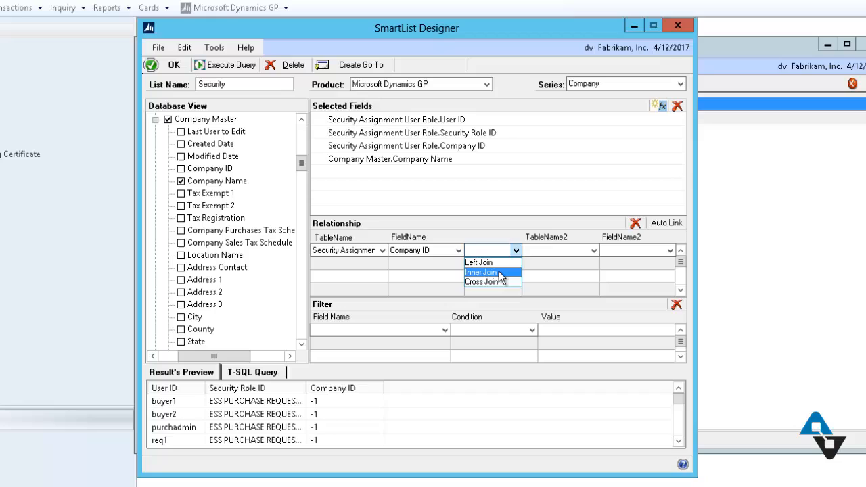
pyautogui.click(481, 272)
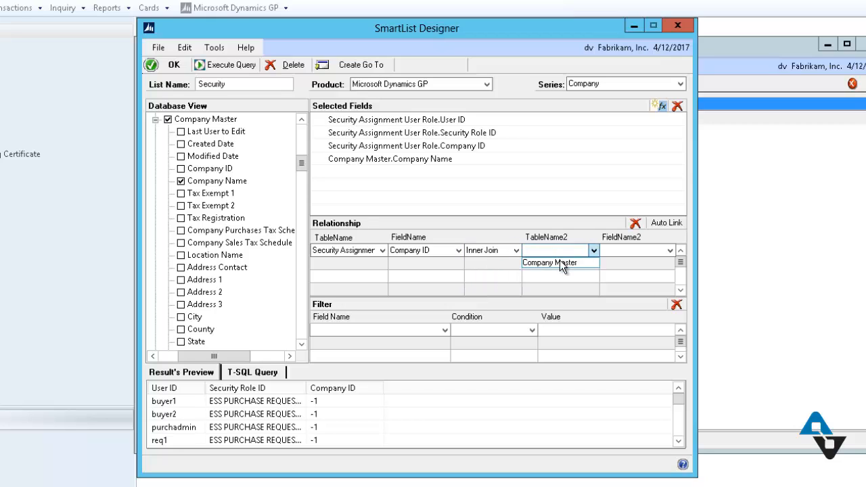
pyautogui.click(669, 251)
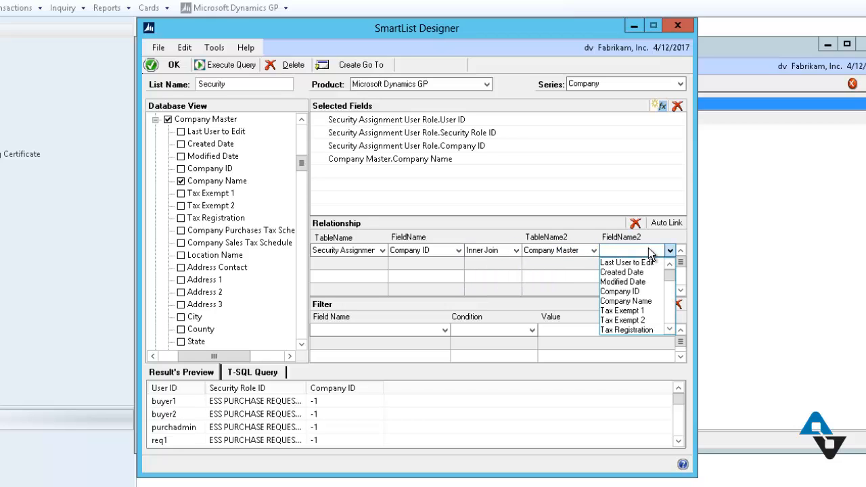
pyautogui.moveTo(626, 291)
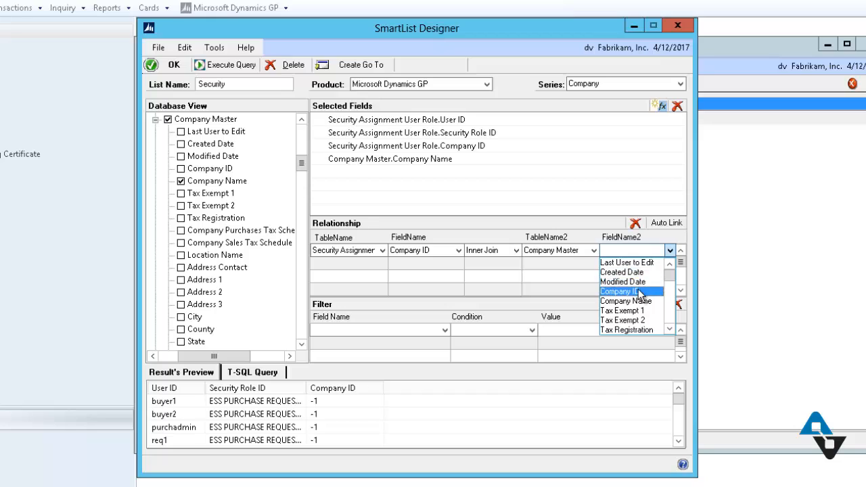
pyautogui.click(615, 291)
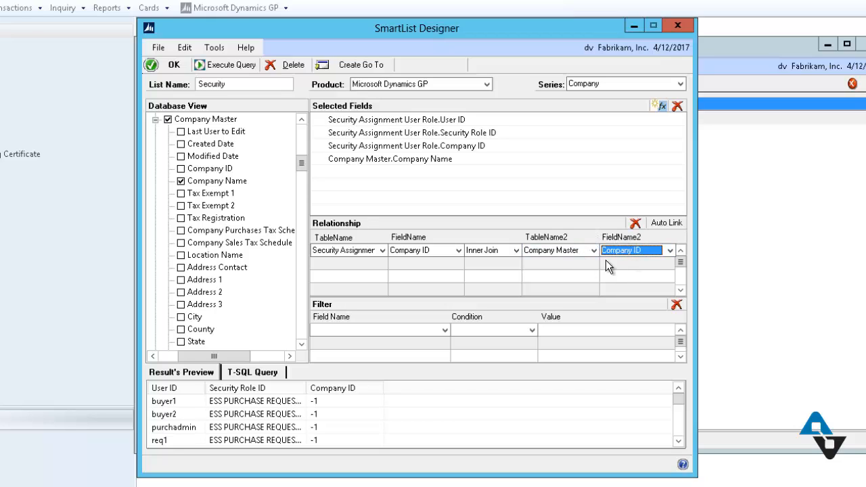
pyautogui.moveTo(551, 256)
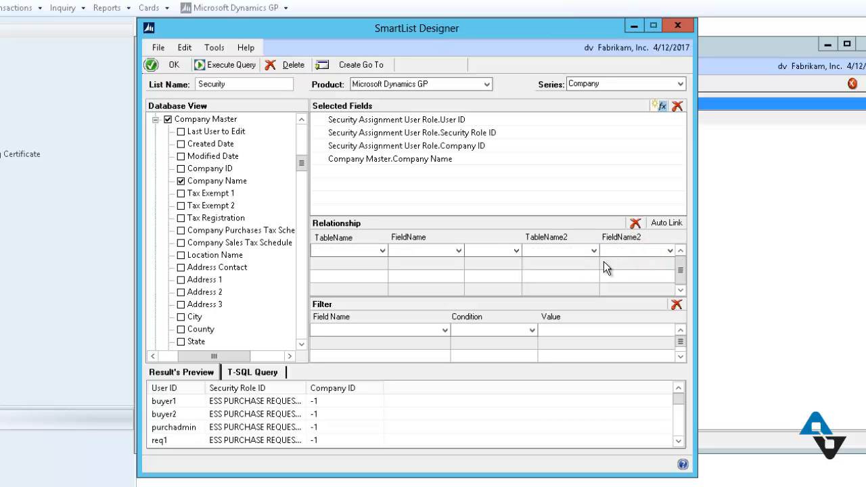
pyautogui.moveTo(462, 368)
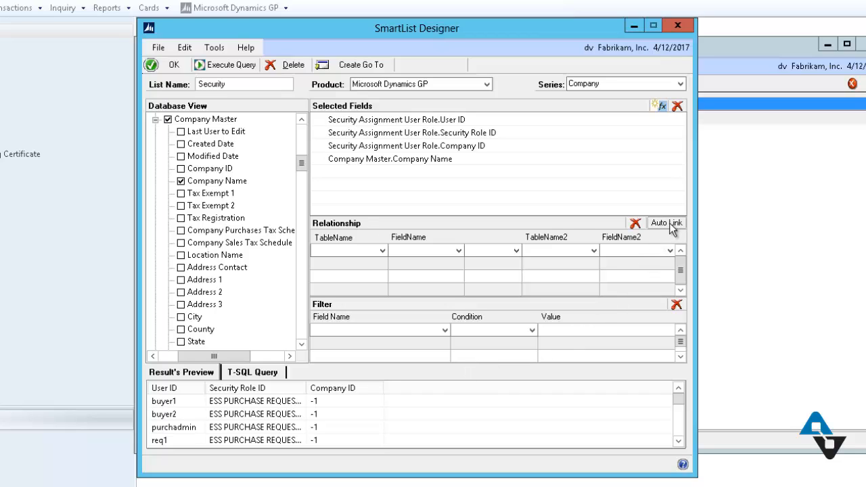
pyautogui.moveTo(672, 230)
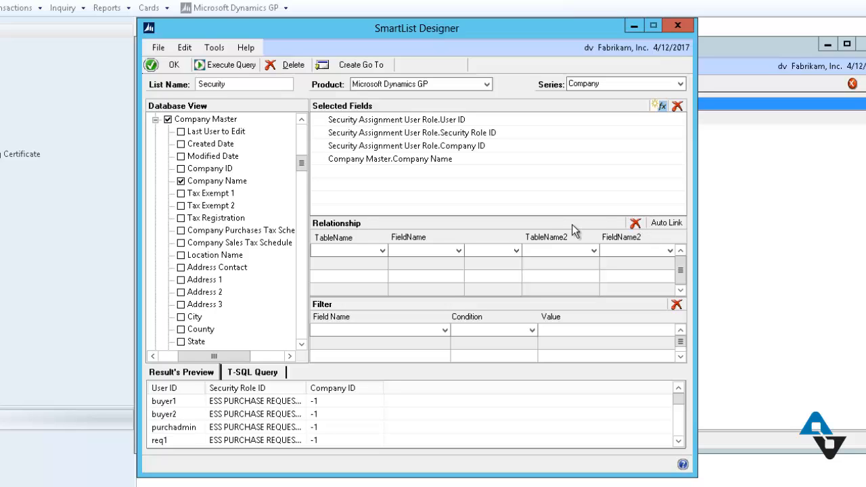
pyautogui.moveTo(604, 229)
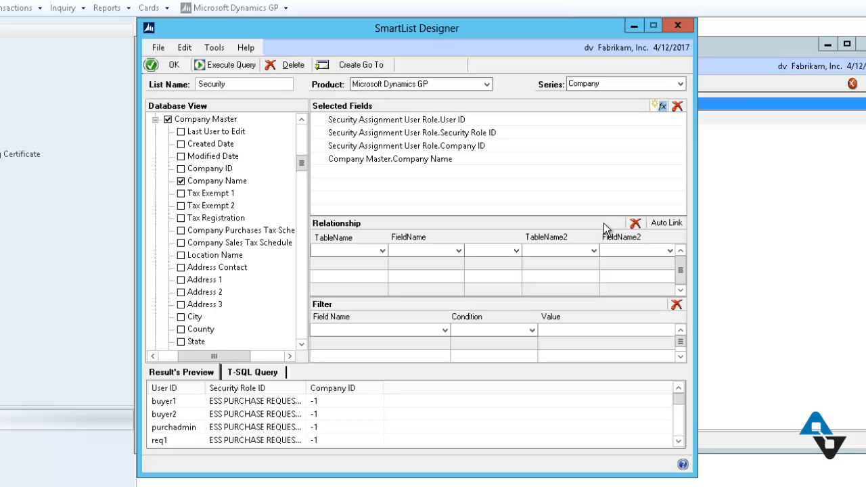
pyautogui.moveTo(665, 223)
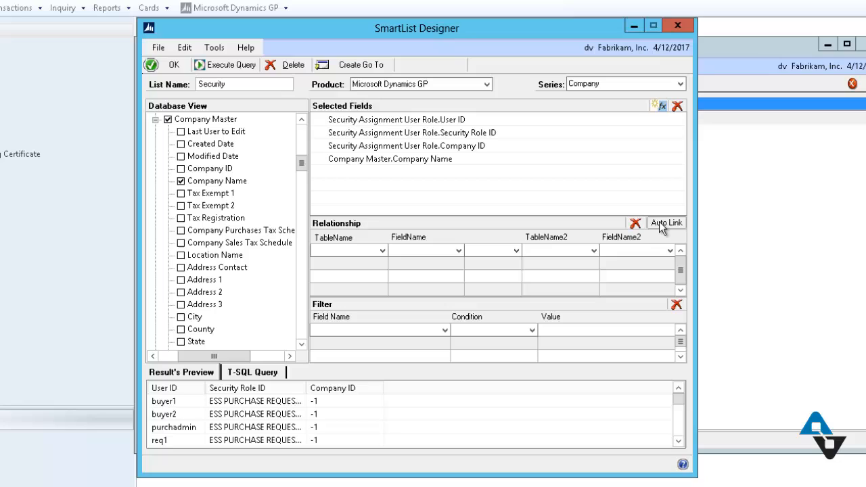
# Step: Auto Link the tables, confirming the reset of existing links
pyautogui.click(666, 222)
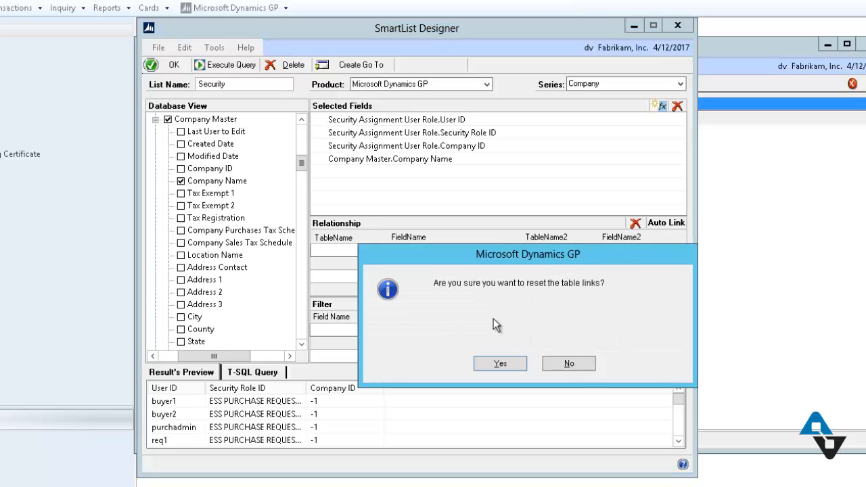
pyautogui.moveTo(396, 272)
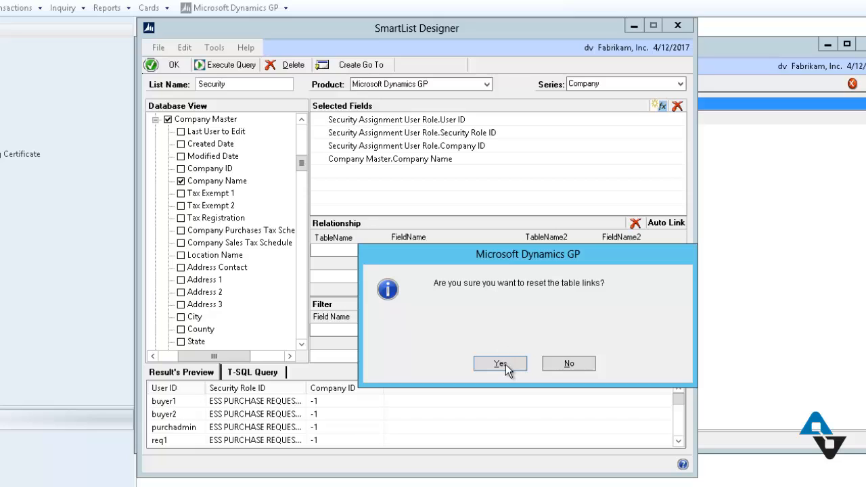
pyautogui.click(499, 364)
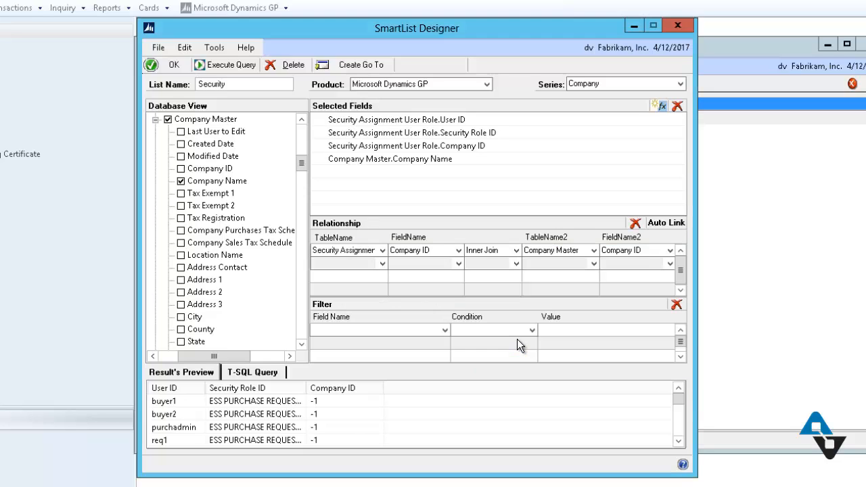
pyautogui.moveTo(617, 272)
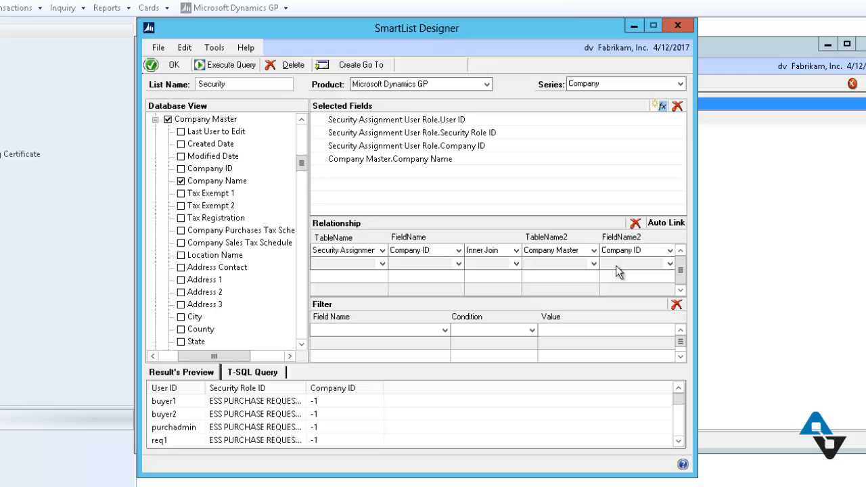
pyautogui.moveTo(613, 270)
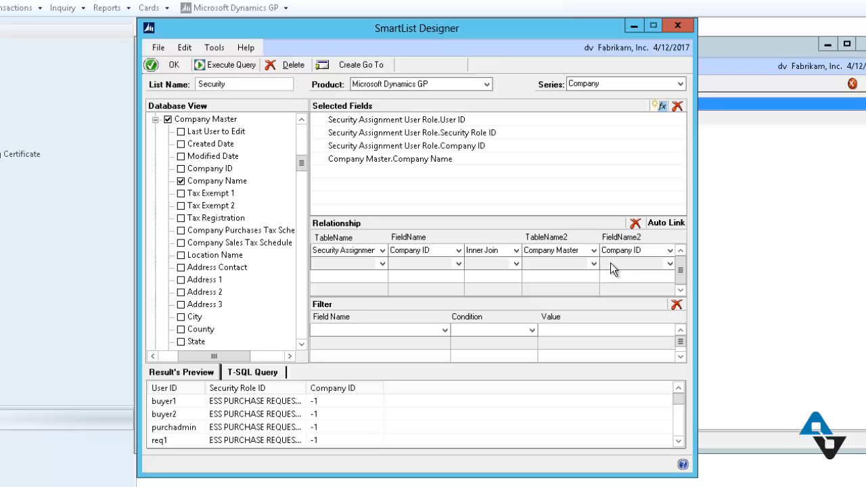
pyautogui.moveTo(611, 266)
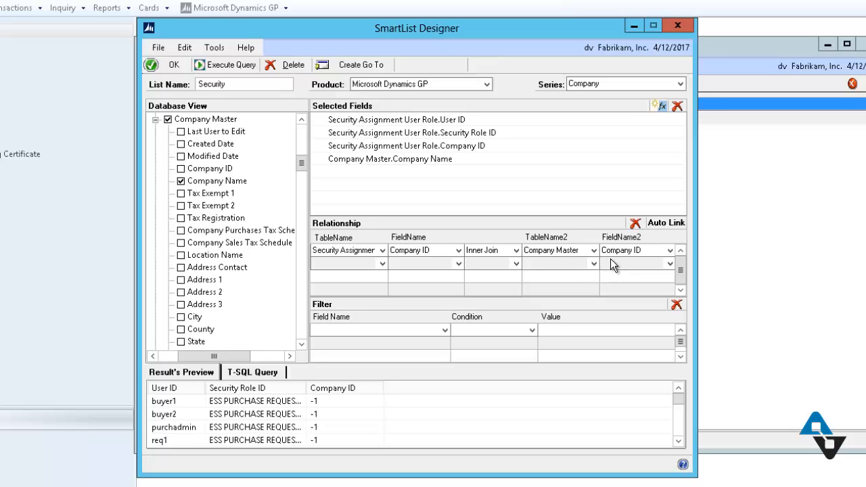
pyautogui.moveTo(603, 262)
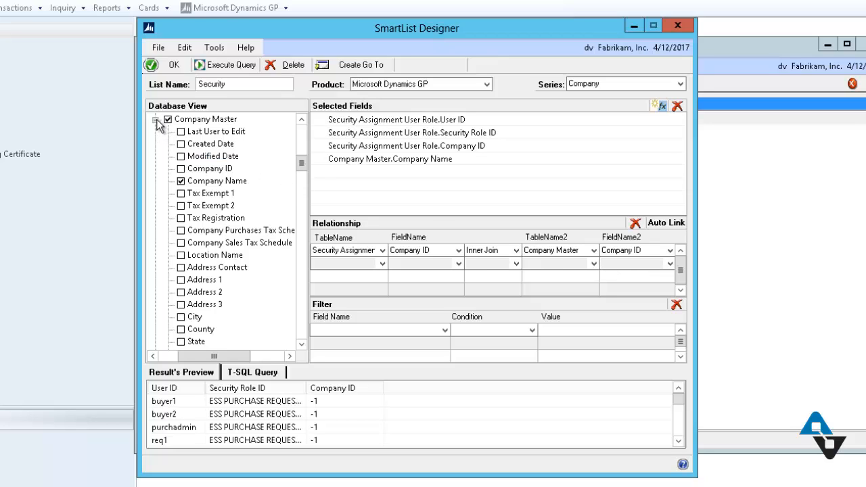
# Step: Remove Company ID from the fields and re-preview users, roles and Fabrikam, Inc
pyautogui.click(156, 119)
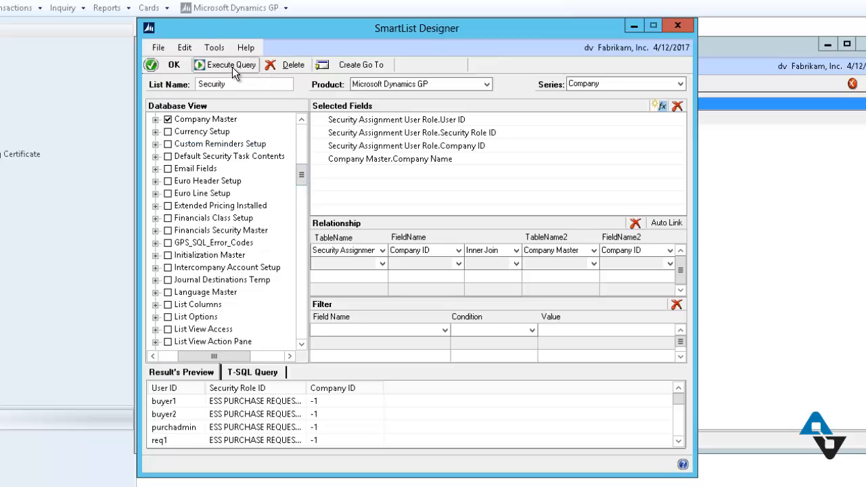
pyautogui.click(226, 64)
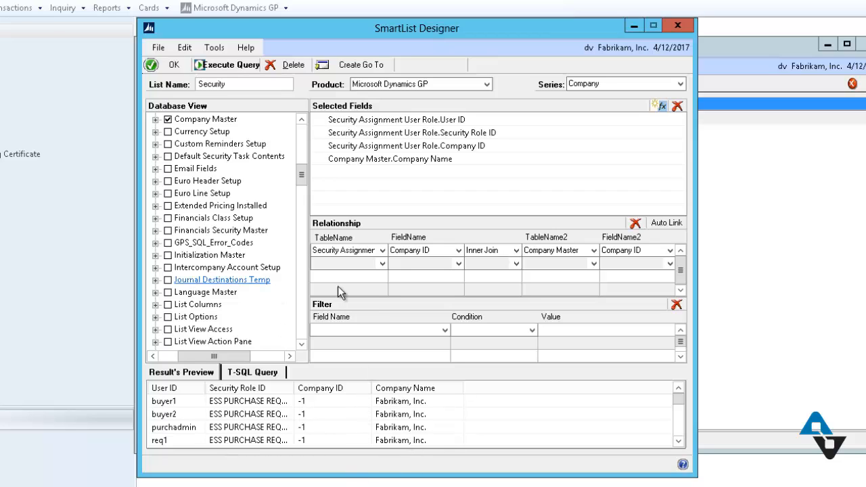
pyautogui.moveTo(303, 187)
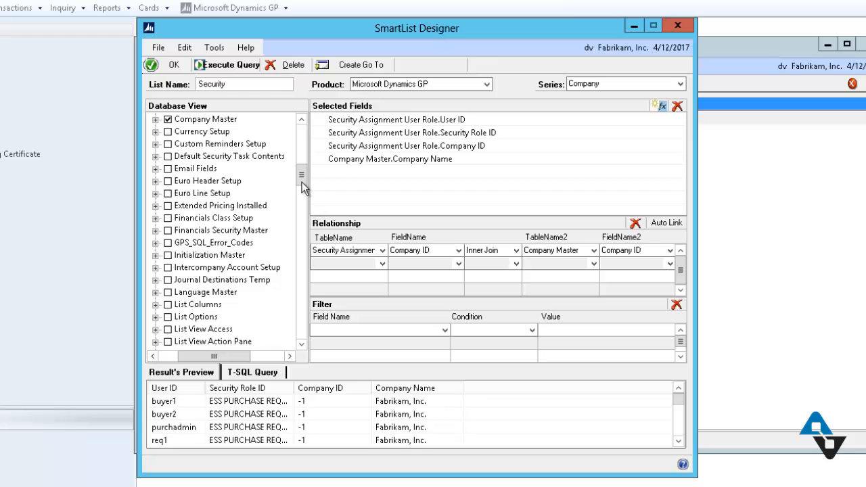
pyautogui.scroll(-3)
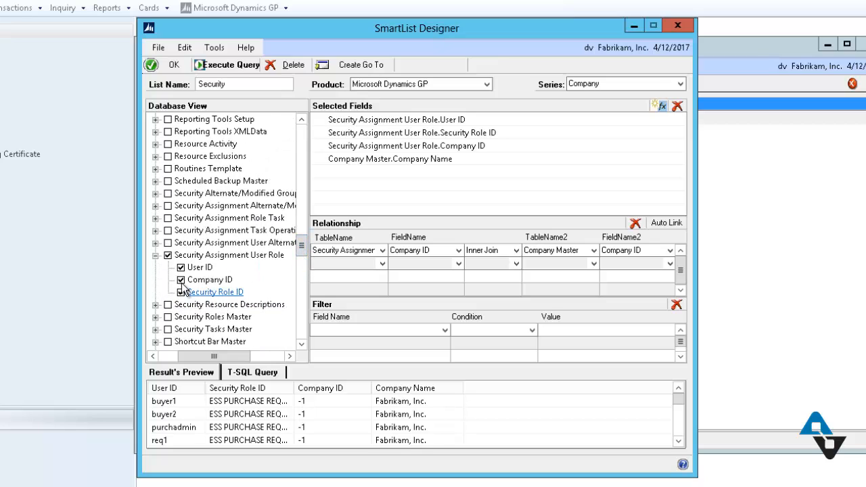
pyautogui.click(181, 280)
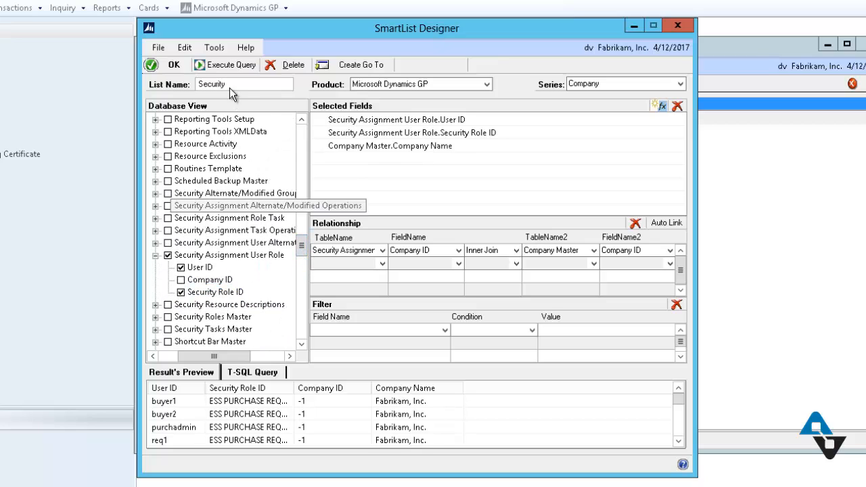
pyautogui.click(231, 64)
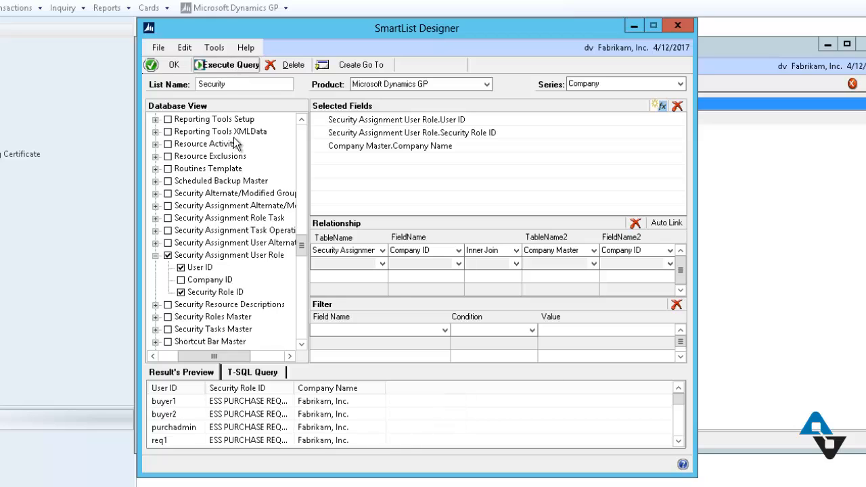
pyautogui.moveTo(293, 387)
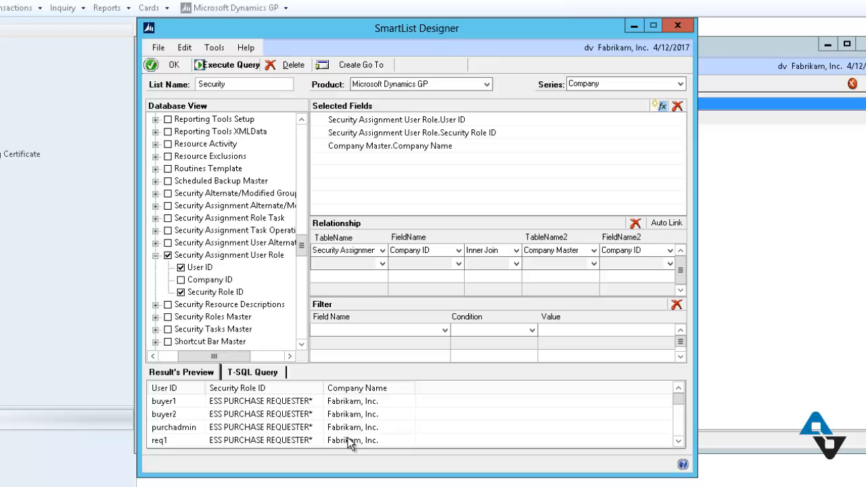
pyautogui.moveTo(308, 357)
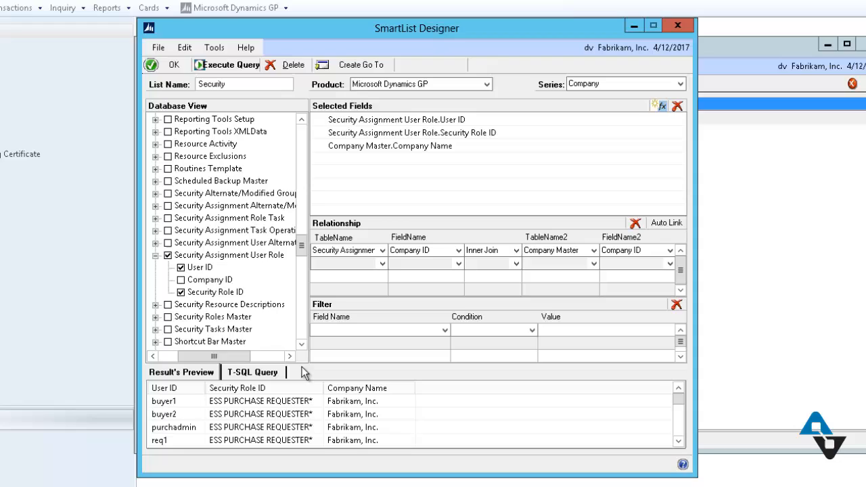
pyautogui.moveTo(432, 437)
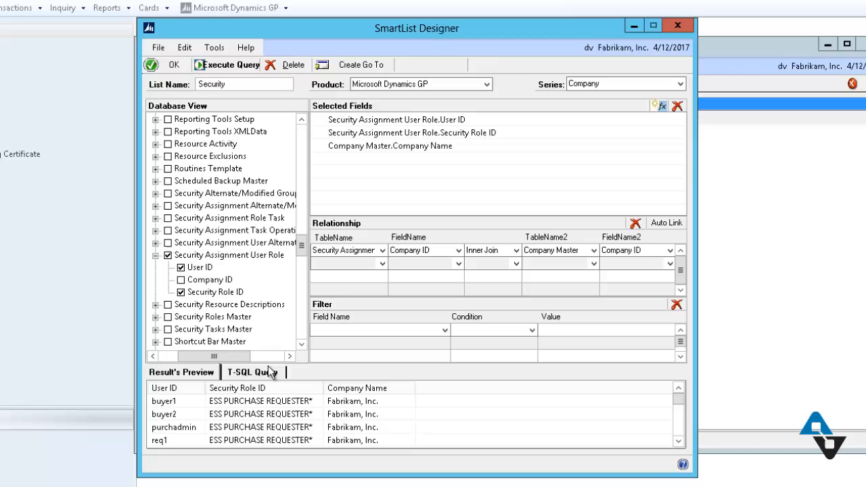
# Step: Add Security Task ID from Security Assignment Role Task as the list's fourth field
pyautogui.click(229, 255)
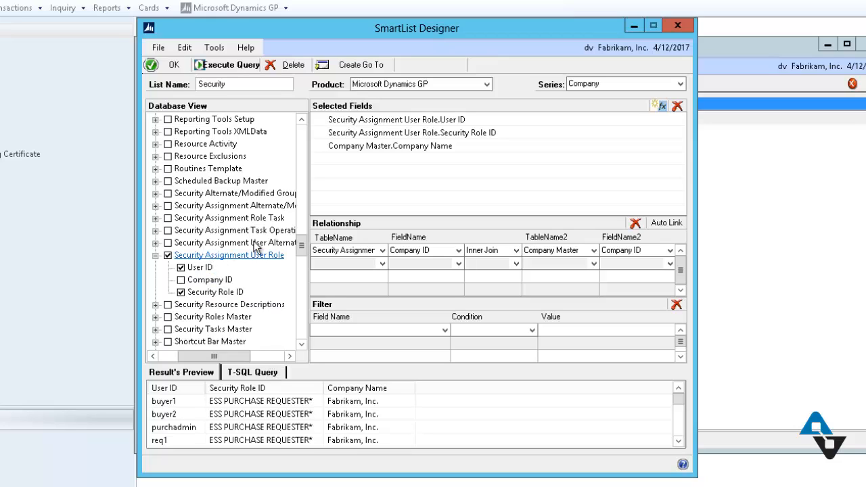
pyautogui.moveTo(318, 282)
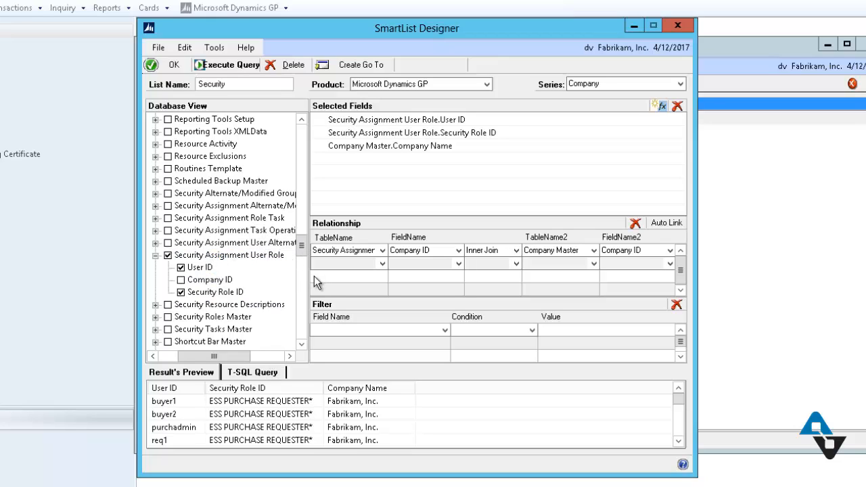
pyautogui.click(226, 217)
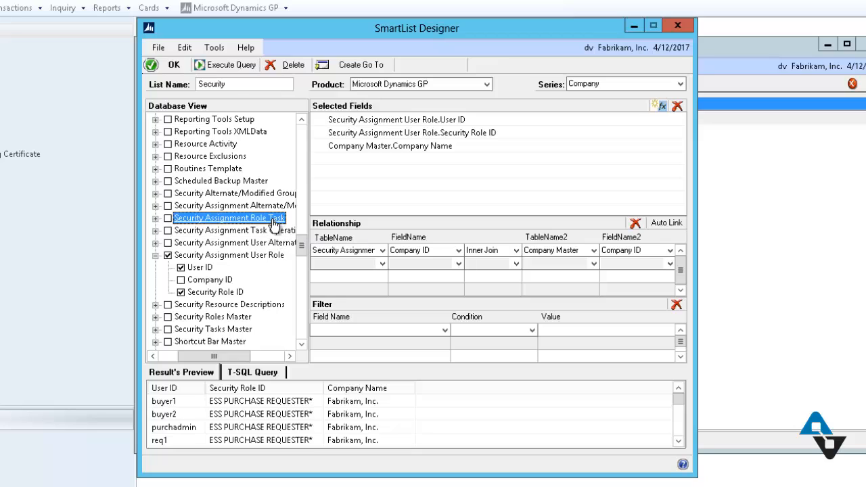
pyautogui.click(156, 217)
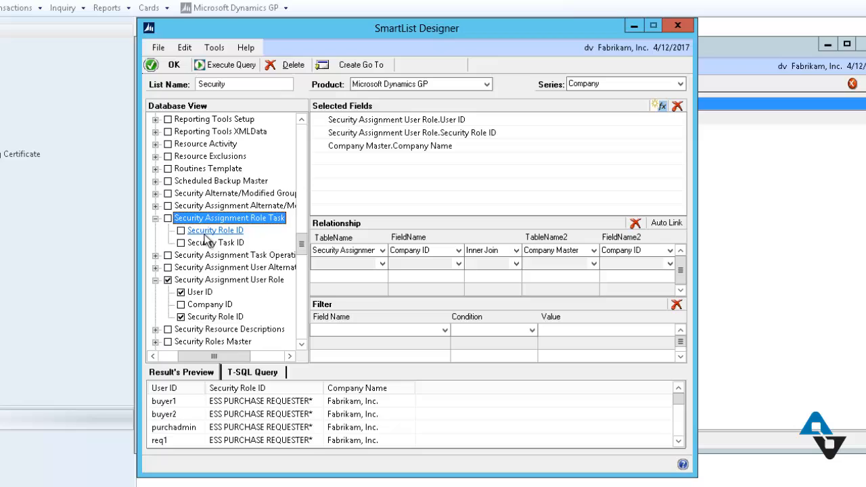
pyautogui.moveTo(207, 243)
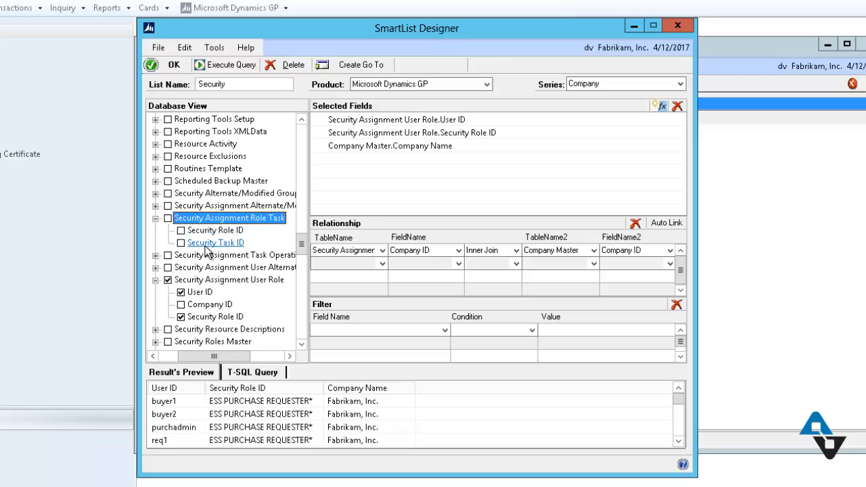
pyautogui.moveTo(180, 242)
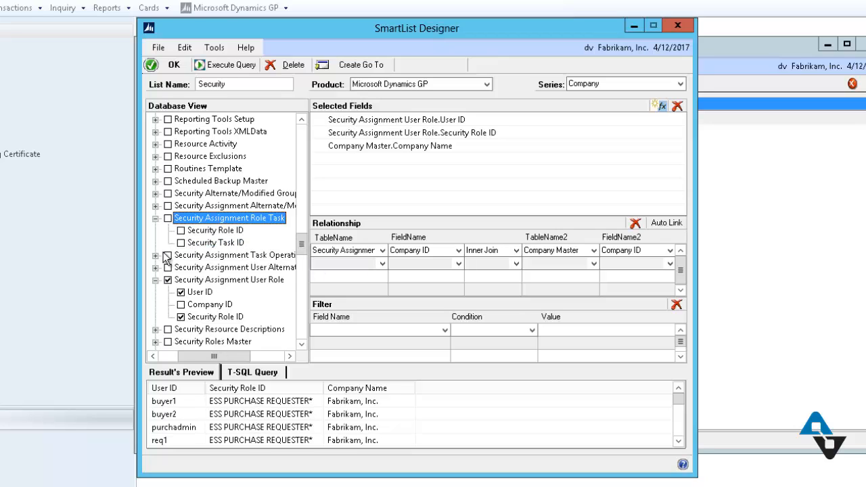
pyautogui.click(181, 242)
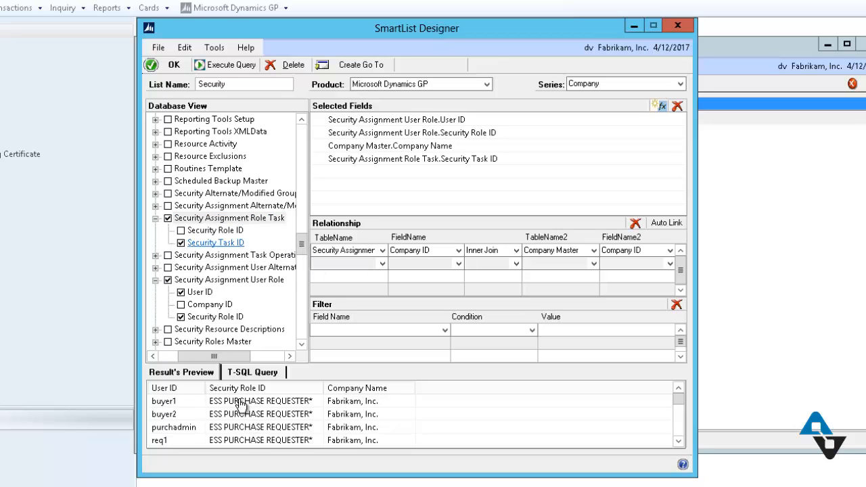
pyautogui.moveTo(402, 350)
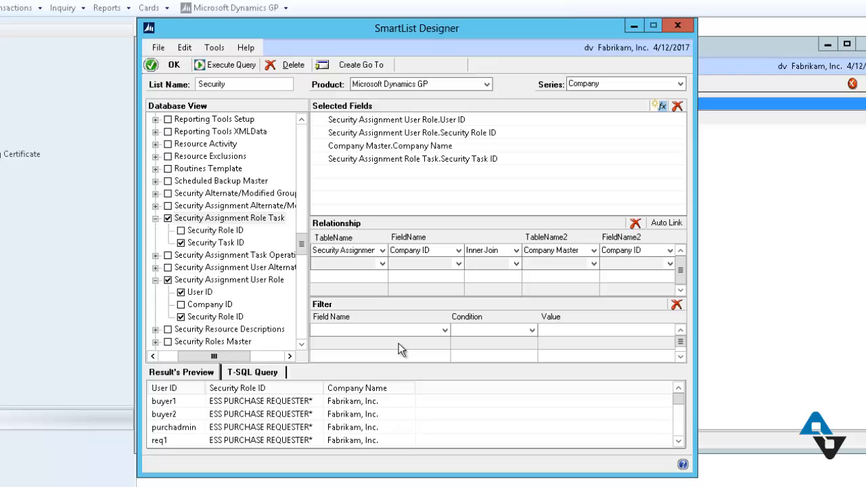
pyautogui.moveTo(551, 370)
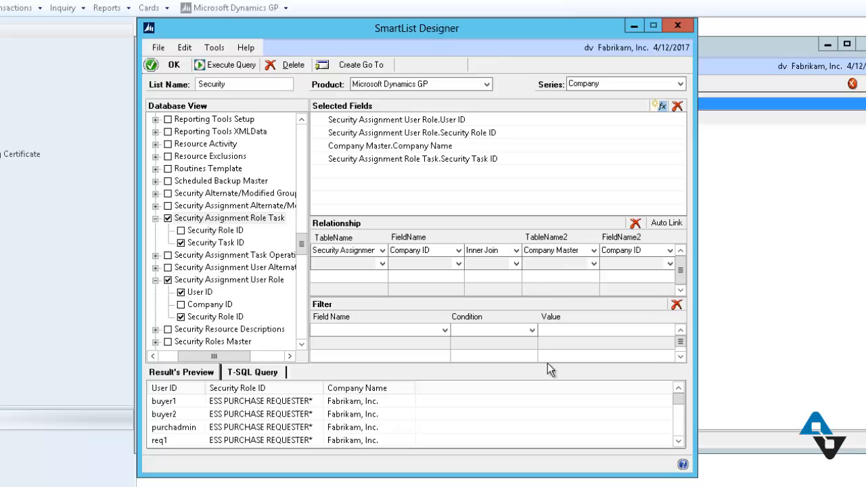
pyautogui.moveTo(676, 241)
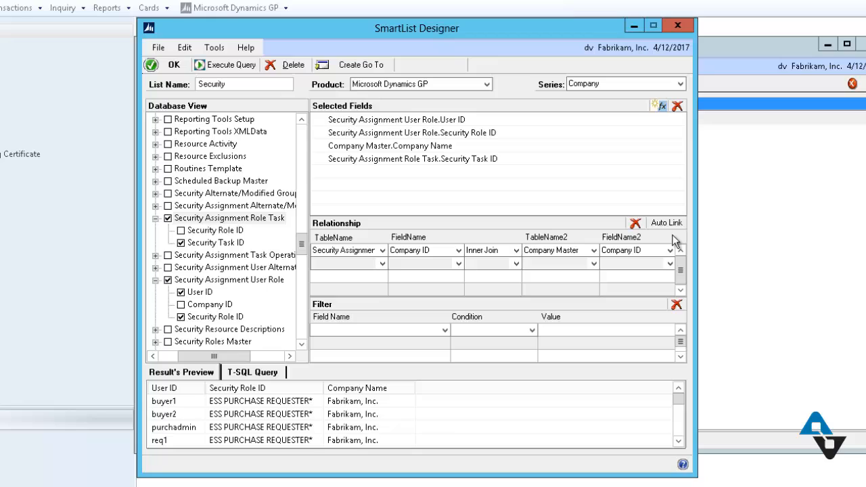
# Step: Auto Link the tables, adding a second Security Role ID inner join to Security Assignment Role Task
pyautogui.click(666, 222)
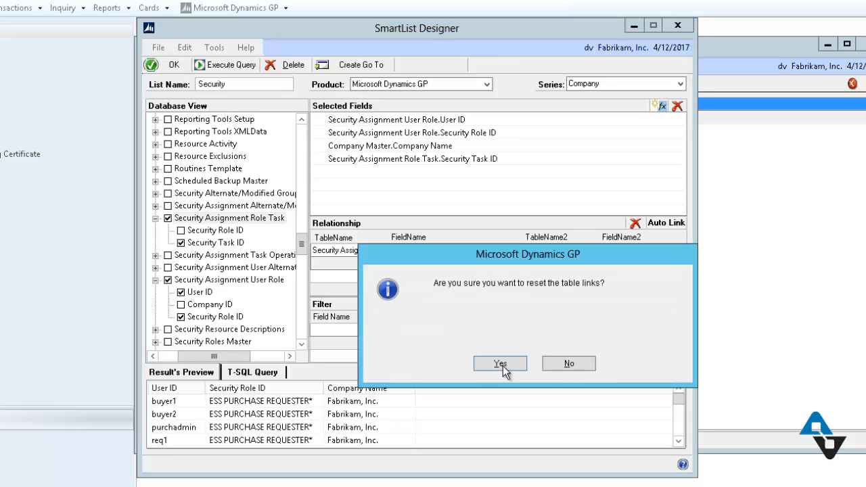
pyautogui.click(499, 363)
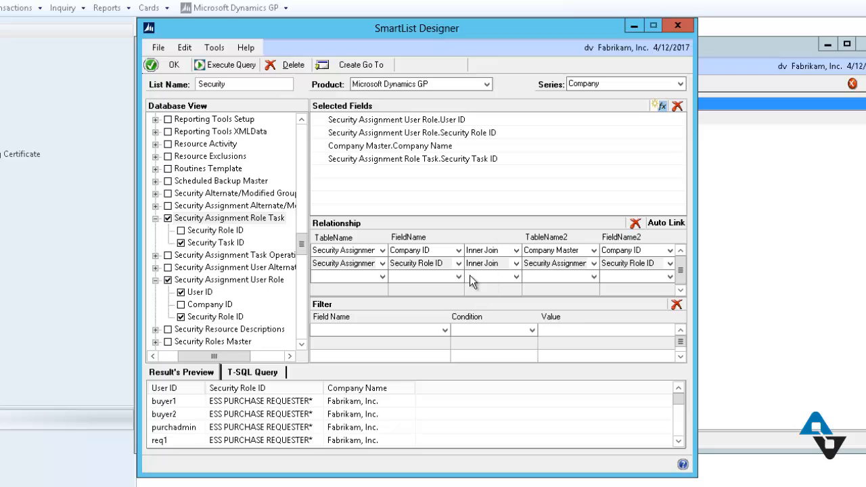
pyautogui.moveTo(527, 325)
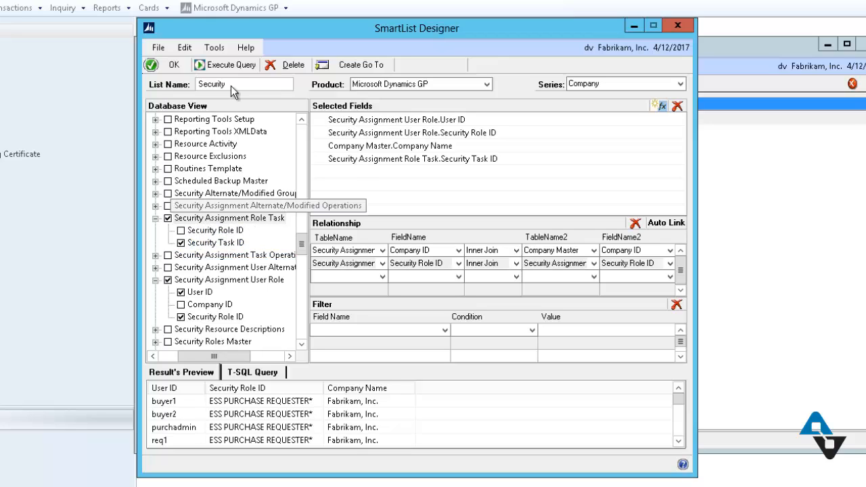
# Step: Preview the results, showing task IDs like ADMIN_PURREQ_021* and DEFAULTUSER beside each user
pyautogui.click(225, 65)
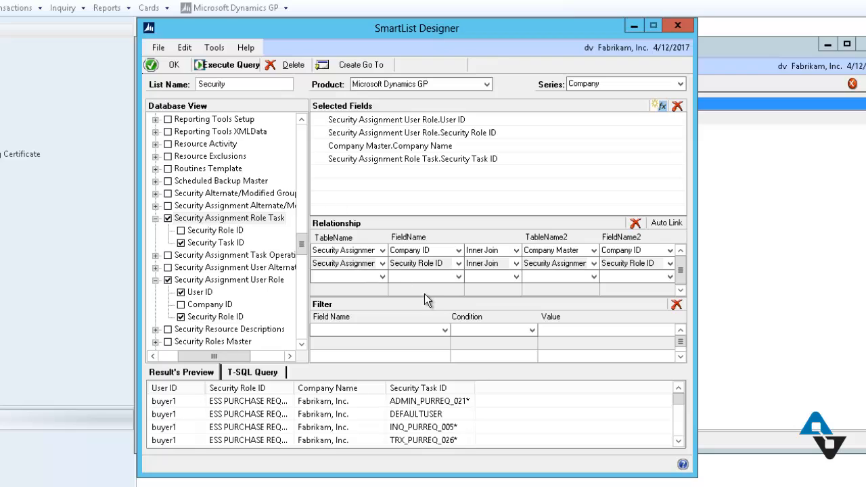
pyautogui.moveTo(167, 410)
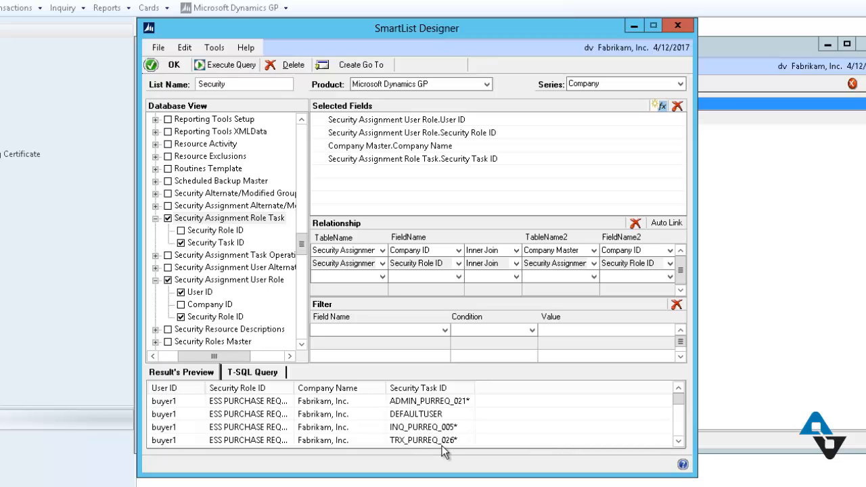
pyautogui.moveTo(465, 470)
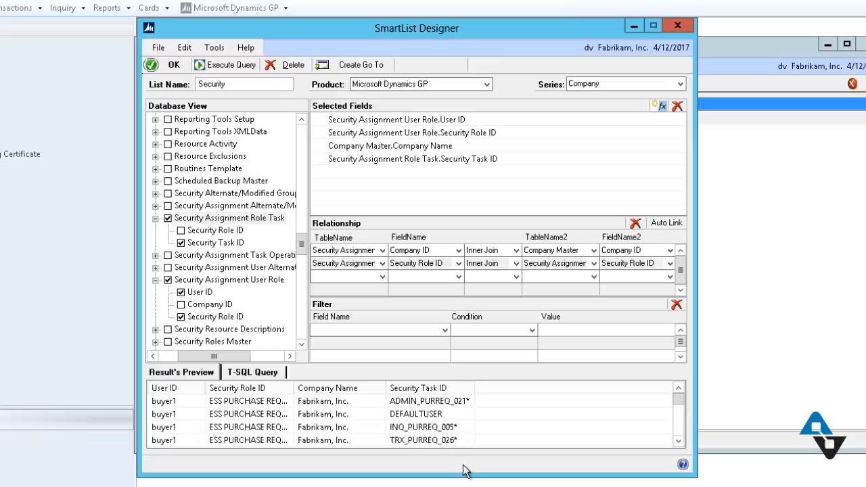
pyautogui.moveTo(451, 420)
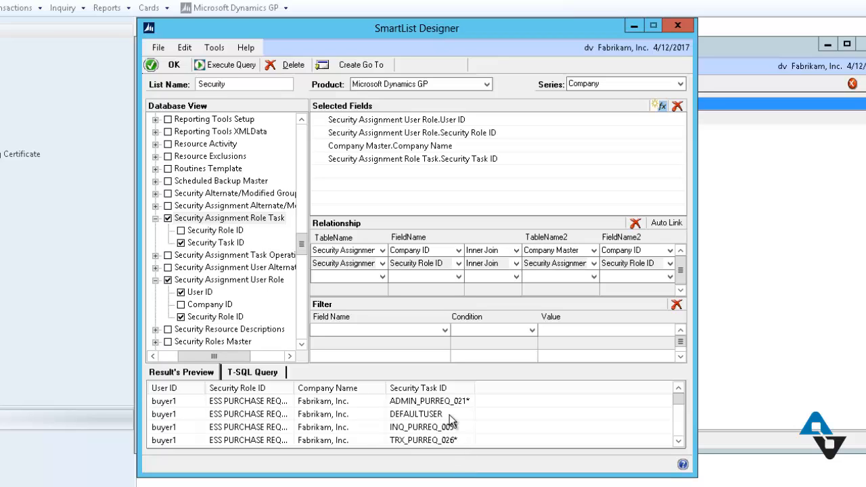
pyautogui.moveTo(432, 418)
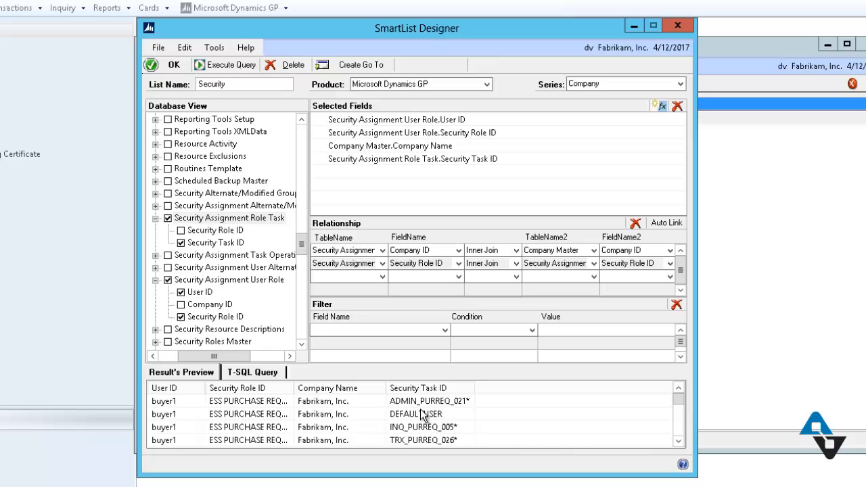
pyautogui.moveTo(450, 411)
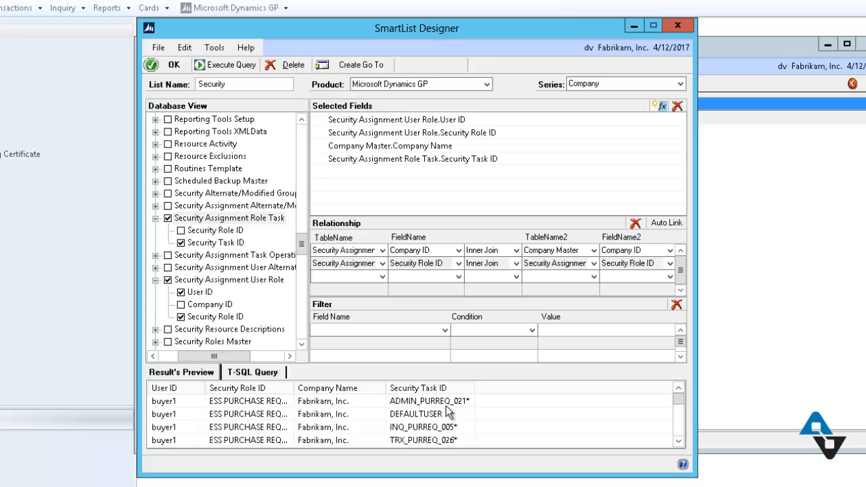
pyautogui.moveTo(530, 381)
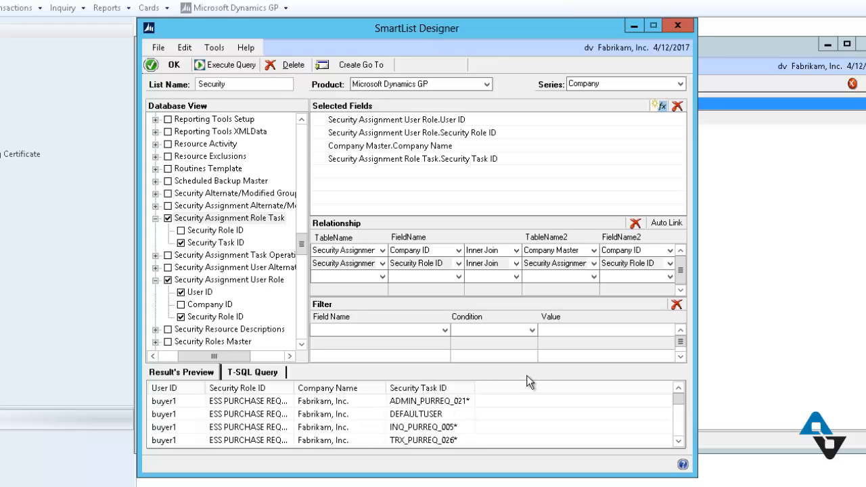
pyautogui.moveTo(514, 377)
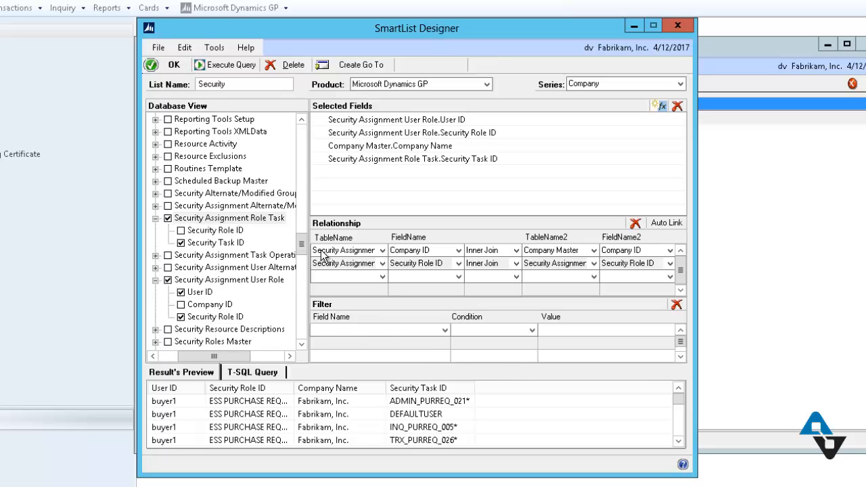
pyautogui.moveTo(312, 253)
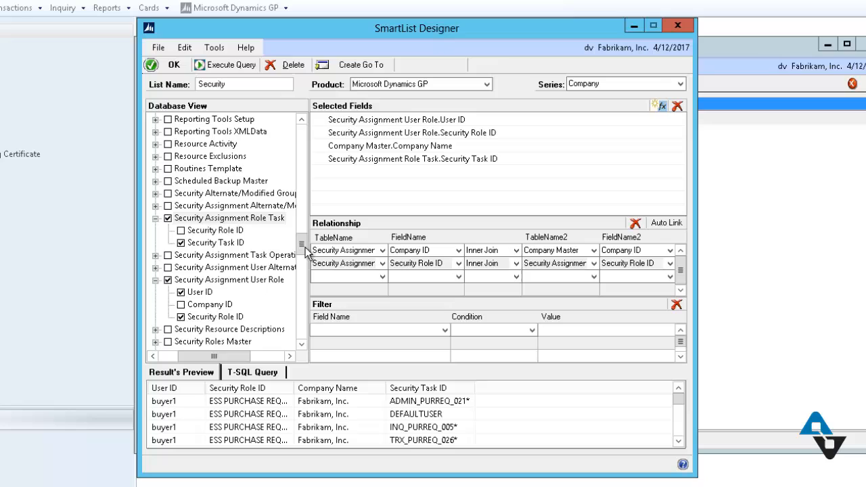
pyautogui.scroll(-3)
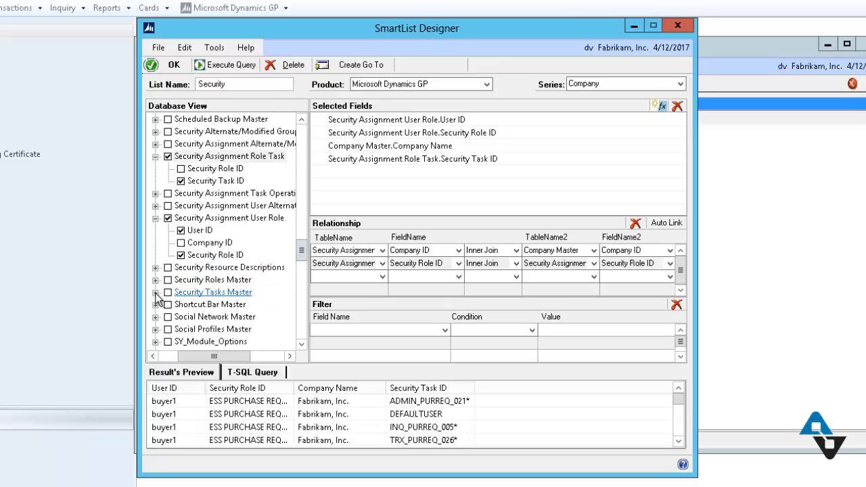
# Step: Add Security Task Name and Description from Security Tasks Master, then Auto Link on Security Task ID
pyautogui.click(156, 292)
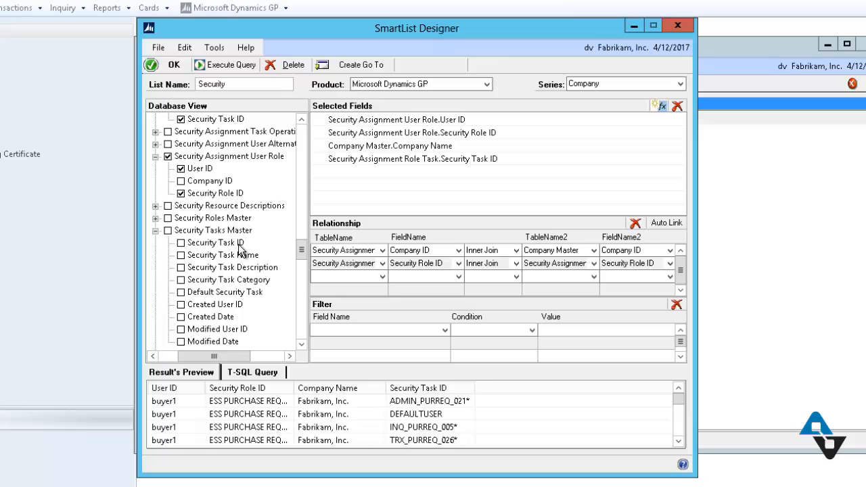
pyautogui.moveTo(241, 329)
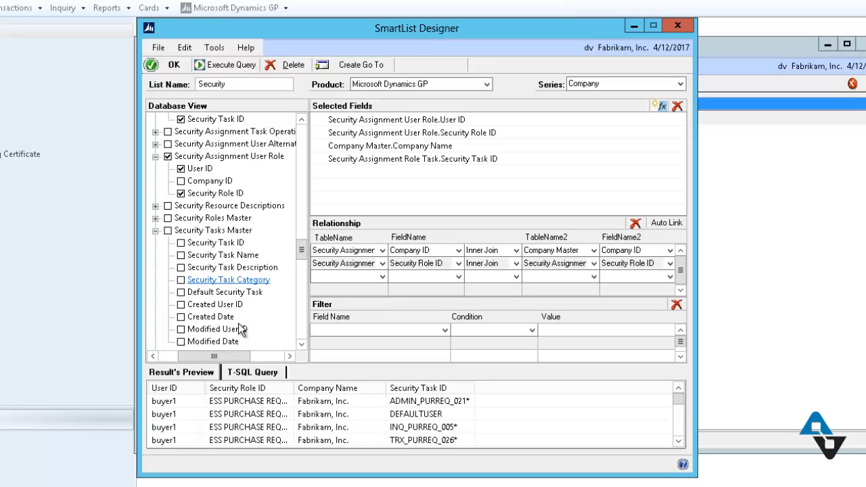
pyautogui.moveTo(183, 270)
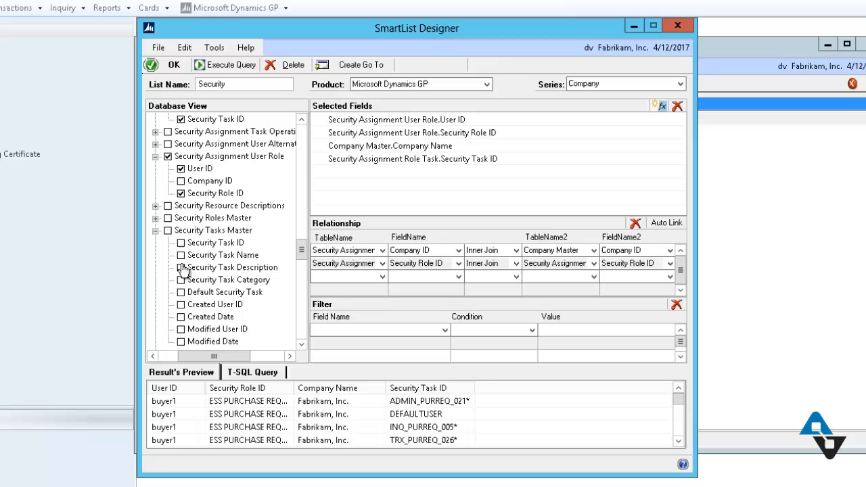
pyautogui.click(181, 255)
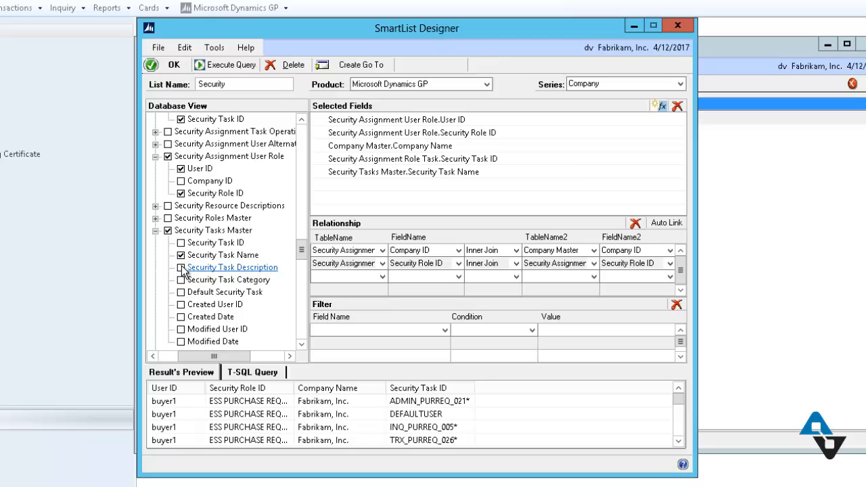
pyautogui.click(181, 267)
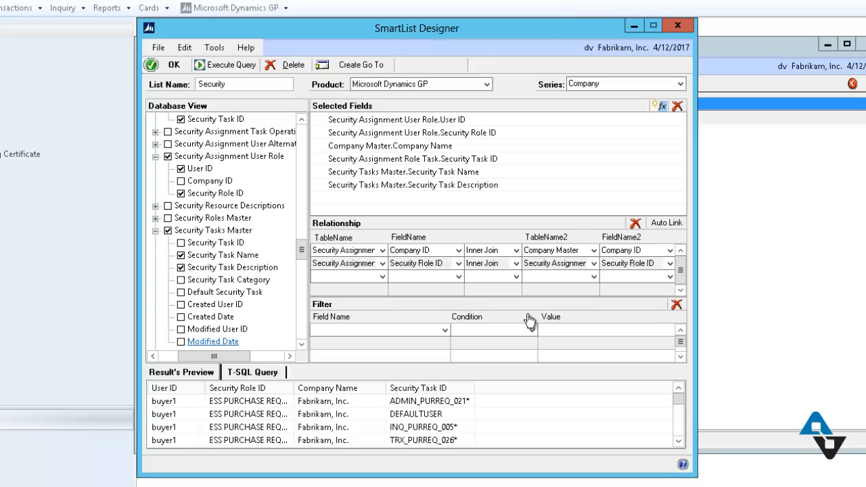
pyautogui.moveTo(681, 294)
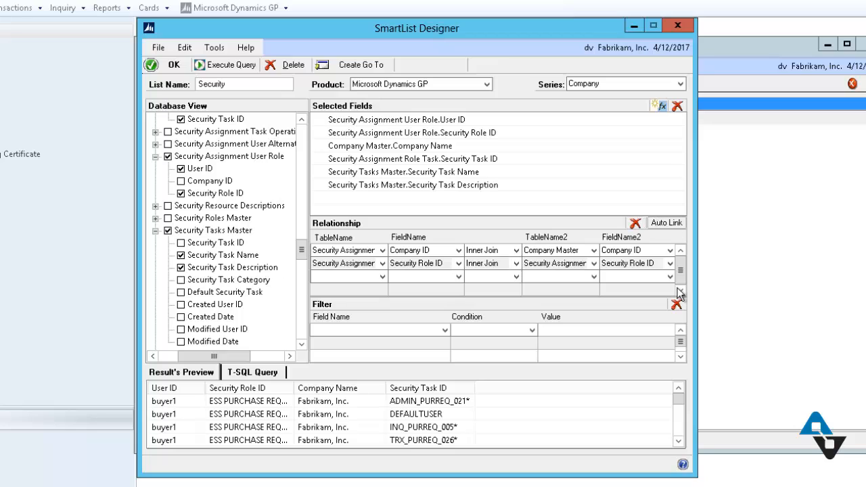
pyautogui.click(666, 222)
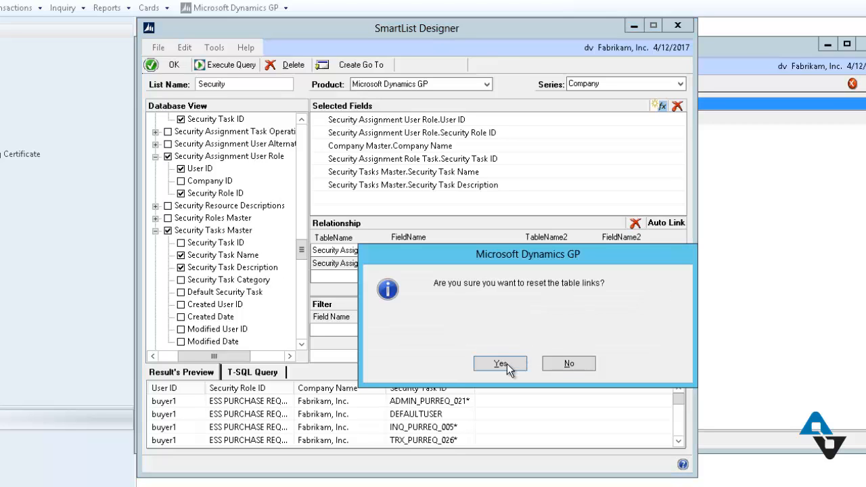
pyautogui.click(499, 363)
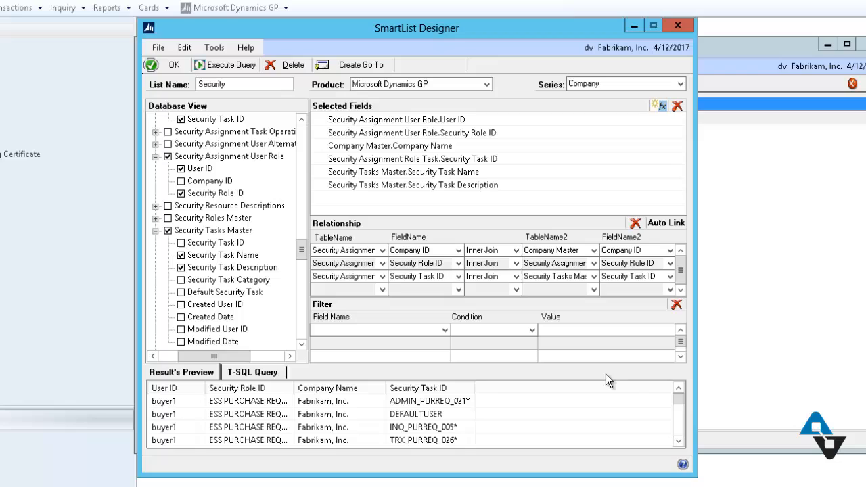
pyautogui.moveTo(546, 427)
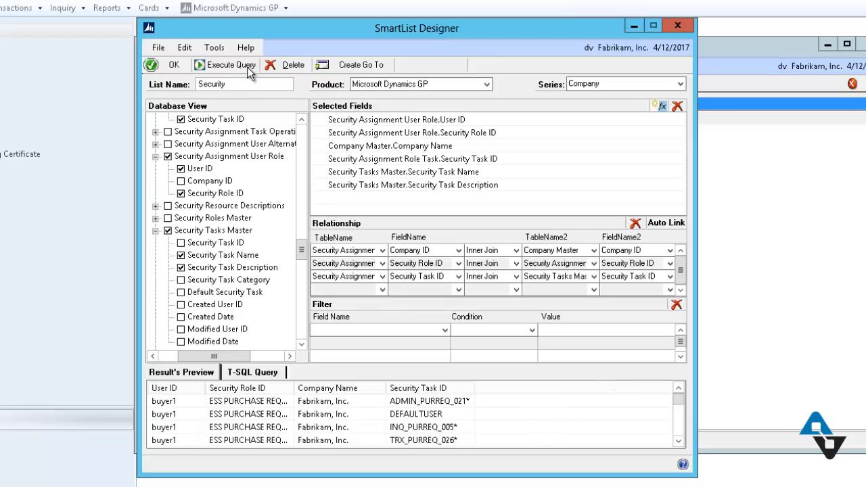
pyautogui.click(231, 64)
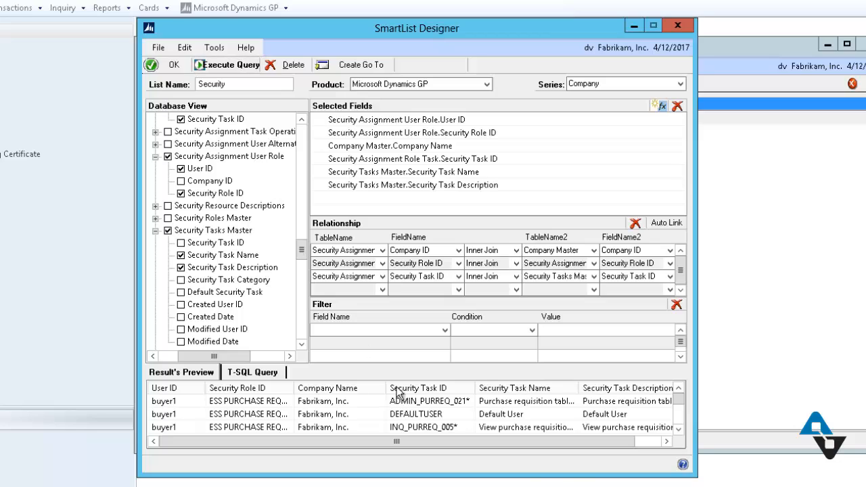
pyautogui.moveTo(170, 427)
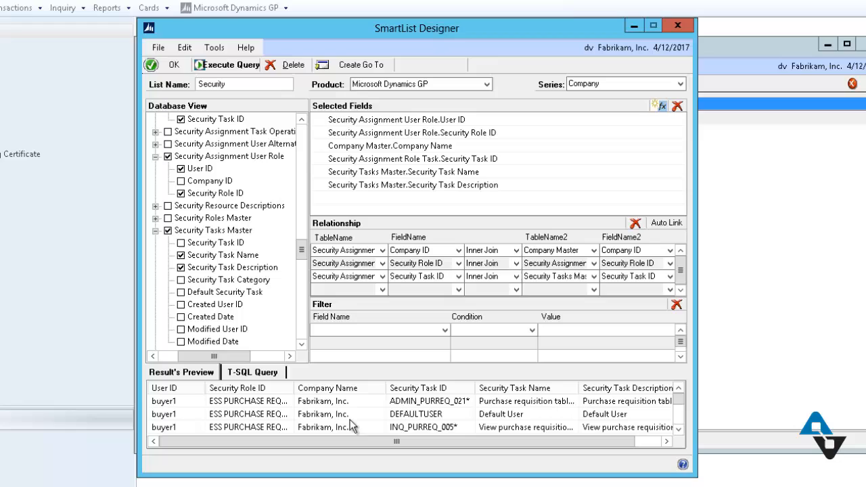
pyautogui.moveTo(459, 434)
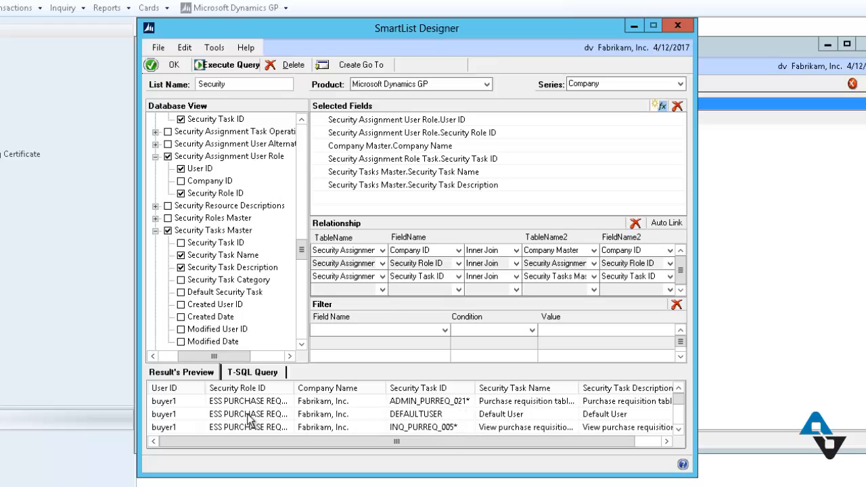
pyautogui.moveTo(481, 418)
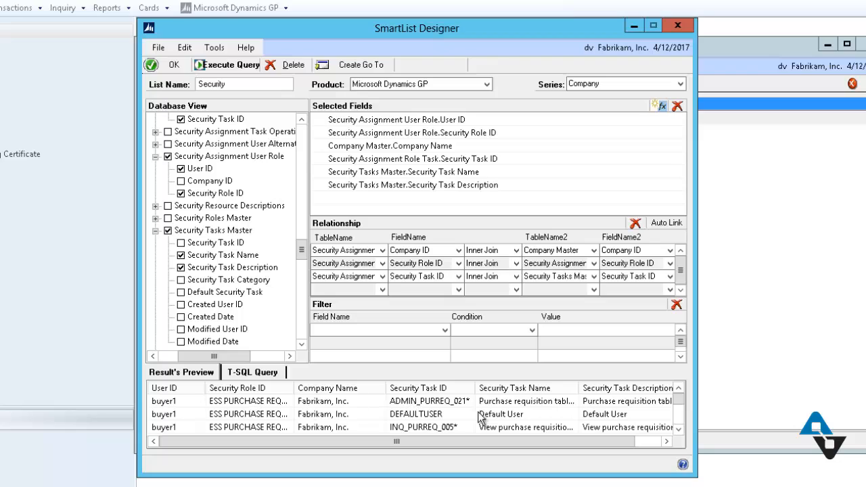
pyautogui.moveTo(584, 388)
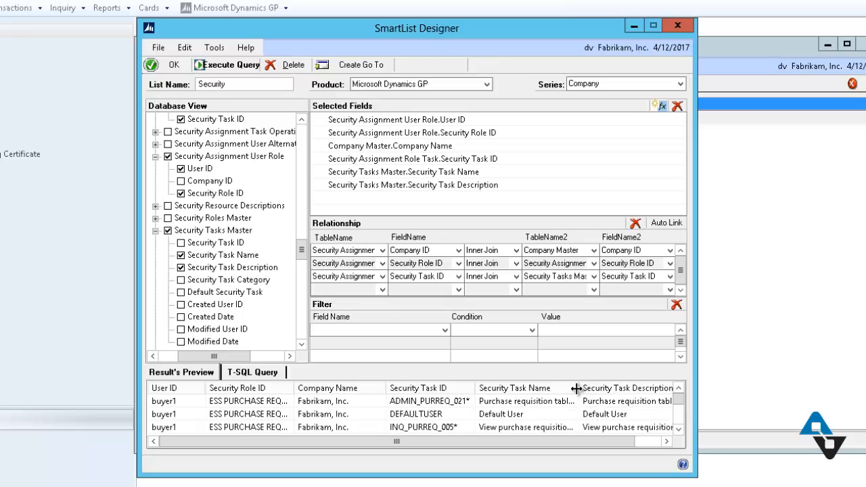
pyautogui.moveTo(576, 388); pyautogui.dragTo(612, 388)
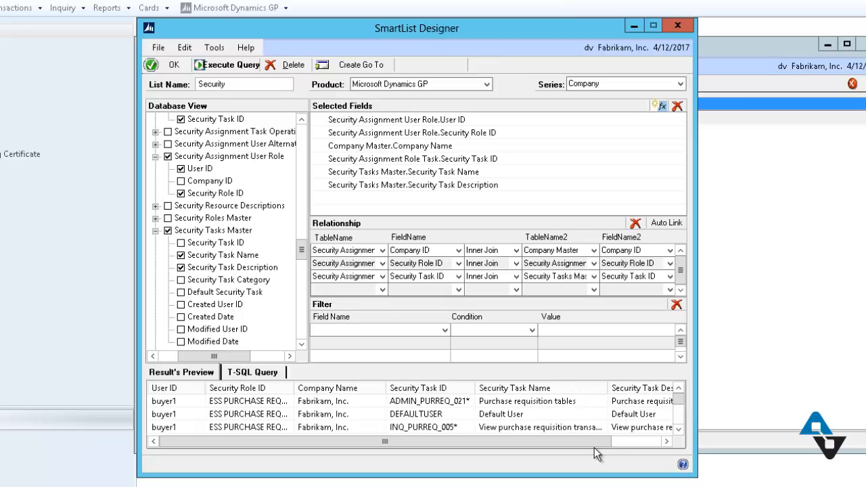
pyautogui.click(667, 441)
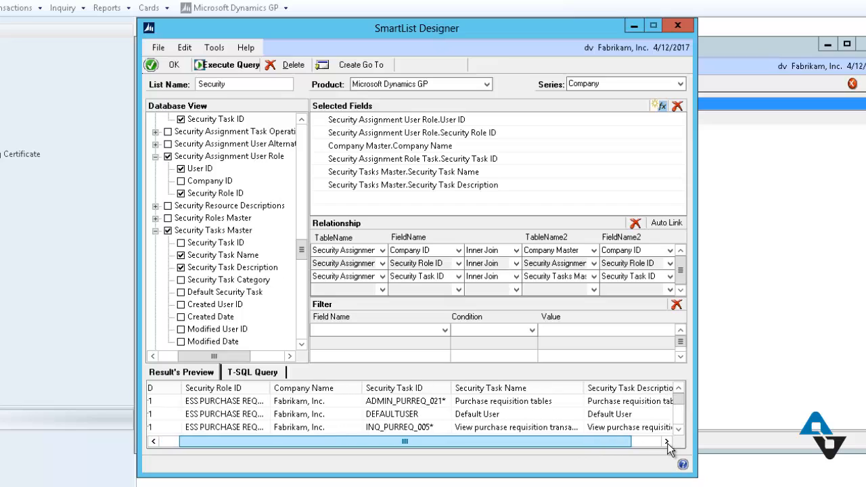
pyautogui.click(667, 441)
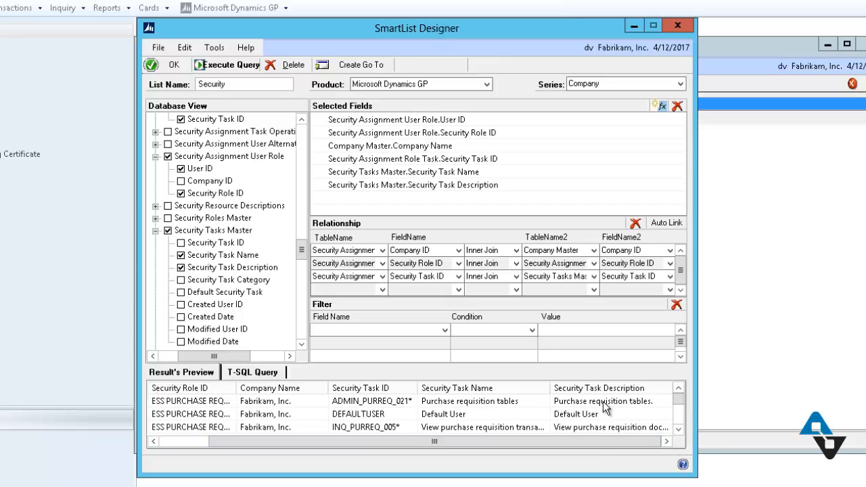
pyautogui.moveTo(646, 425)
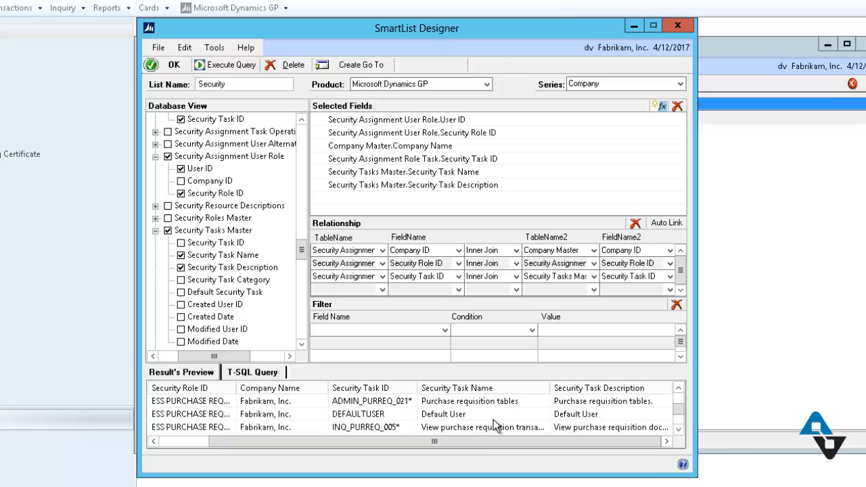
pyautogui.moveTo(555, 419)
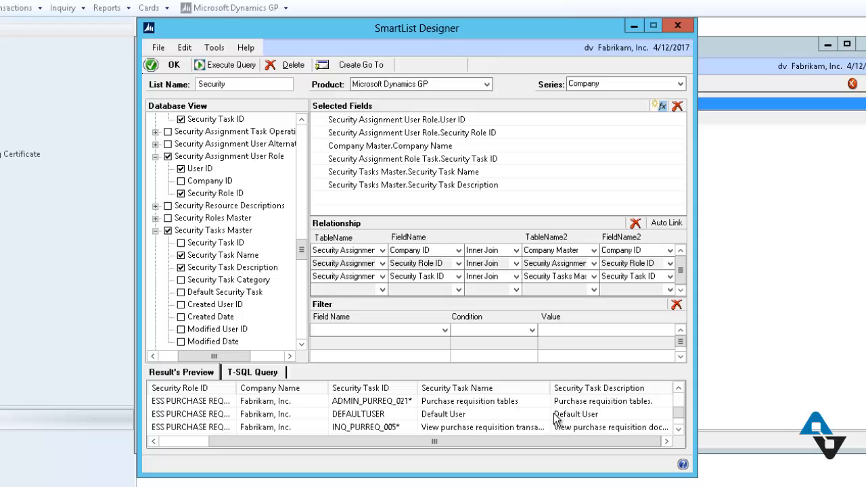
pyautogui.moveTo(570, 425)
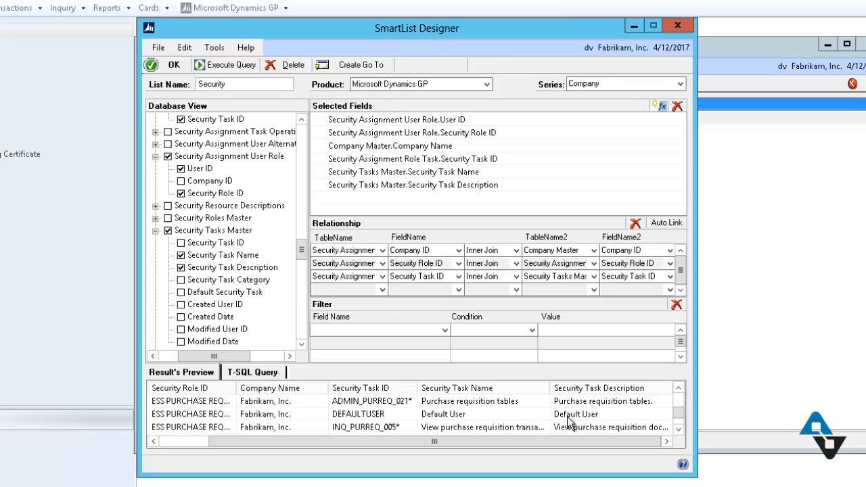
pyautogui.moveTo(561, 430)
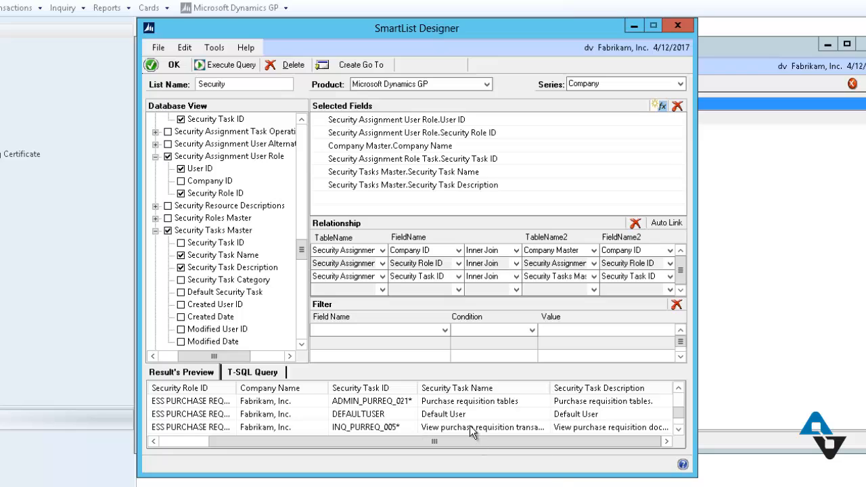
pyautogui.moveTo(444, 331)
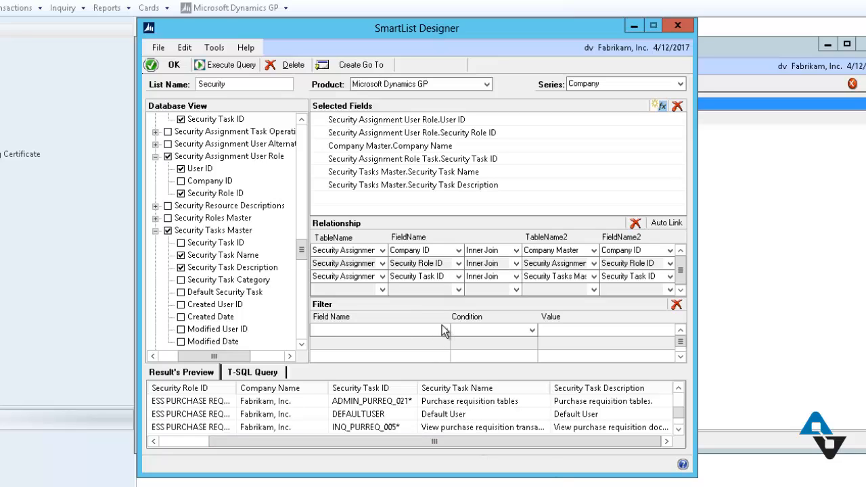
pyautogui.click(445, 330)
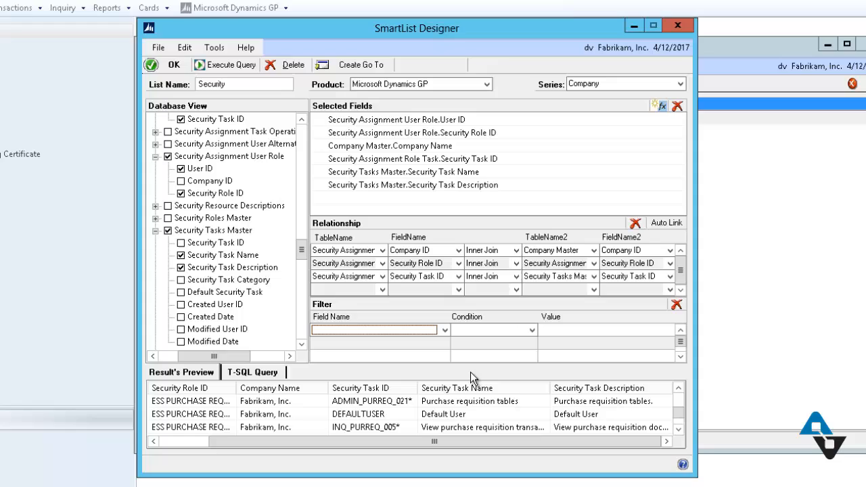
pyautogui.moveTo(458, 373)
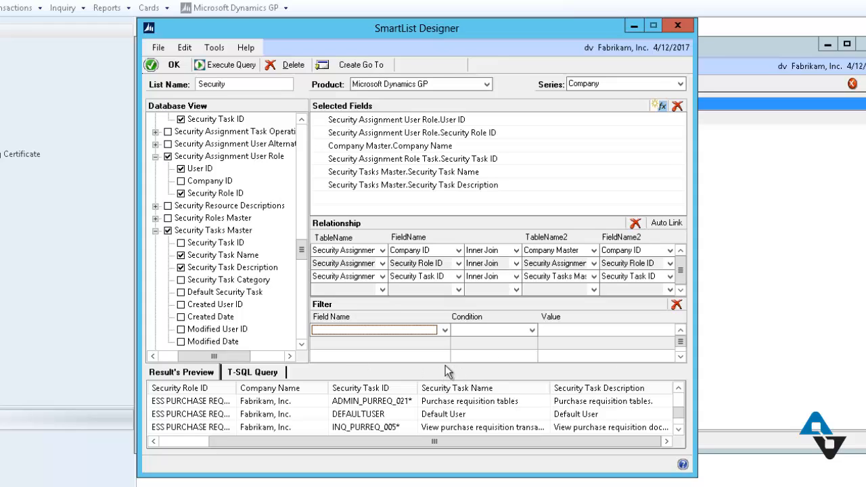
pyautogui.moveTo(568, 396)
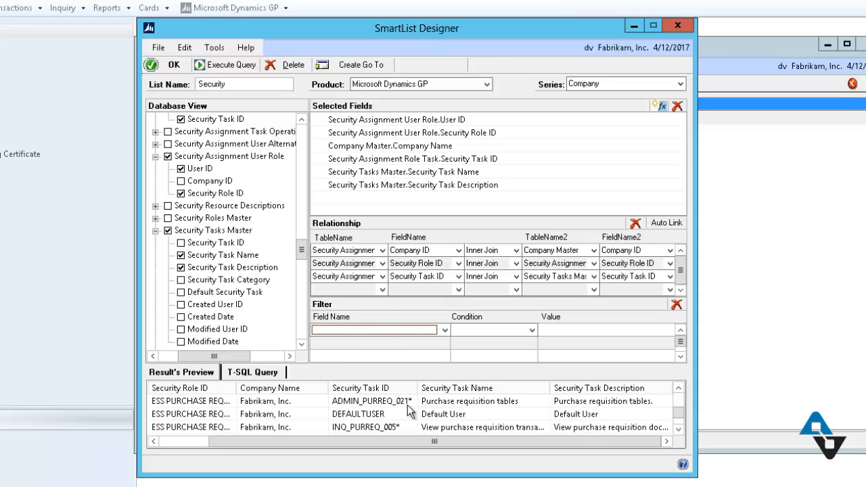
pyautogui.moveTo(338, 301)
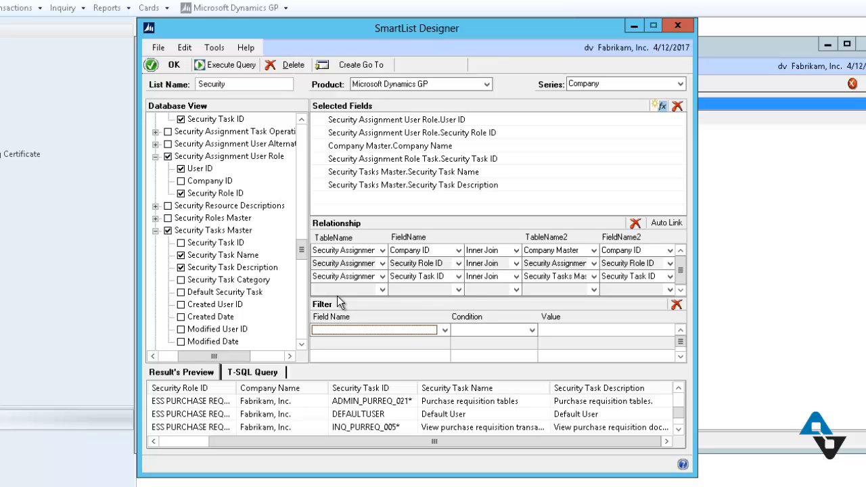
pyautogui.moveTo(350, 299)
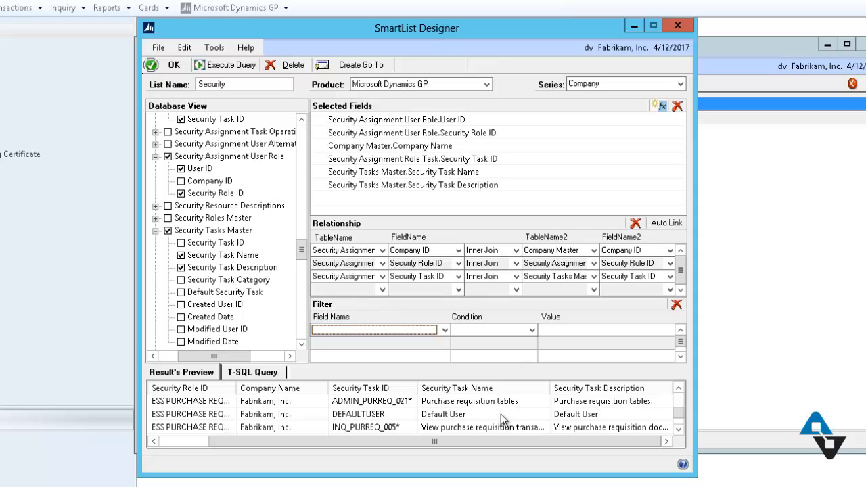
pyautogui.moveTo(535, 296)
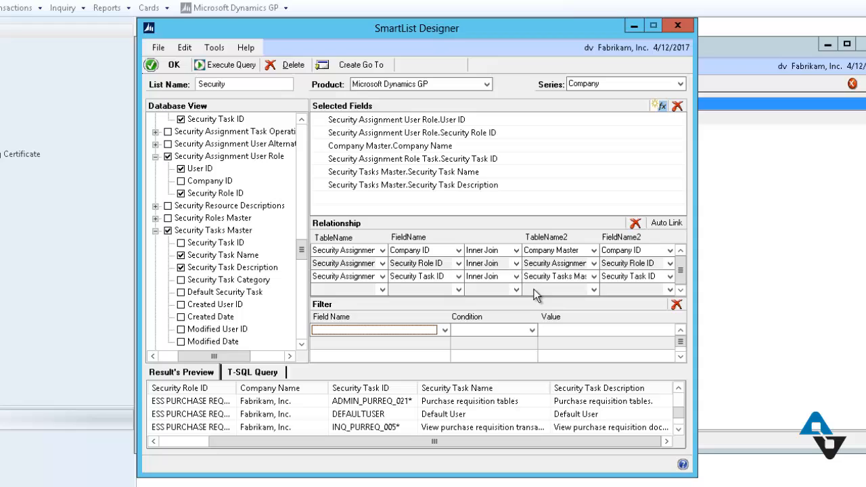
pyautogui.moveTo(519, 260)
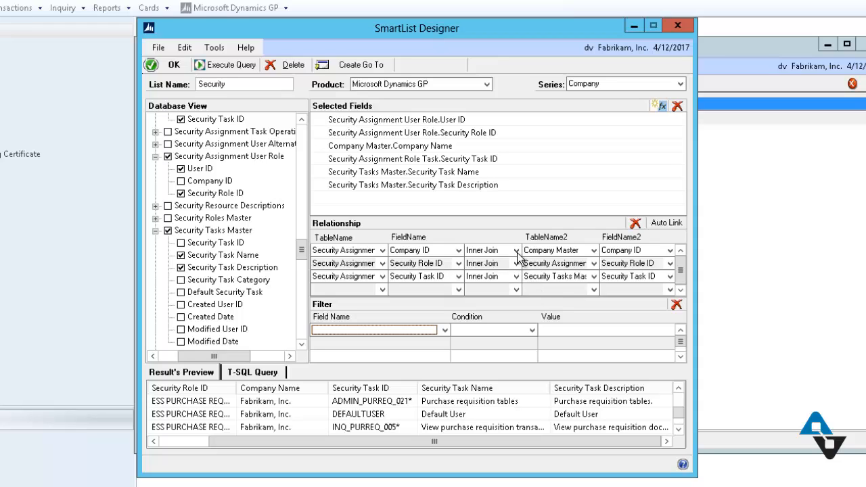
# Step: Change all three table relationships to left joins and refresh the preview showing User IDs
pyautogui.click(515, 250)
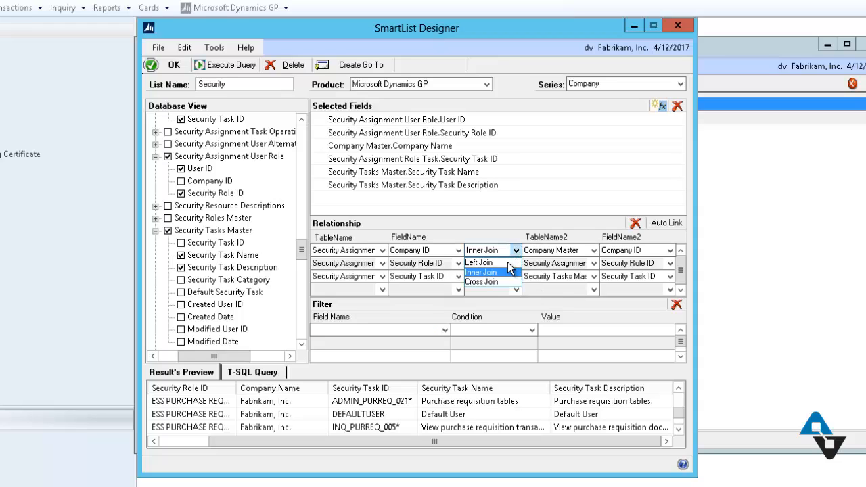
pyautogui.moveTo(481, 262)
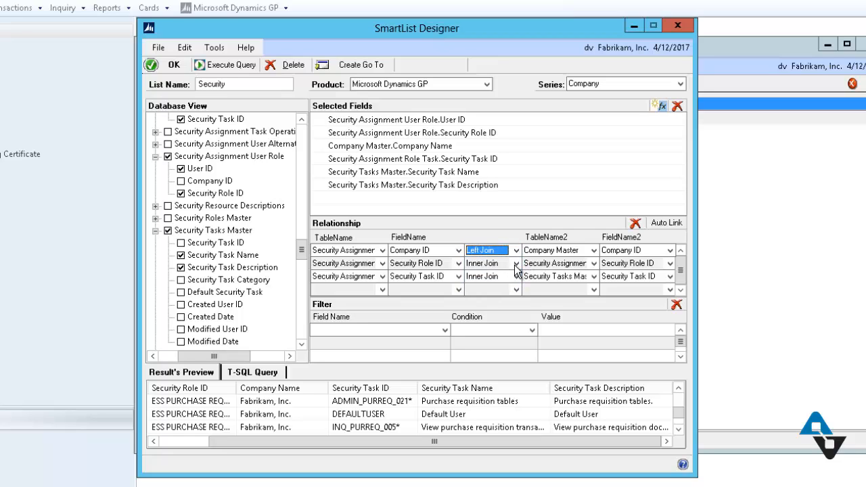
pyautogui.click(516, 277)
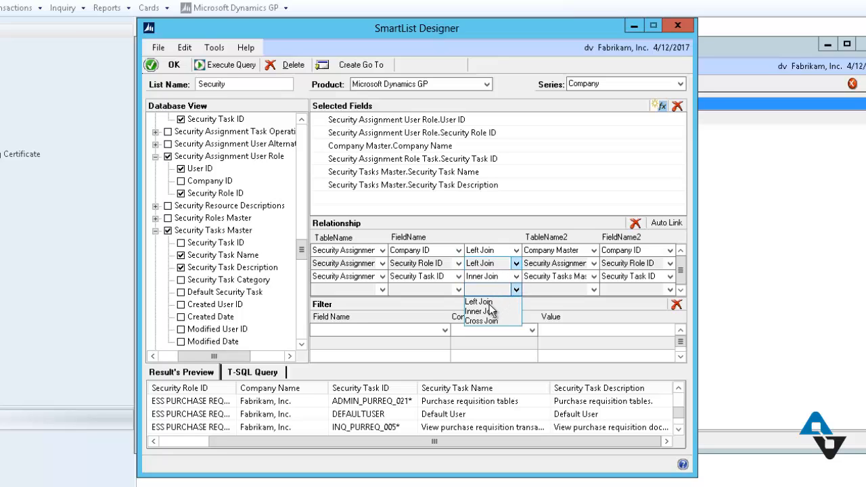
pyautogui.click(479, 302)
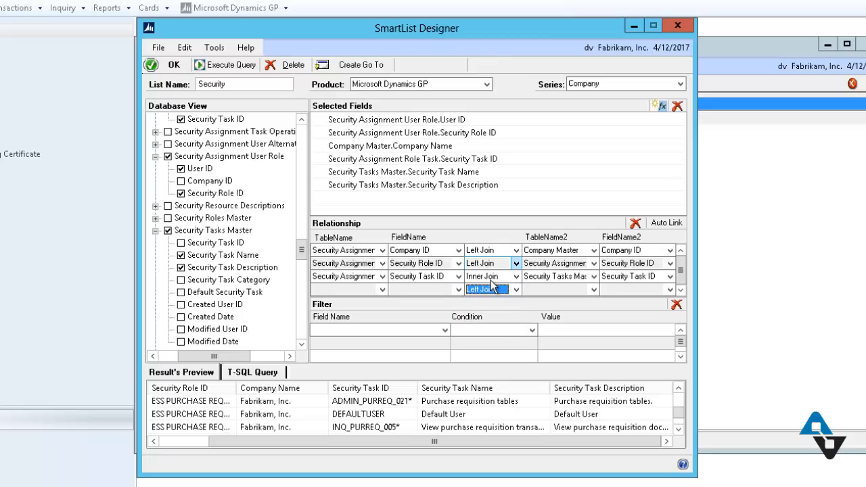
pyautogui.click(174, 64)
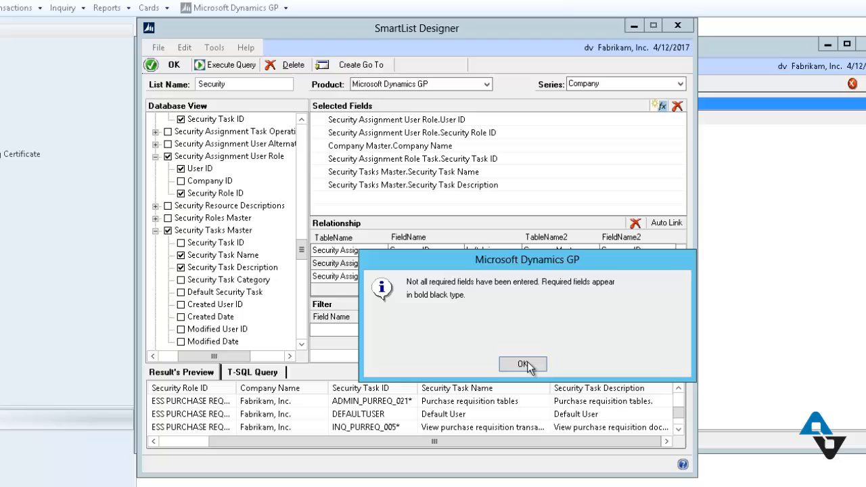
pyautogui.click(523, 364)
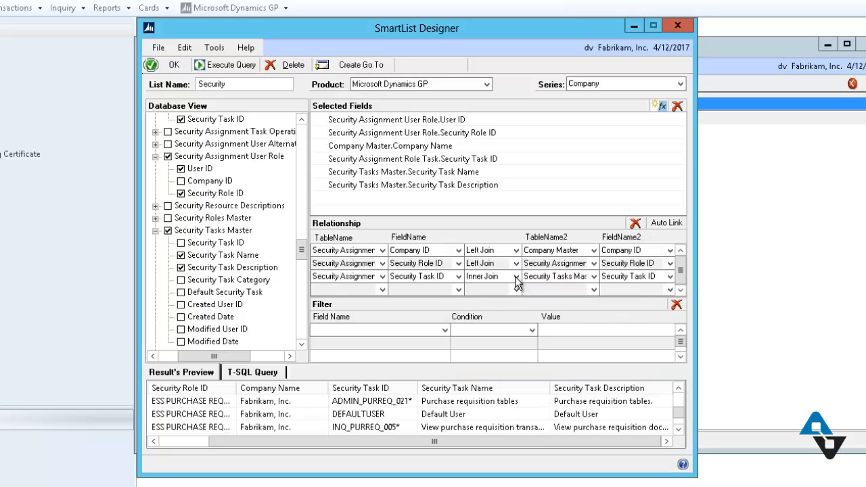
pyautogui.click(527, 276)
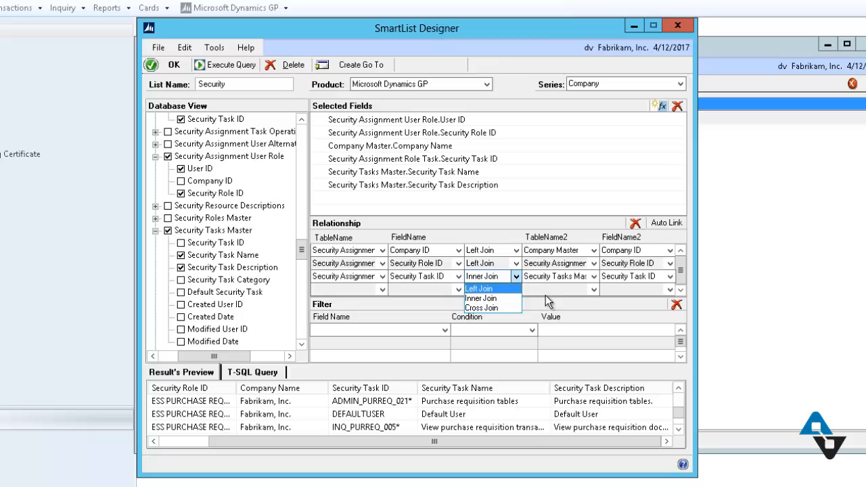
pyautogui.click(479, 288)
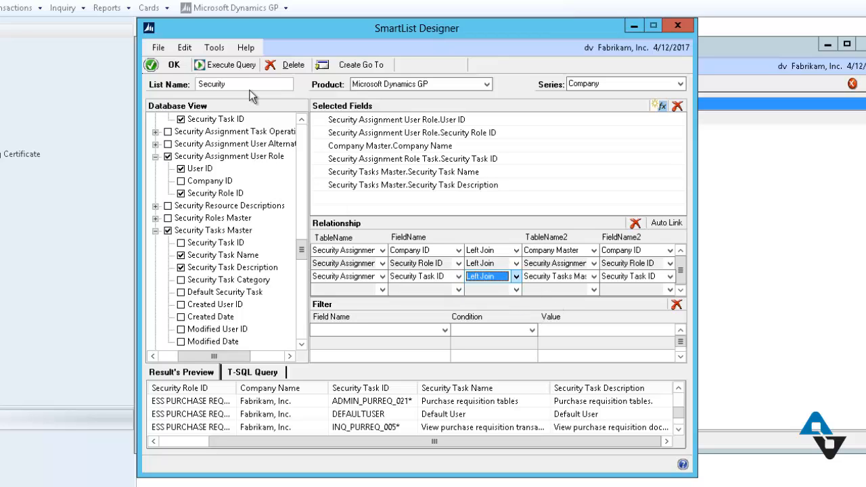
pyautogui.click(226, 64)
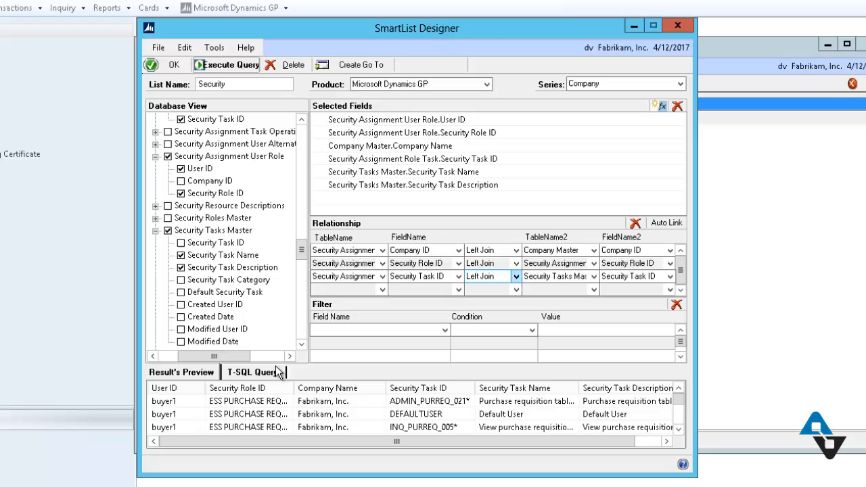
pyautogui.moveTo(574, 388)
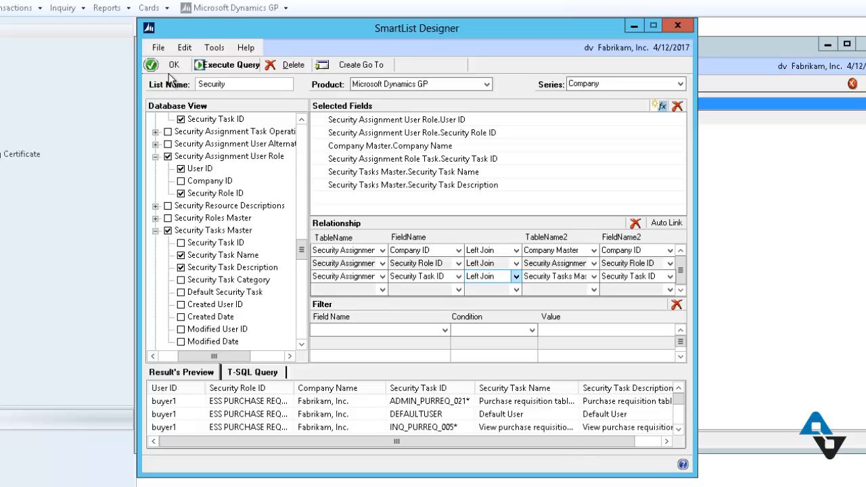
# Step: Save the Security SmartList and browse its 430 records under Company
pyautogui.click(166, 64)
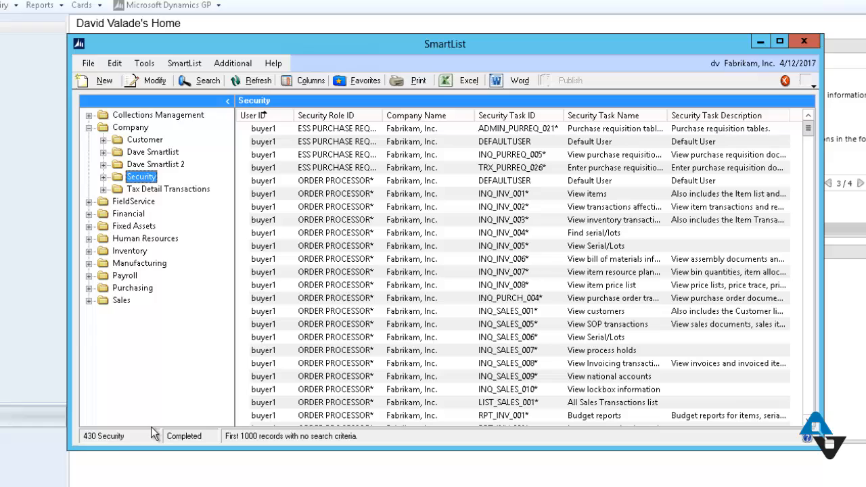
pyautogui.moveTo(455, 288)
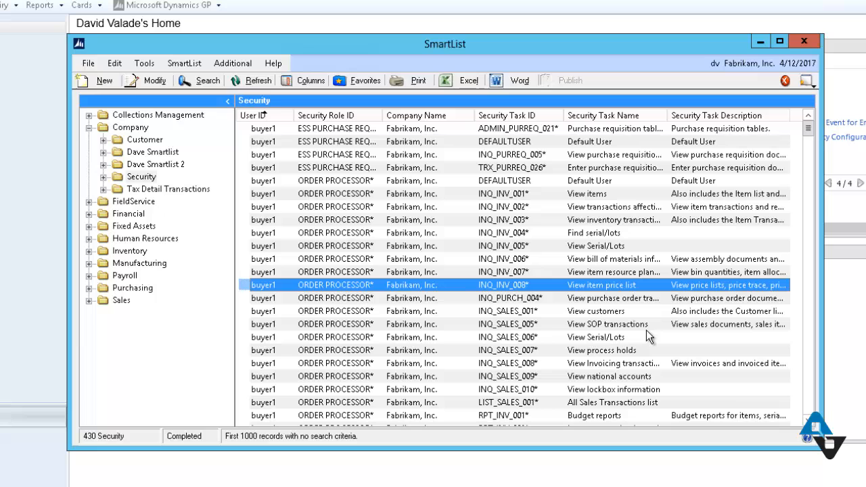
pyautogui.moveTo(492, 296)
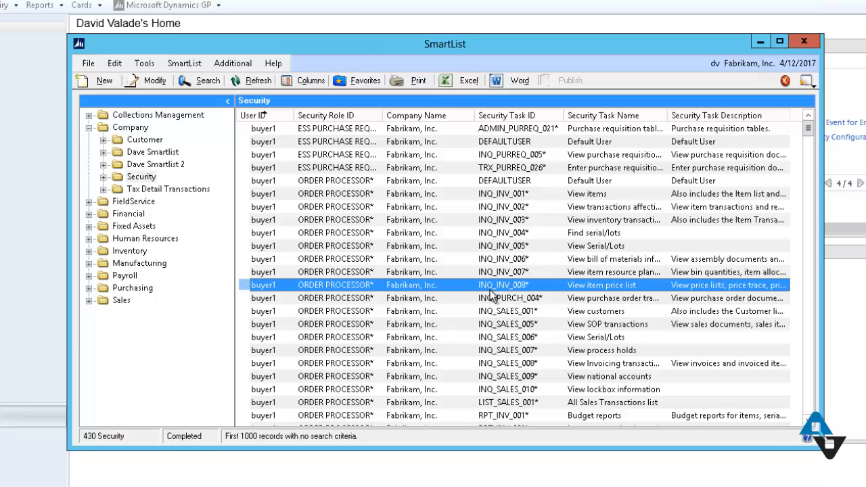
pyautogui.scroll(-3)
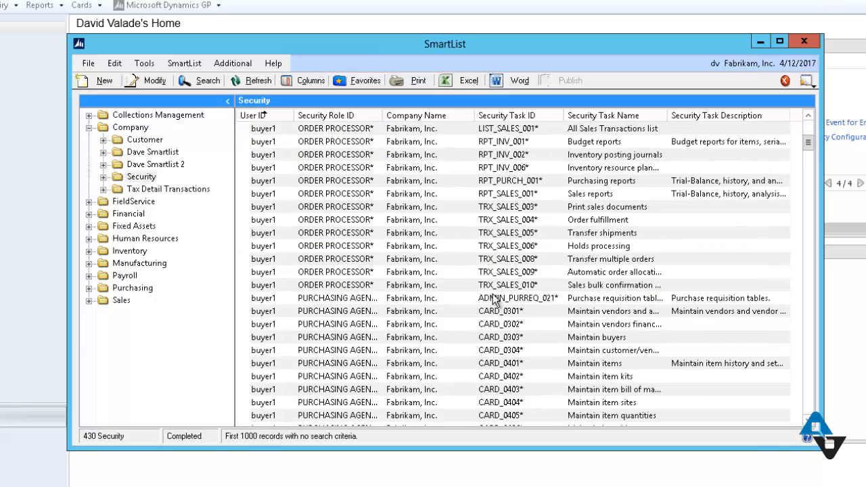
pyautogui.scroll(-3)
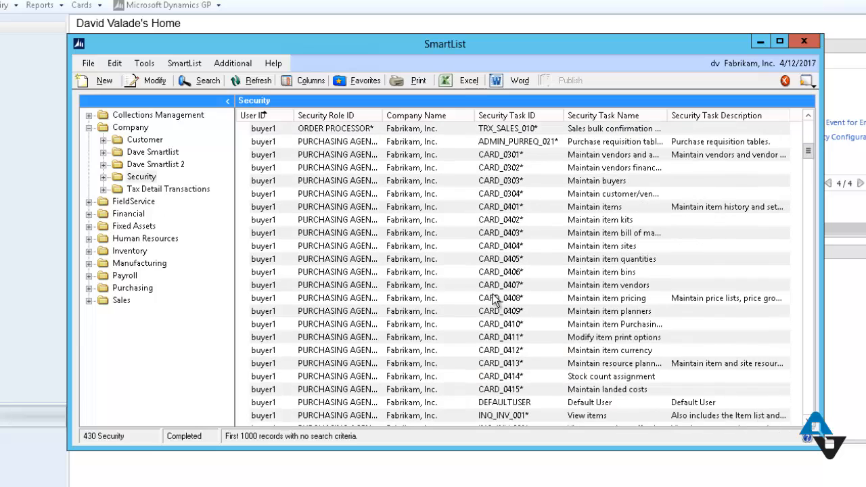
pyautogui.scroll(-3)
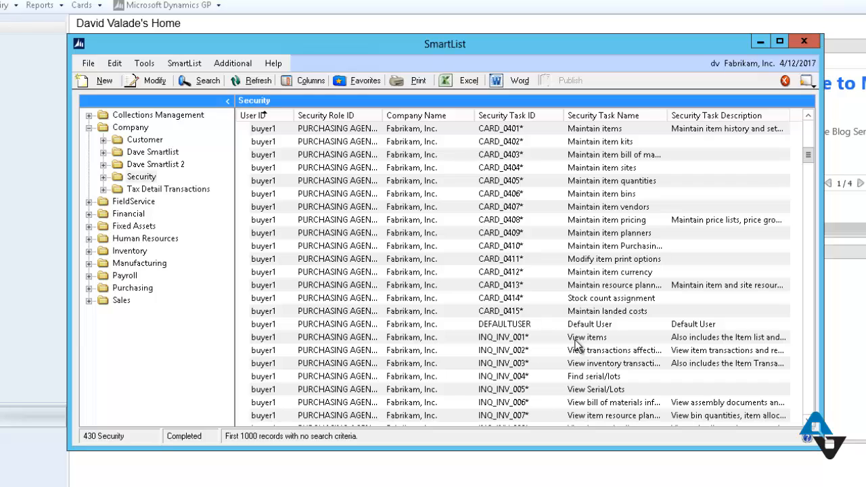
pyautogui.moveTo(642, 353)
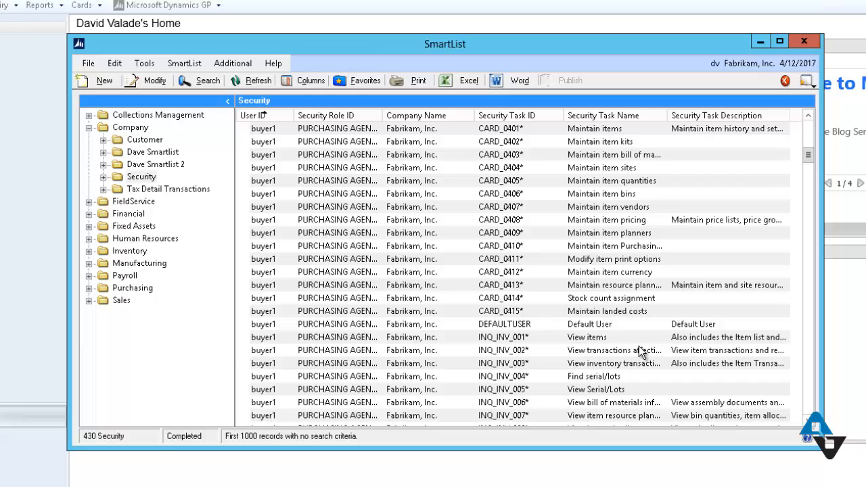